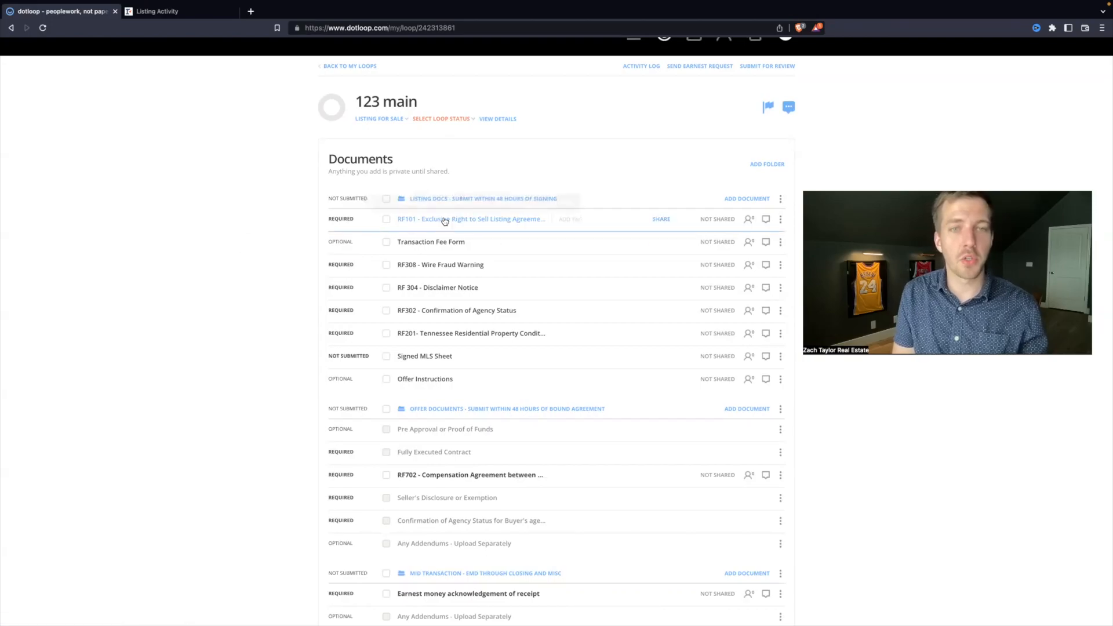
- Preview the Exclusive Right to Sell Listing Agreement, then return to the loop's document list
click(471, 219)
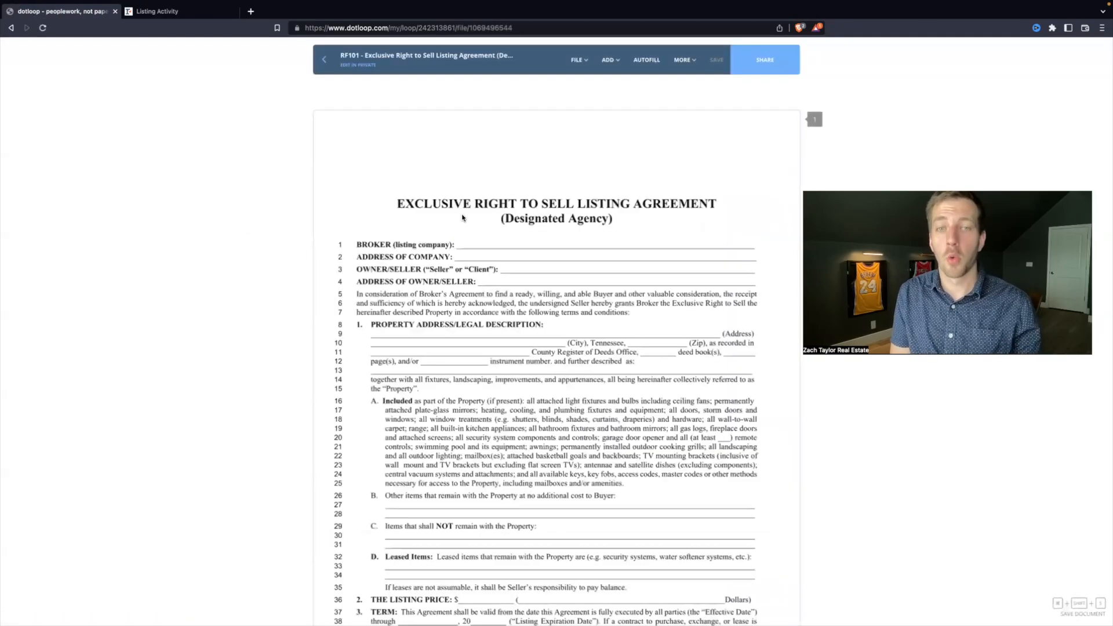
scroll(down, 3)
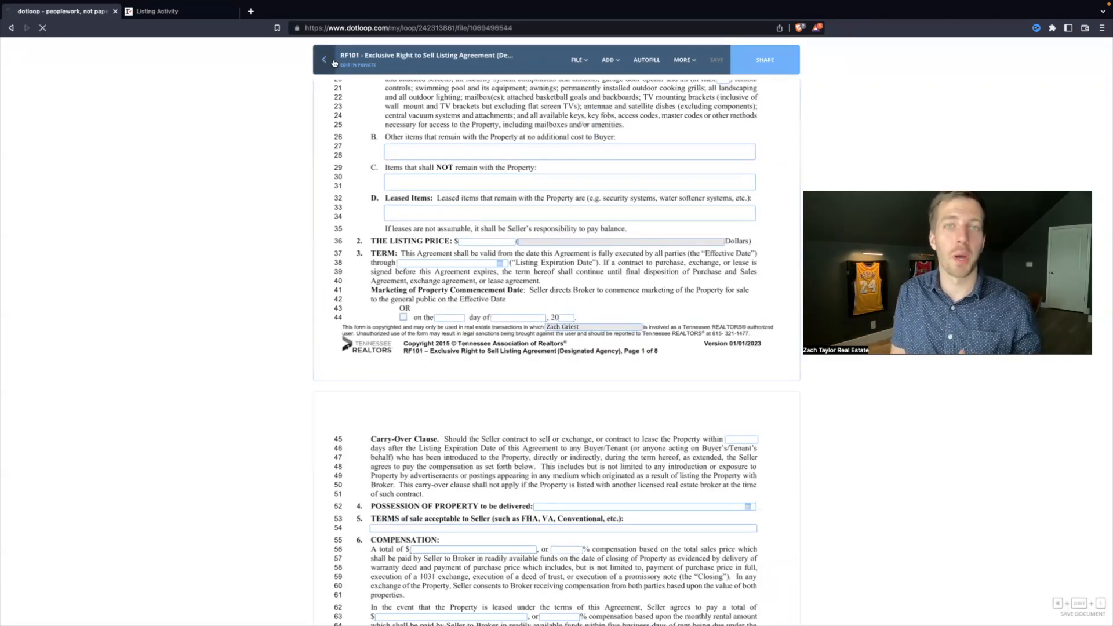
click(324, 60)
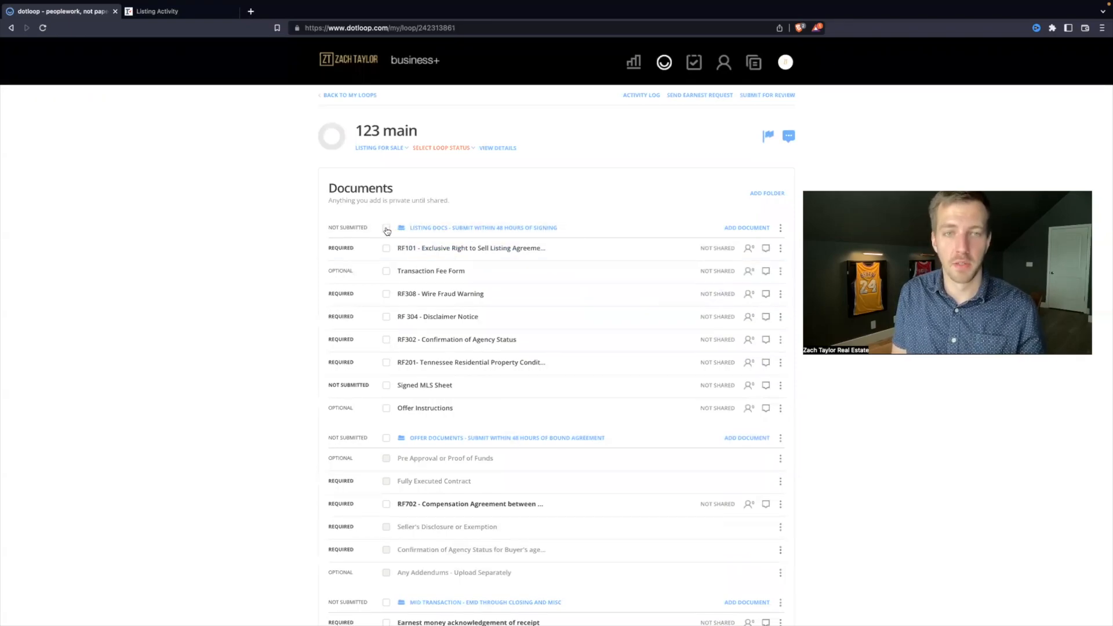
- Open the six Listing Docs together, leaving out the Transaction Fee Form
click(386, 228)
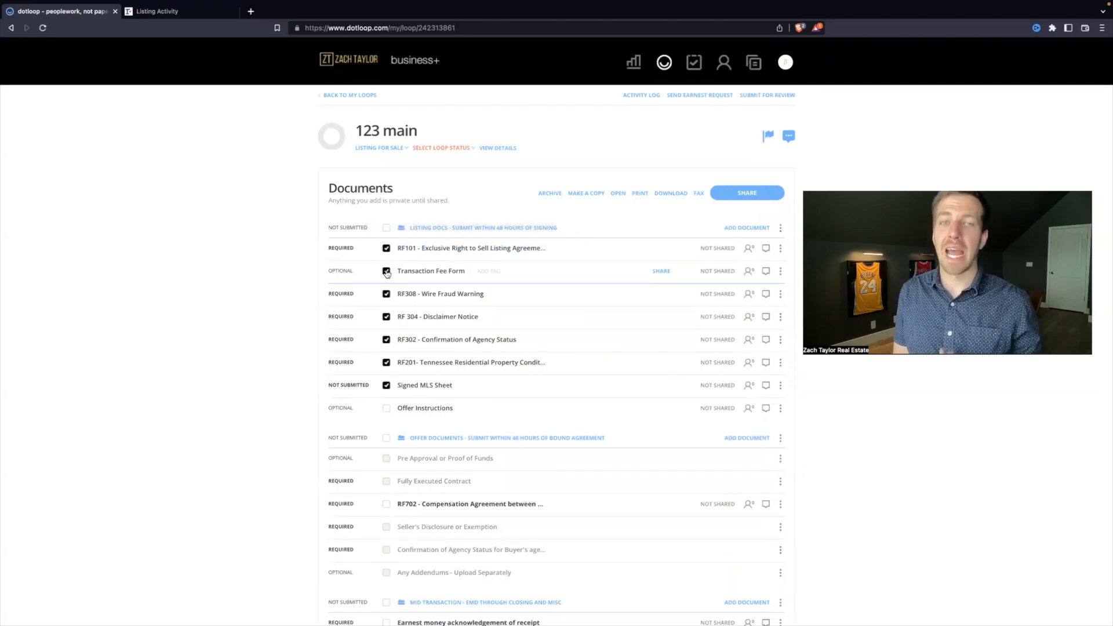
click(387, 272)
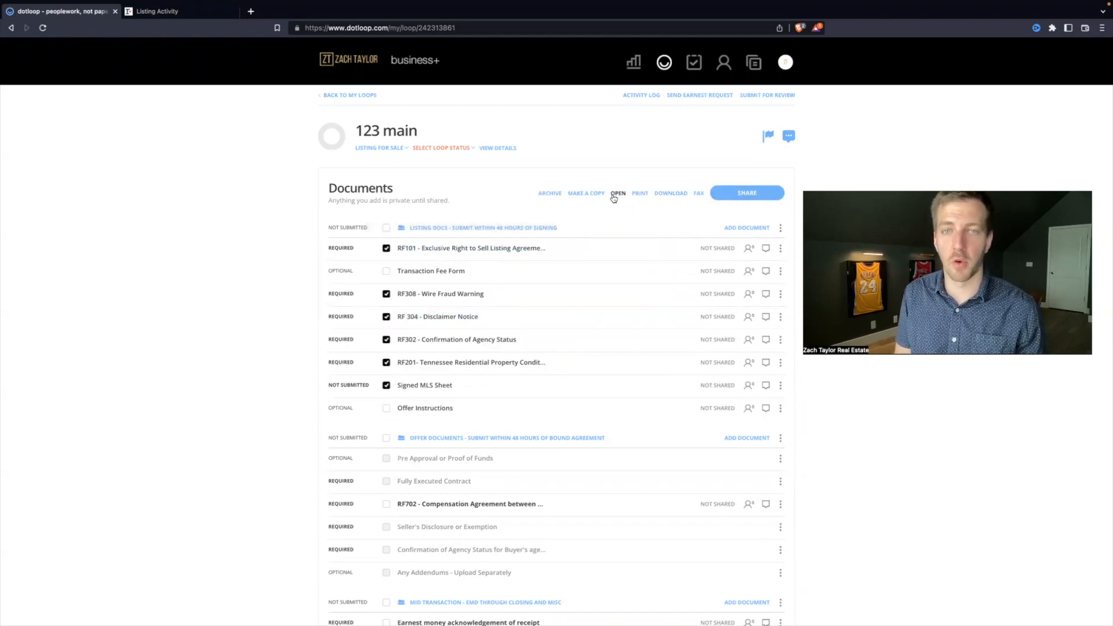
click(617, 193)
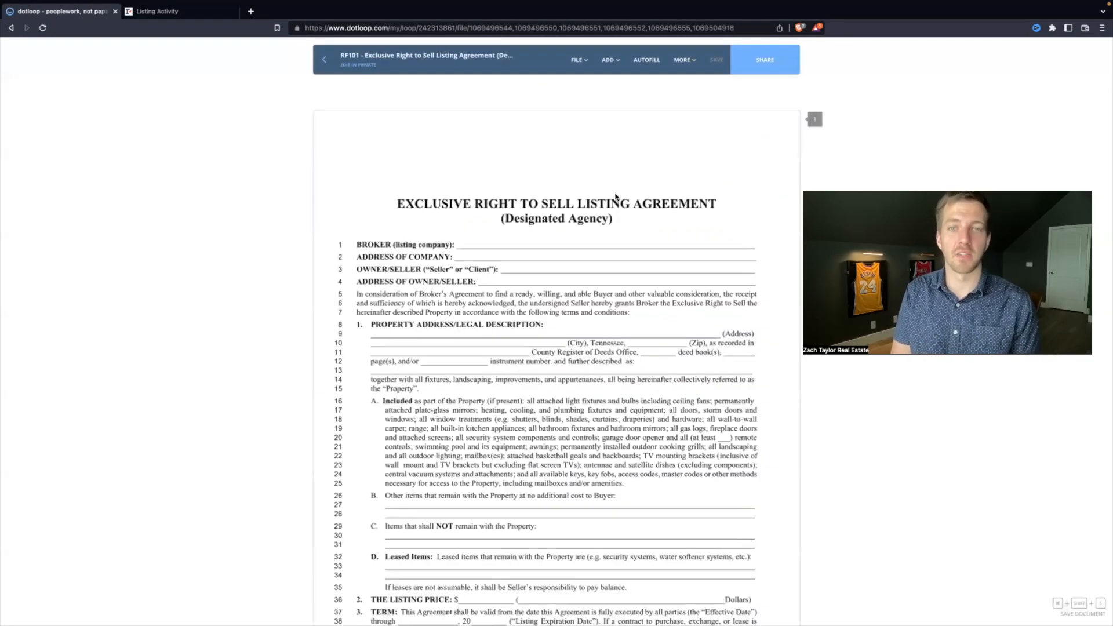
- Bring up the Autofill form and scroll through its empty roles, address and financials sections
click(645, 60)
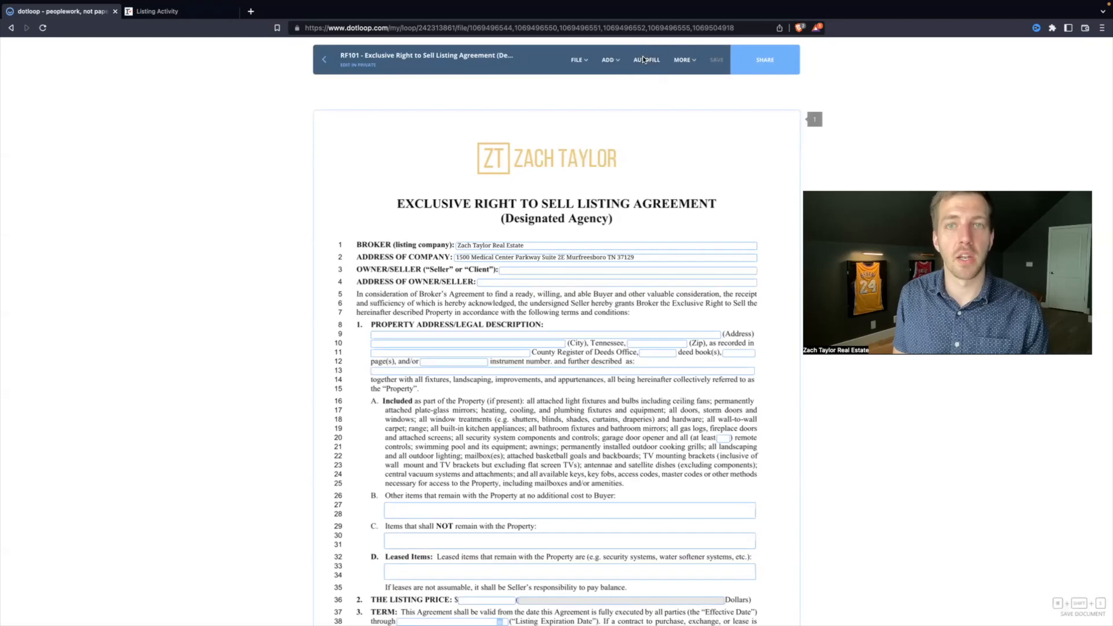
click(645, 60)
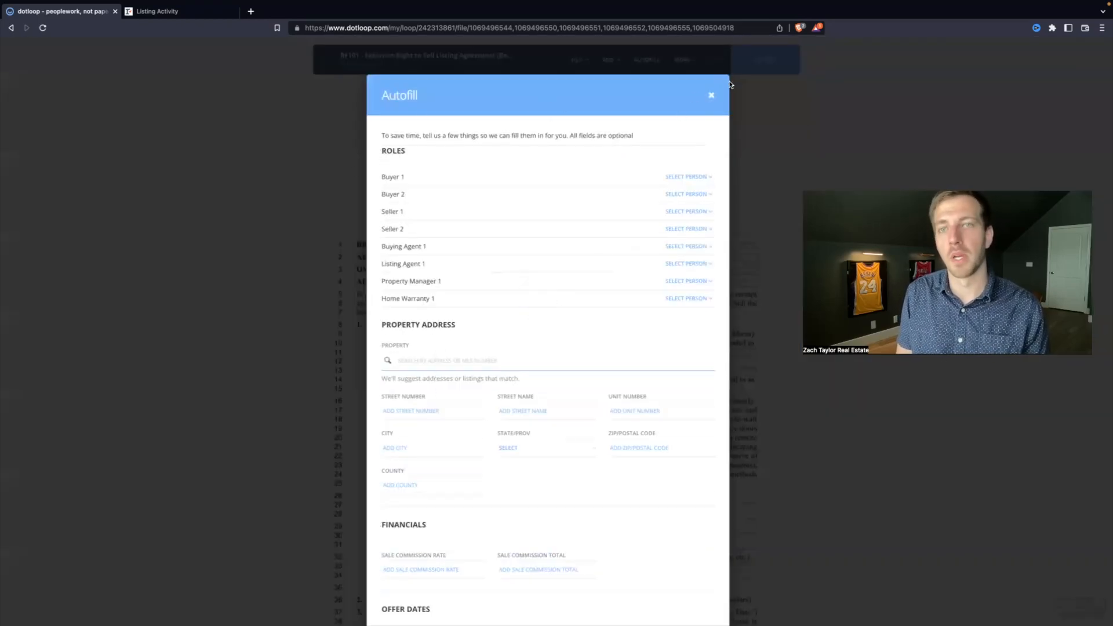
click(710, 95)
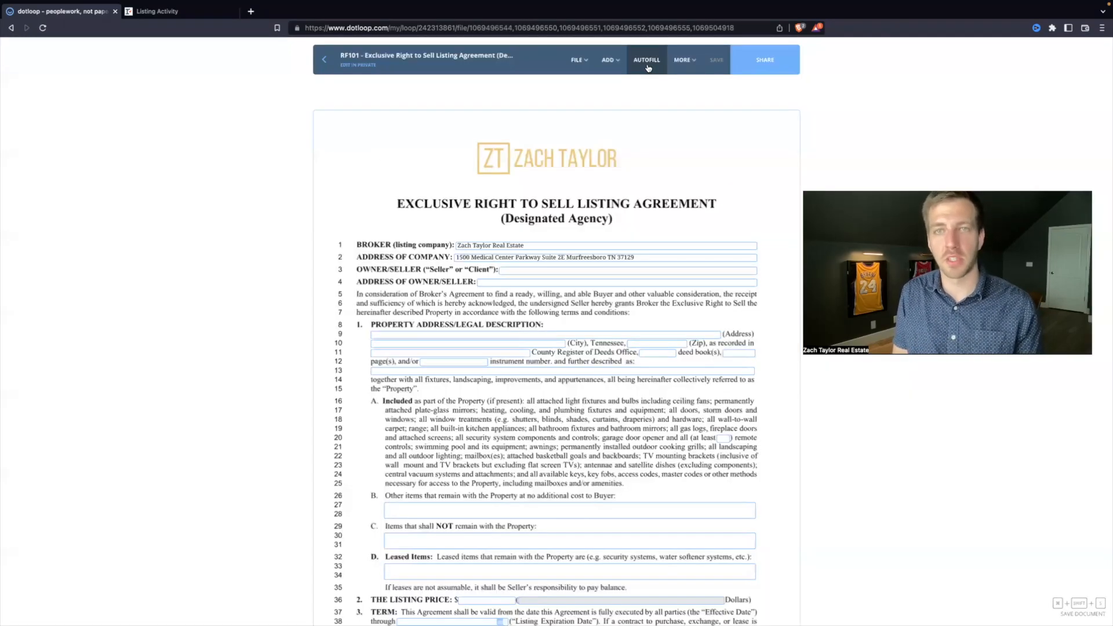
click(646, 60)
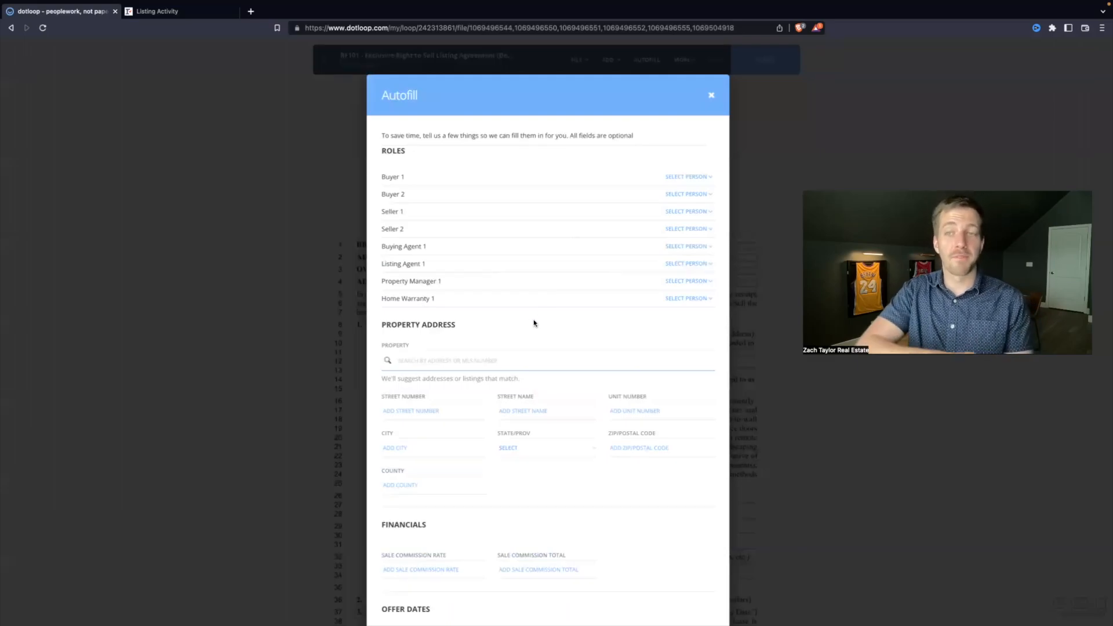
mouse_move(543, 304)
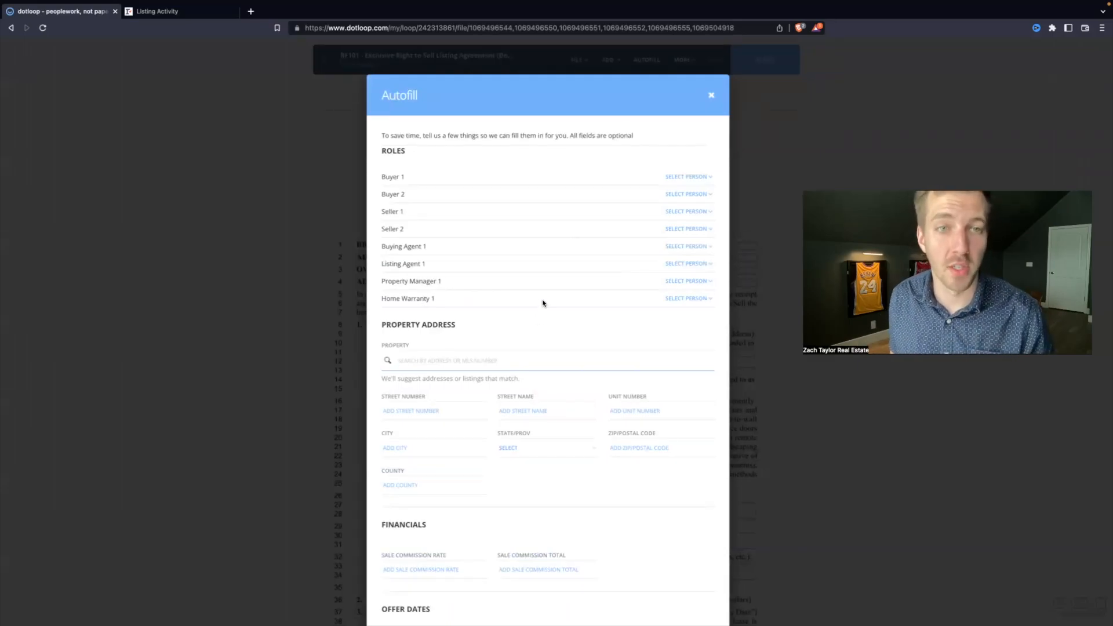
scroll(down, 3)
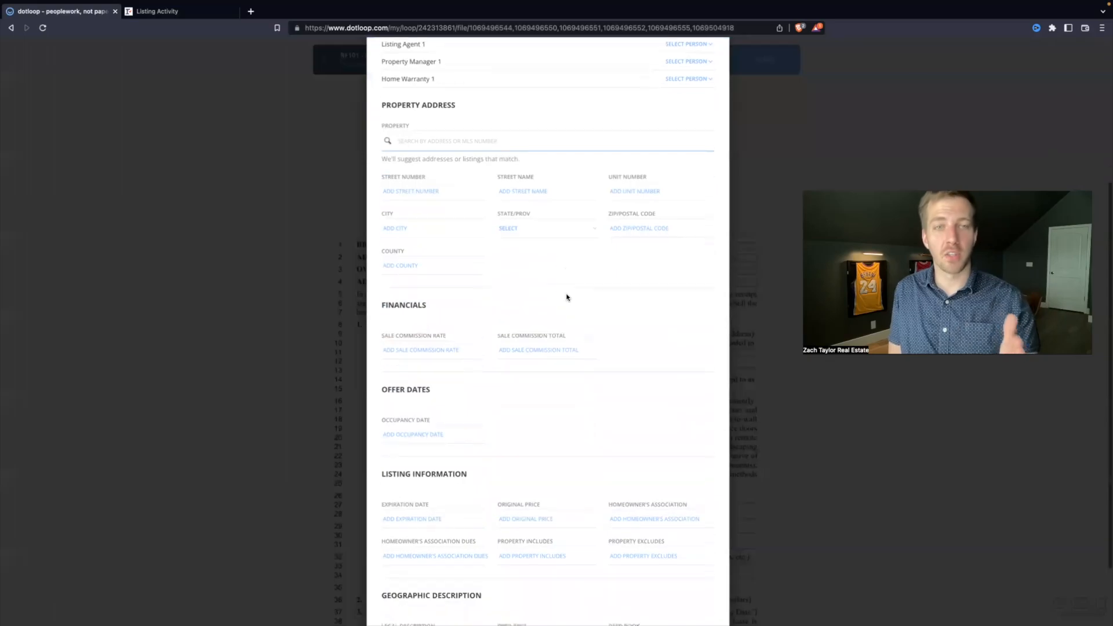
scroll(down, 3)
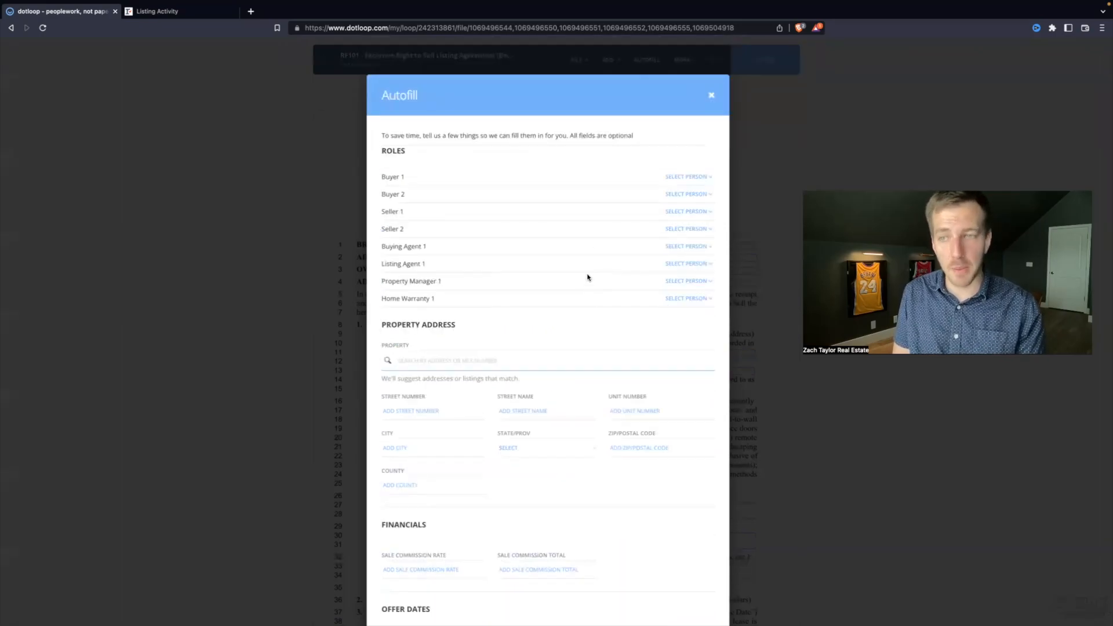
mouse_move(669, 164)
text(tay)
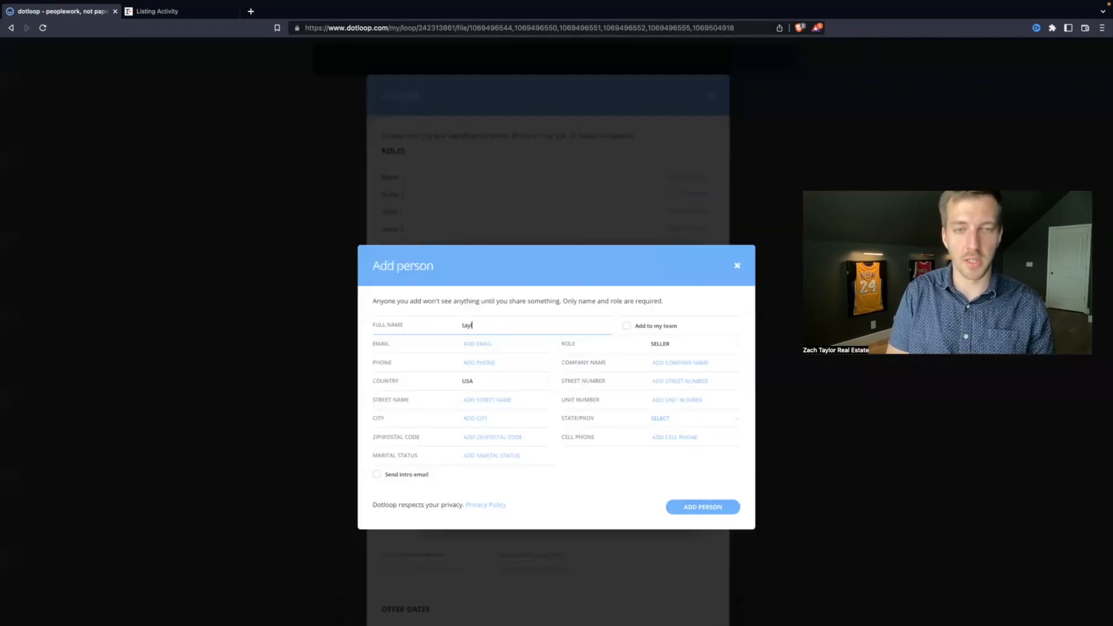
text(lor)
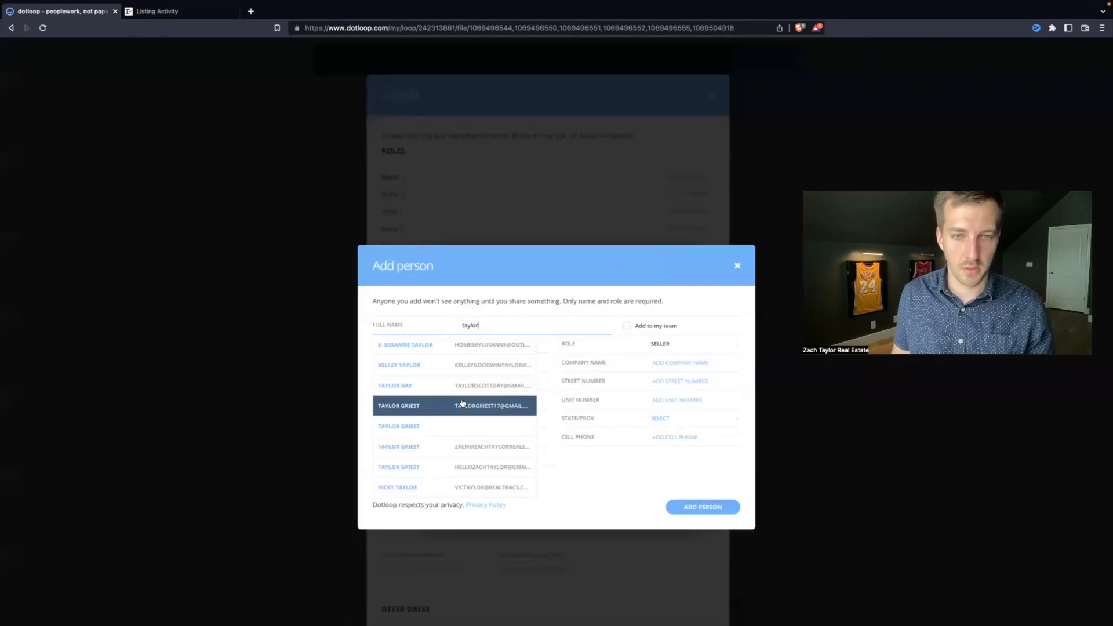
click(461, 405)
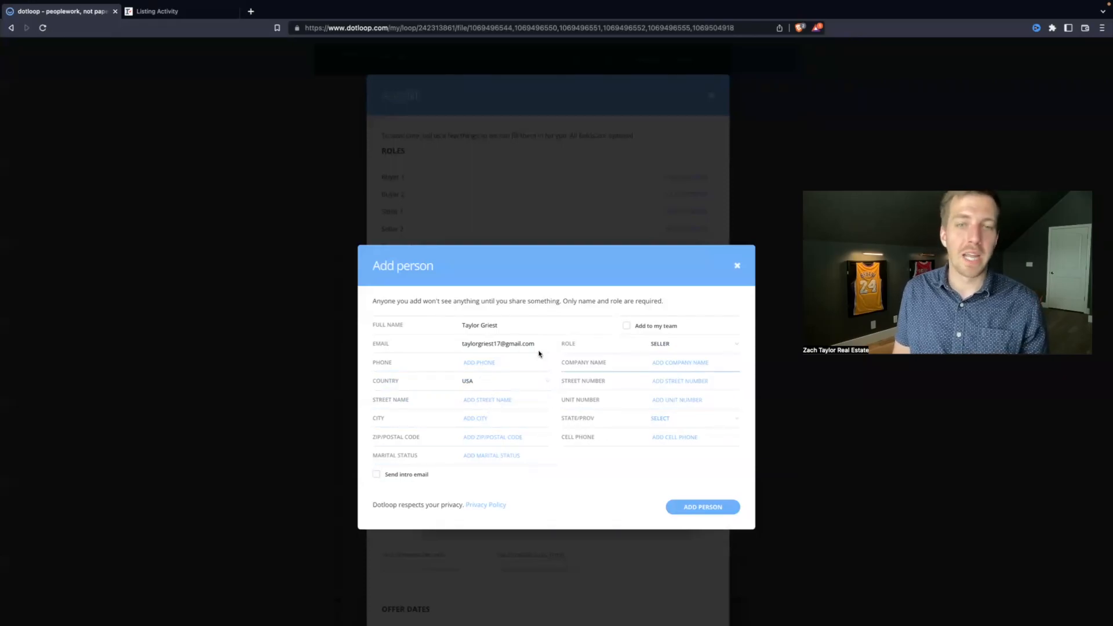
mouse_move(568, 430)
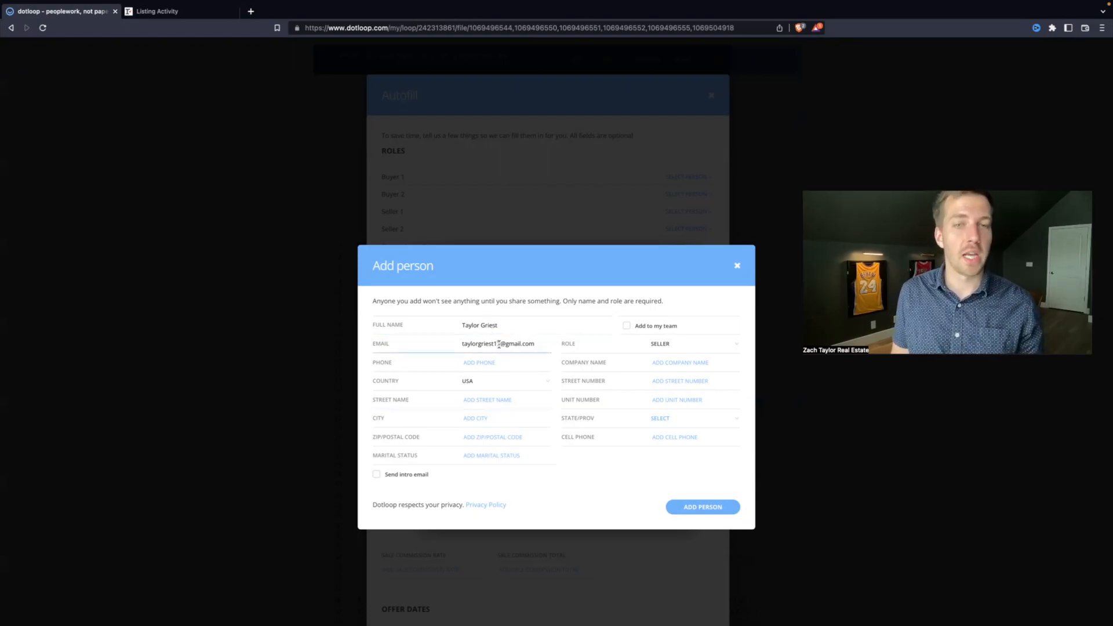
text(7)
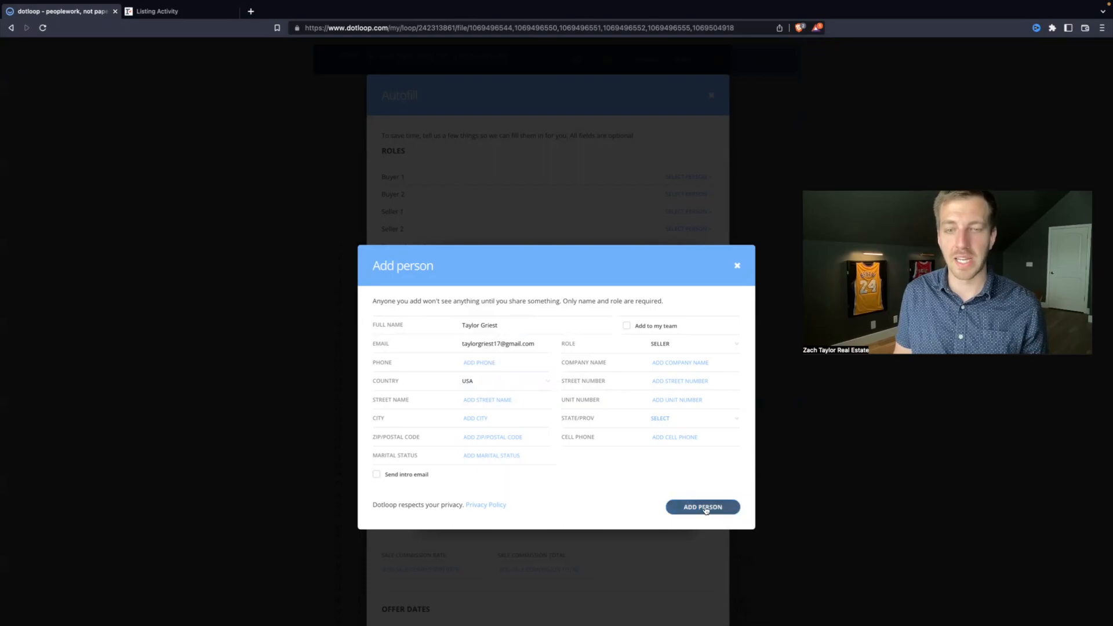
click(702, 507)
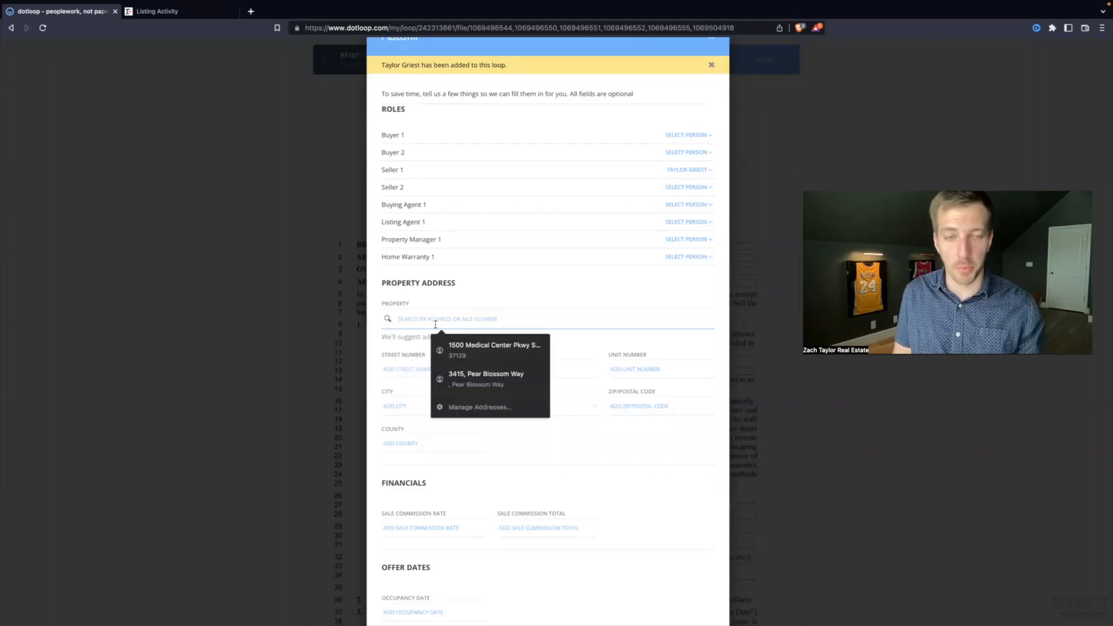
- Autofill the property address 123 Main, Nashville, TN 33333, Davidson County
text(123)
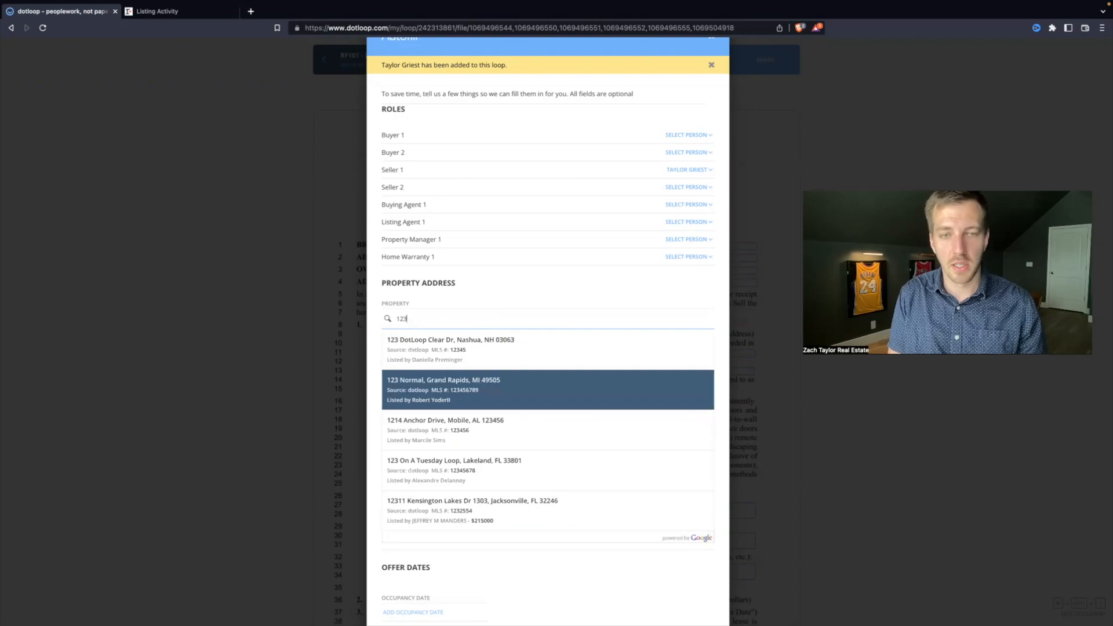
click(710, 65)
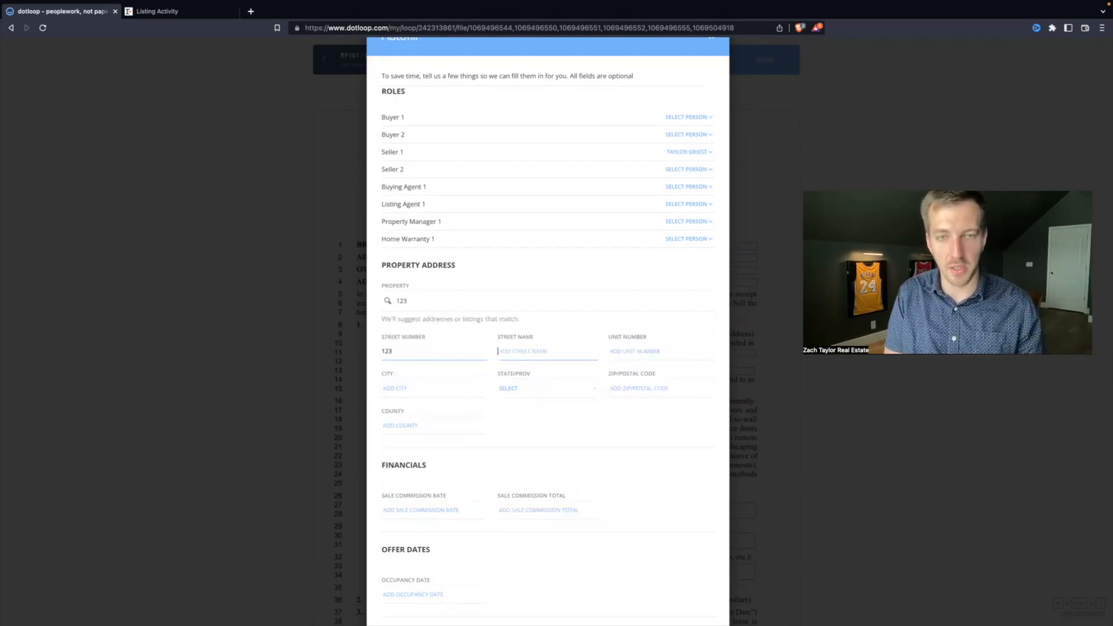
text(main)
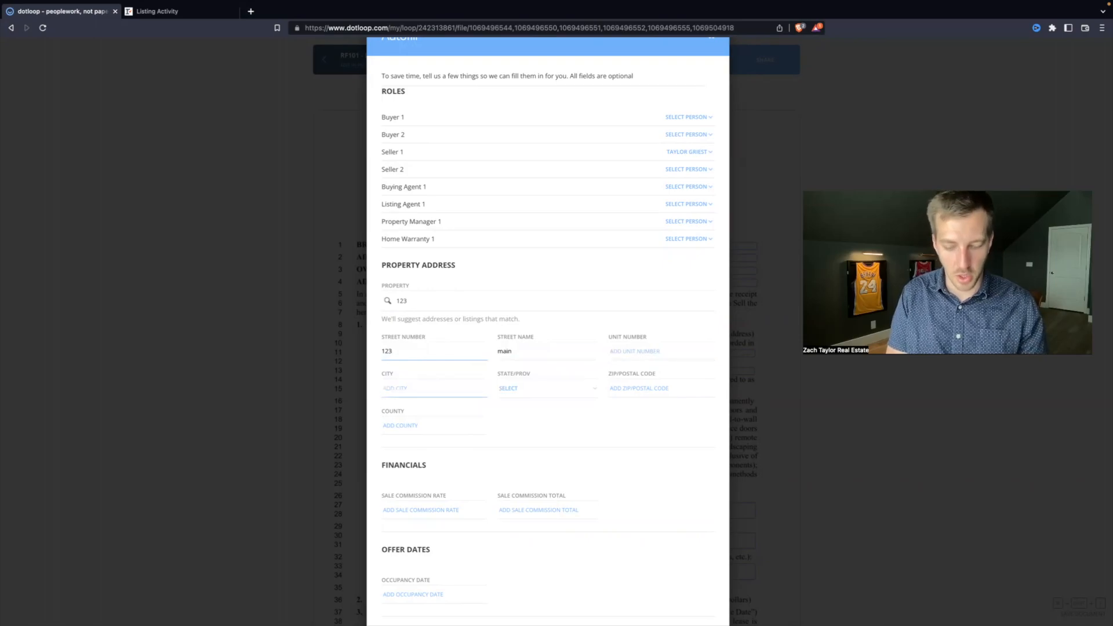
text(Nashville)
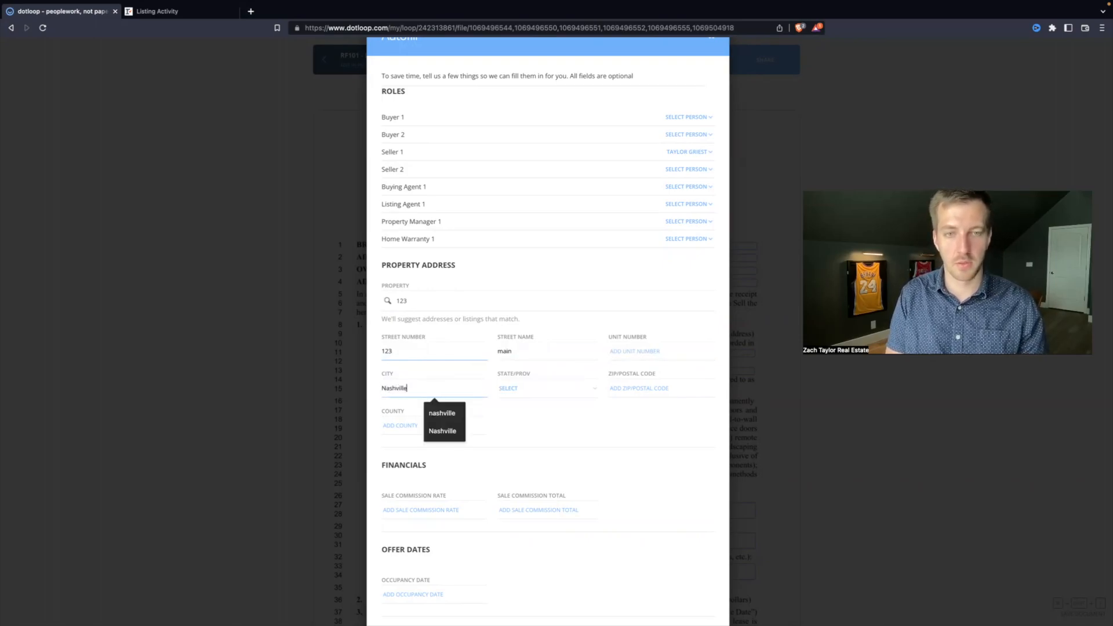
click(546, 388)
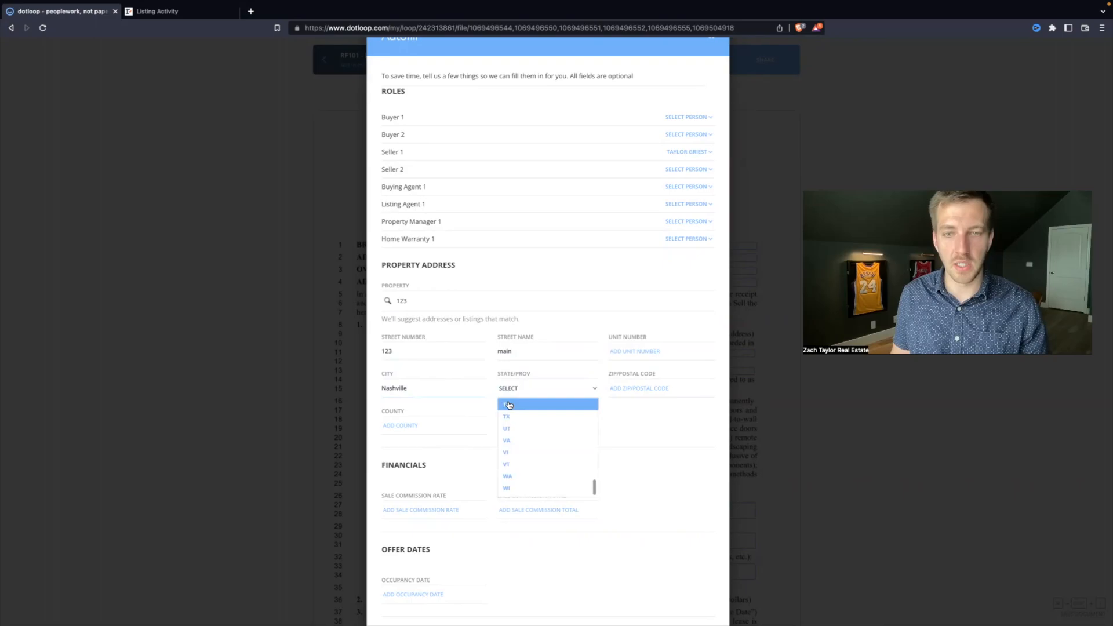
click(506, 404)
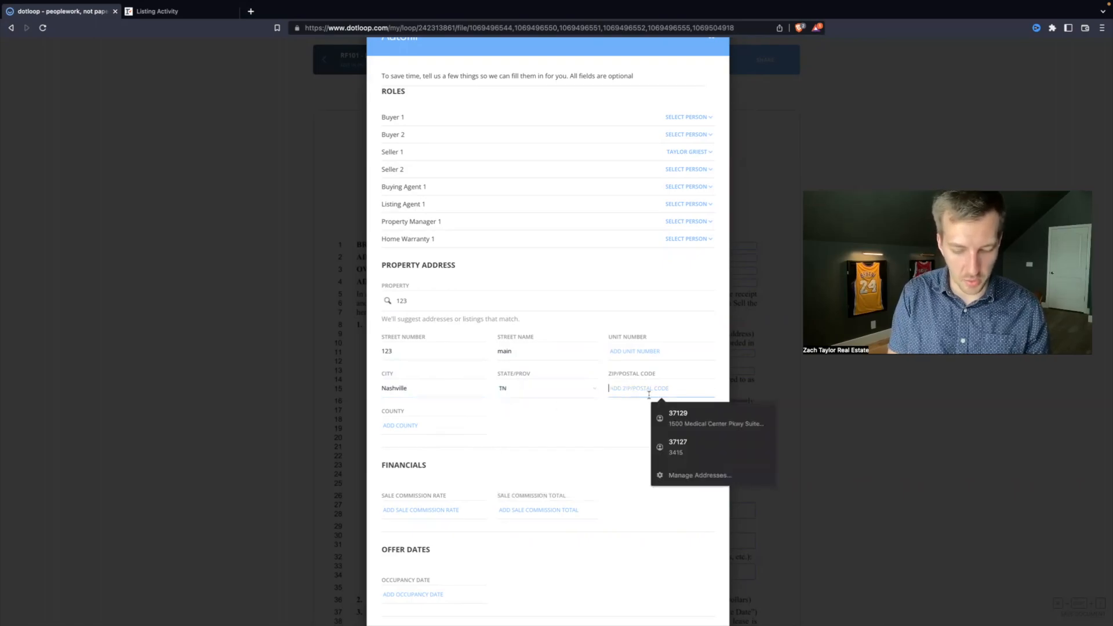
text(33333)
click(434, 425)
text(d)
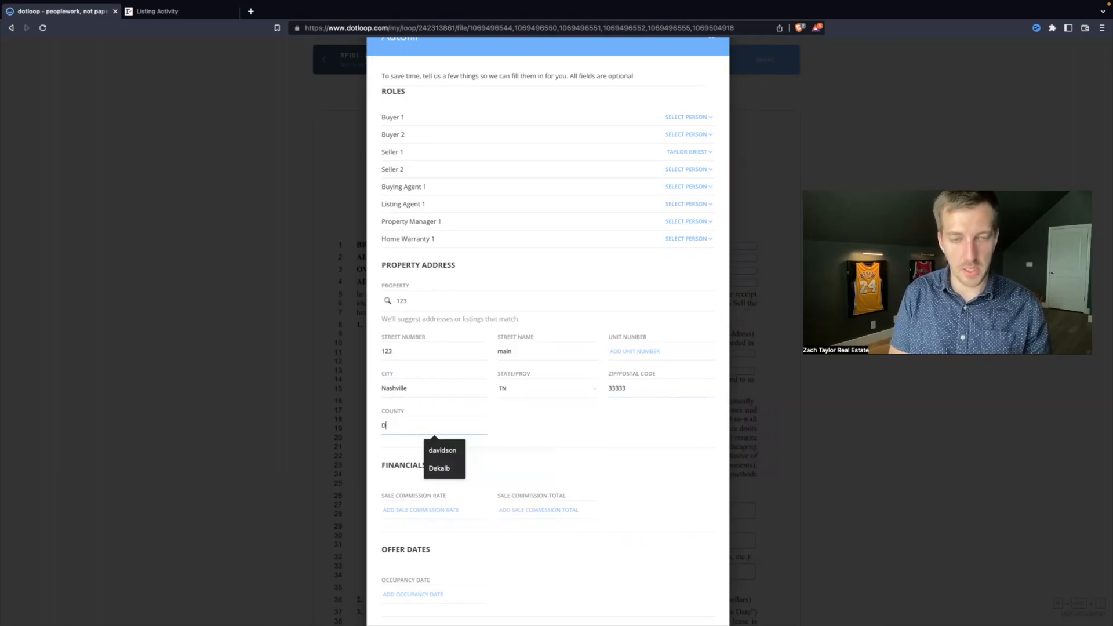
click(442, 450)
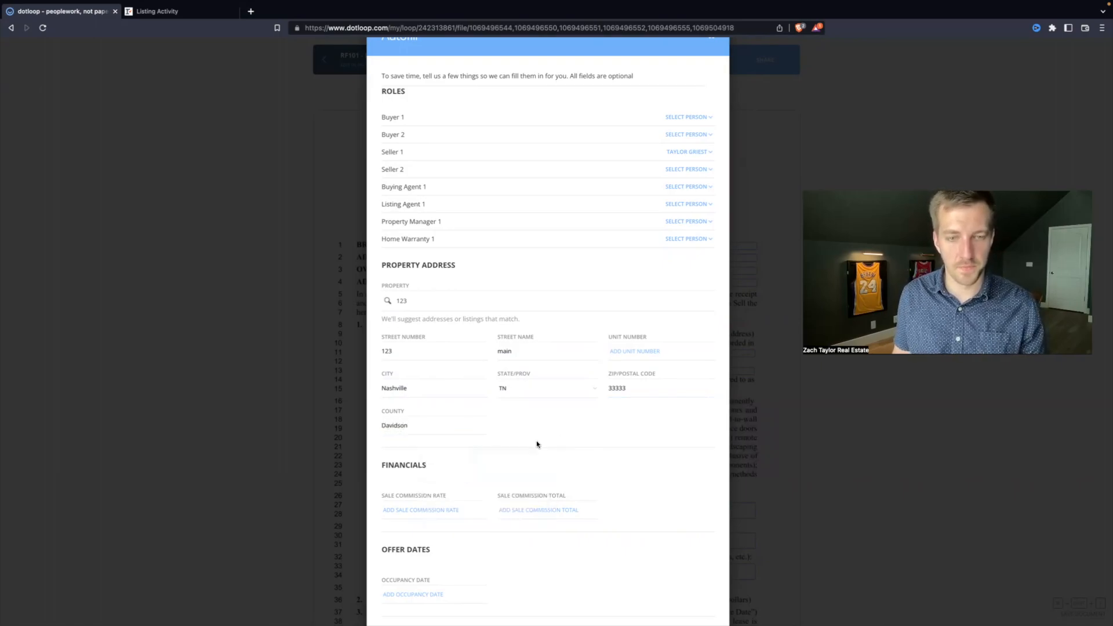
scroll(down, 3)
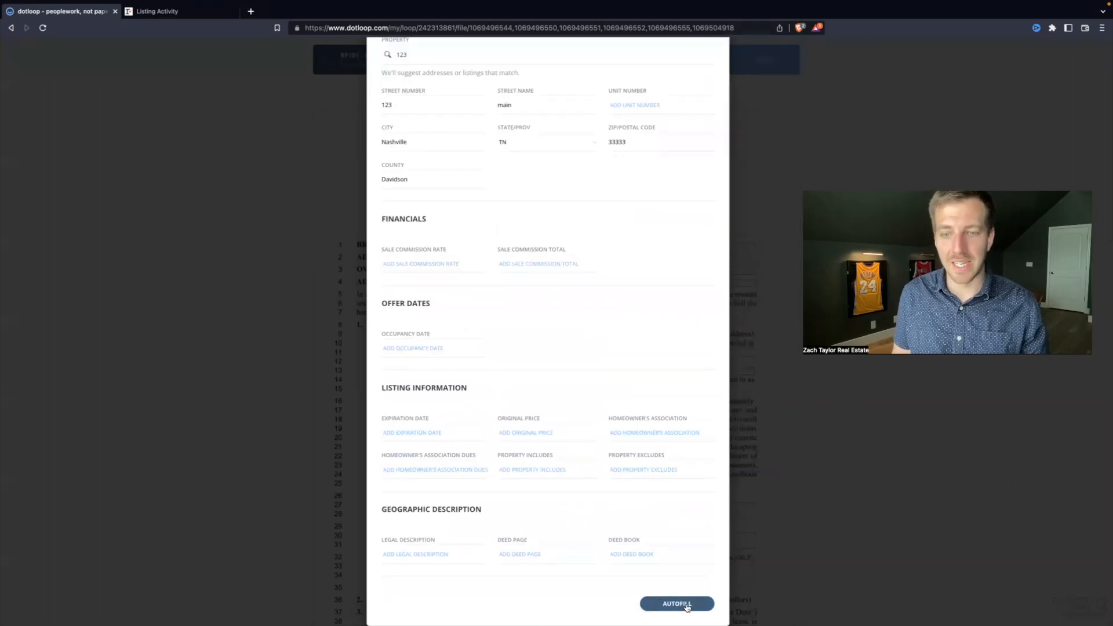
click(676, 603)
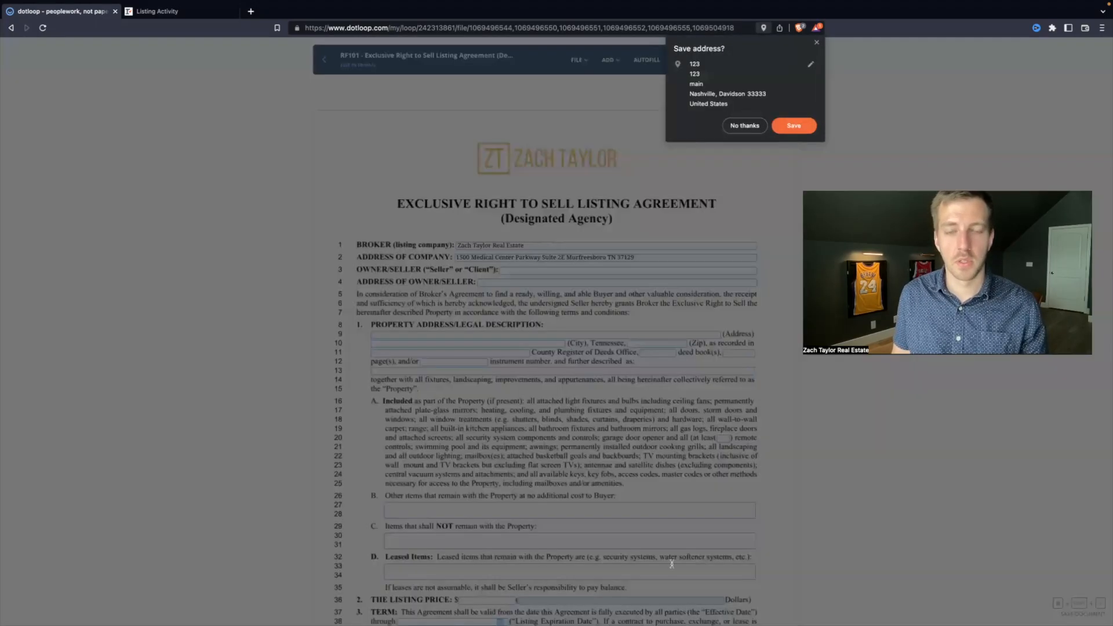
- Dismiss the save-address prompt and enter owner/seller address 465 main st nashville TN 33333
click(744, 126)
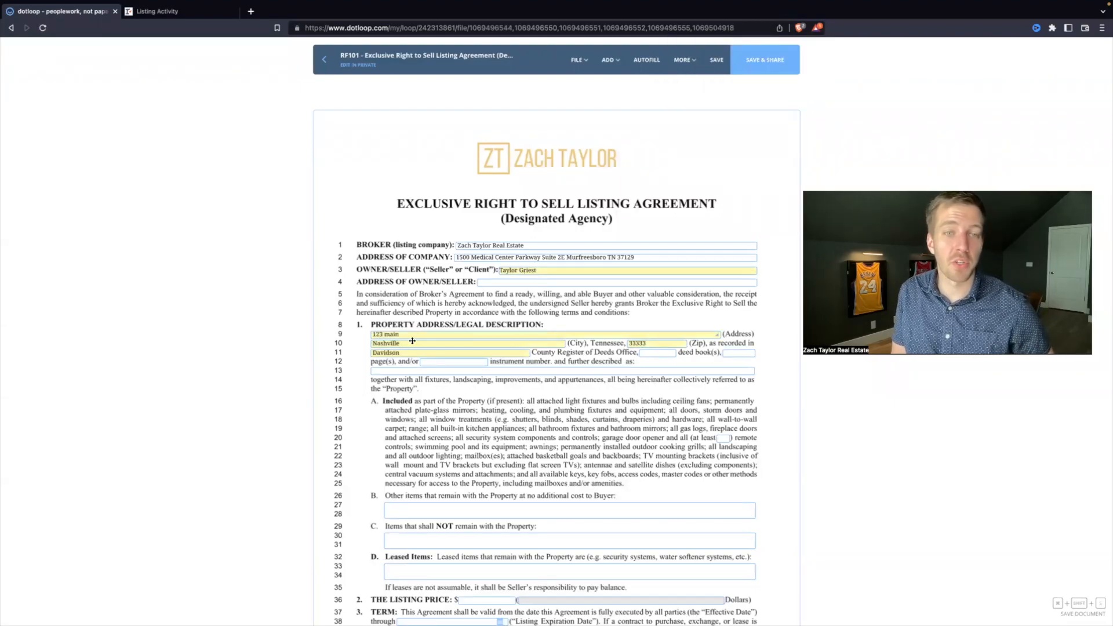
click(646, 60)
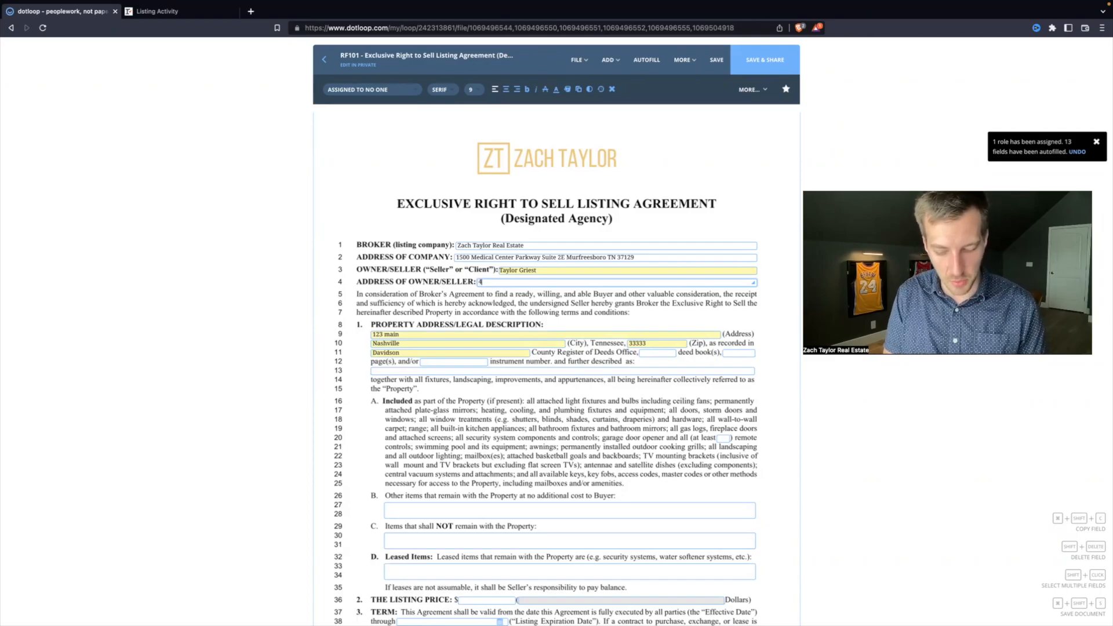
text(465 main st nashville, TN)
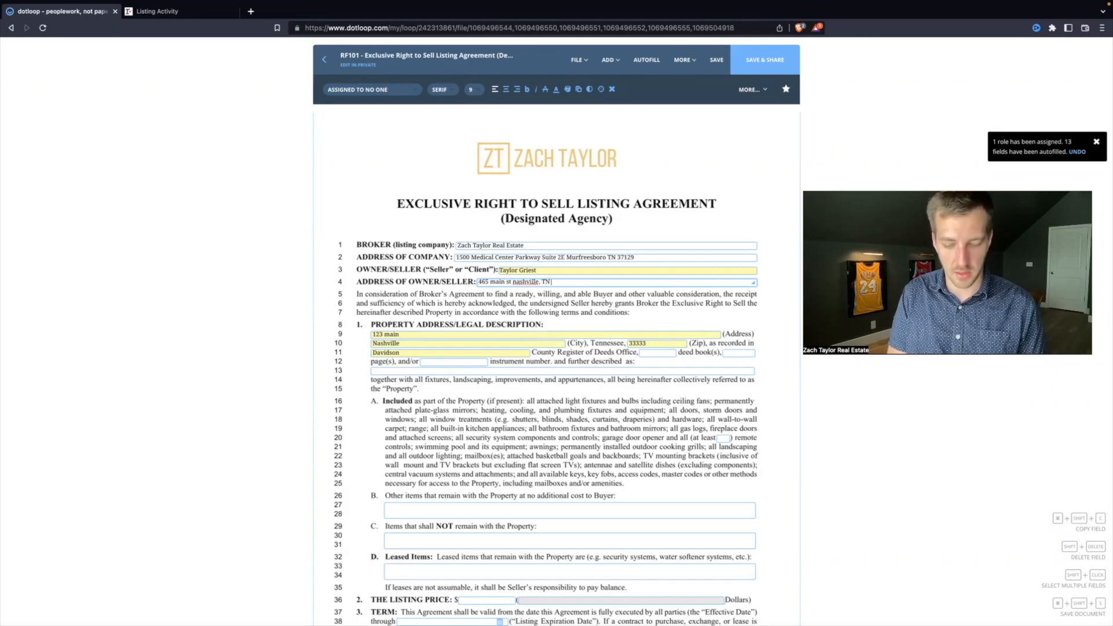
click(465, 289)
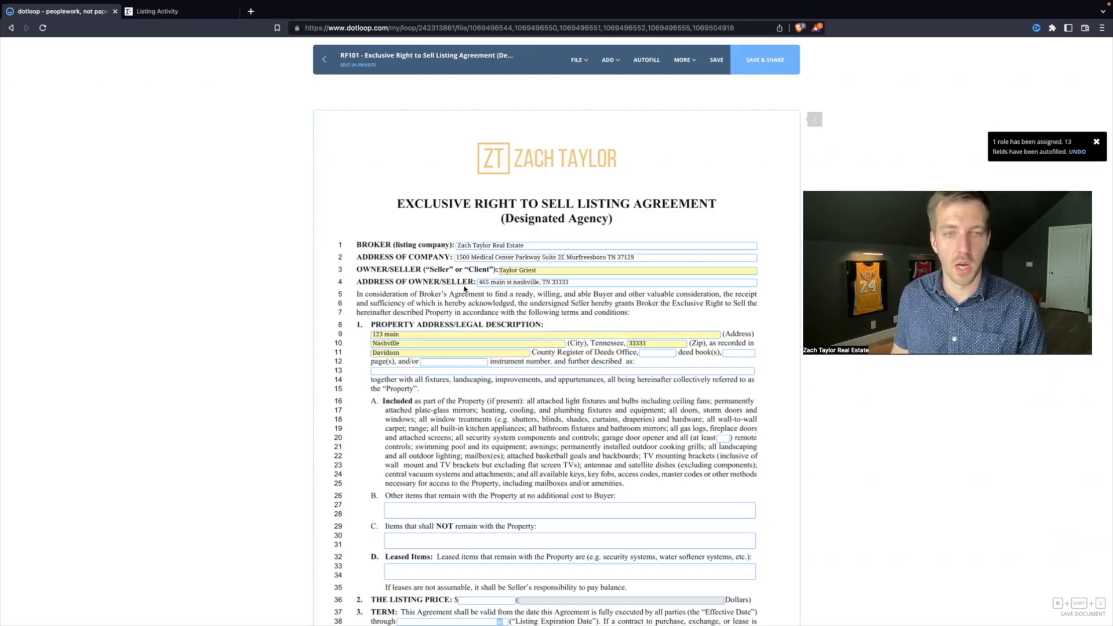
- Enter listing price $500,000 and pick the 01/01/2022 listing expiration date
scroll(down, 3)
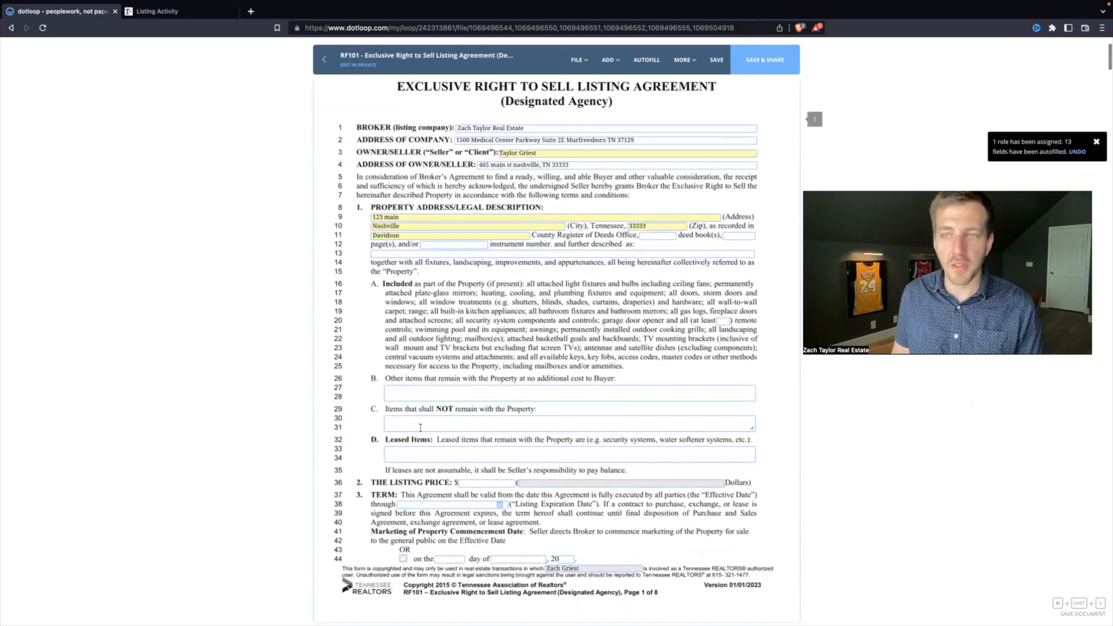
scroll(down, 3)
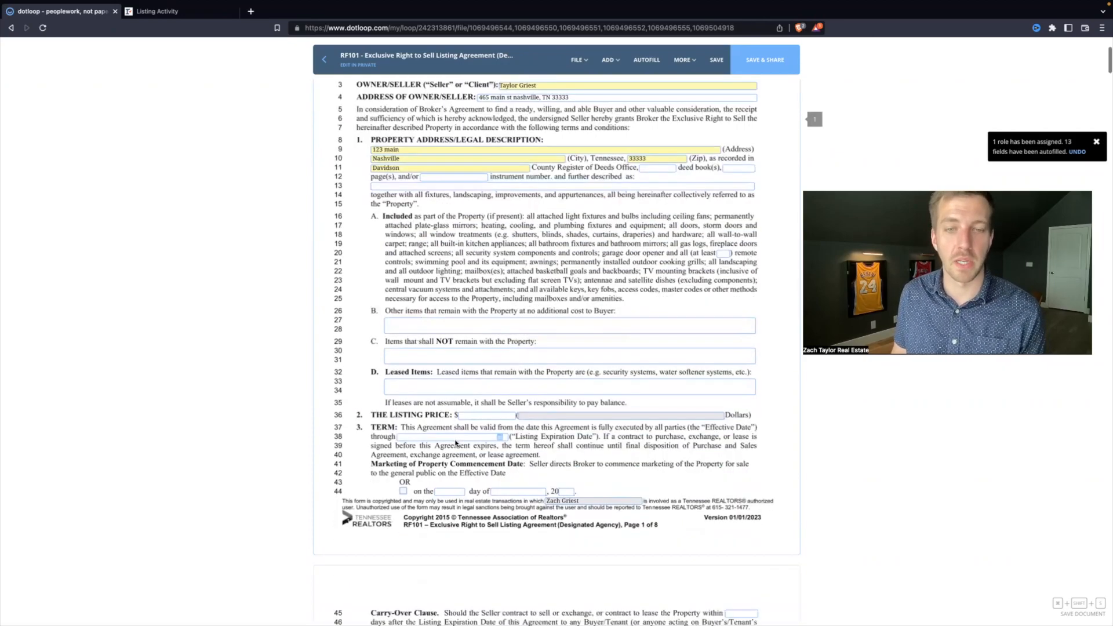
scroll(down, 3)
text(500000)
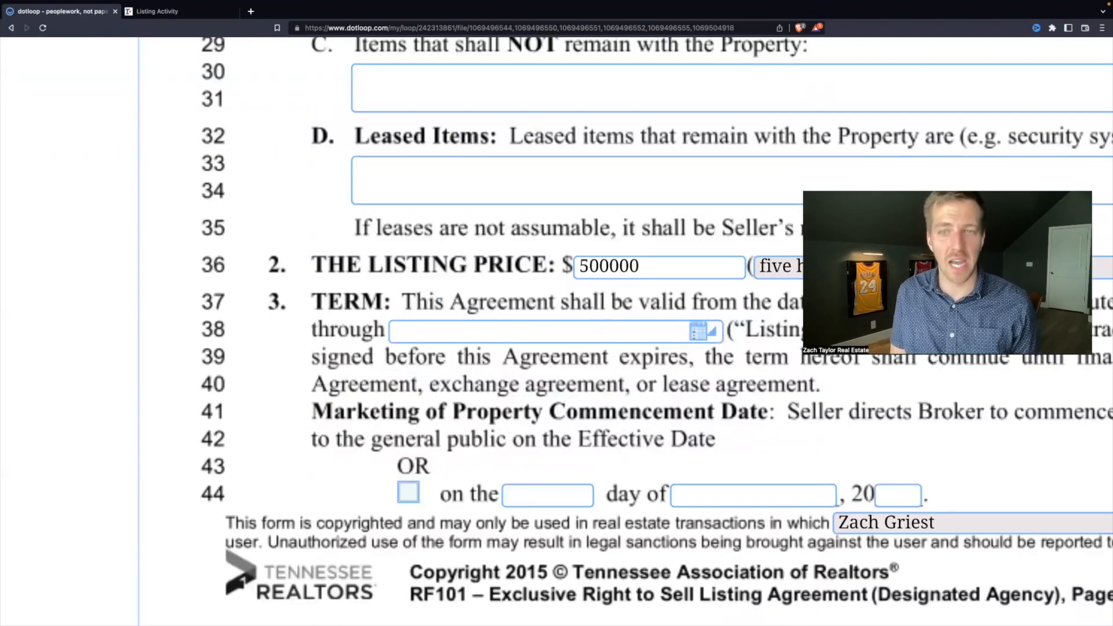
click(703, 331)
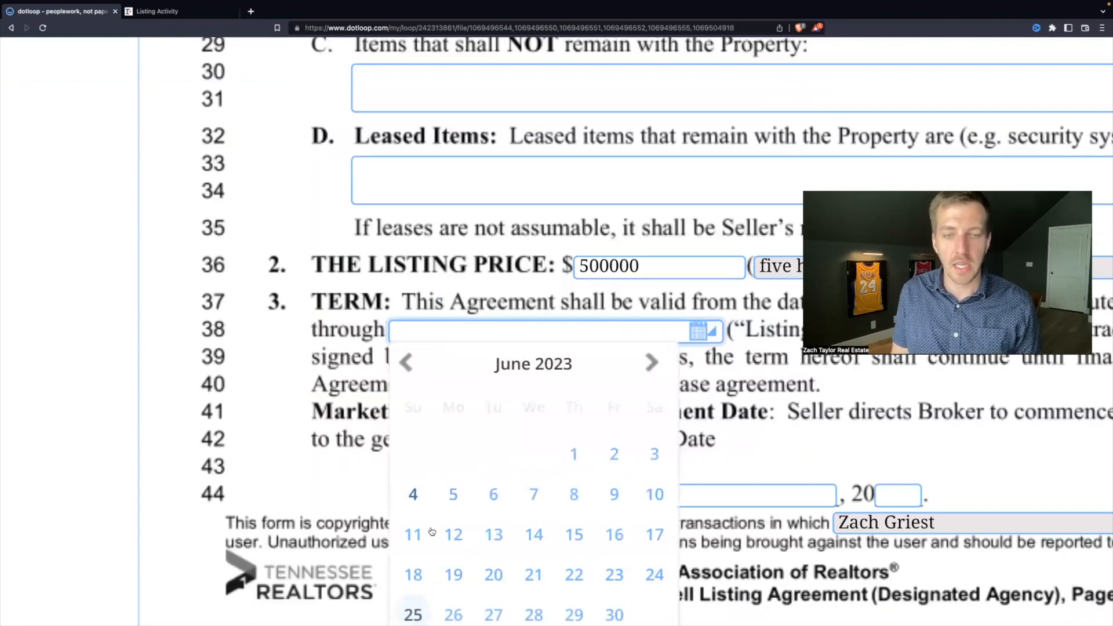
mouse_move(746, 445)
text(01/01/2024)
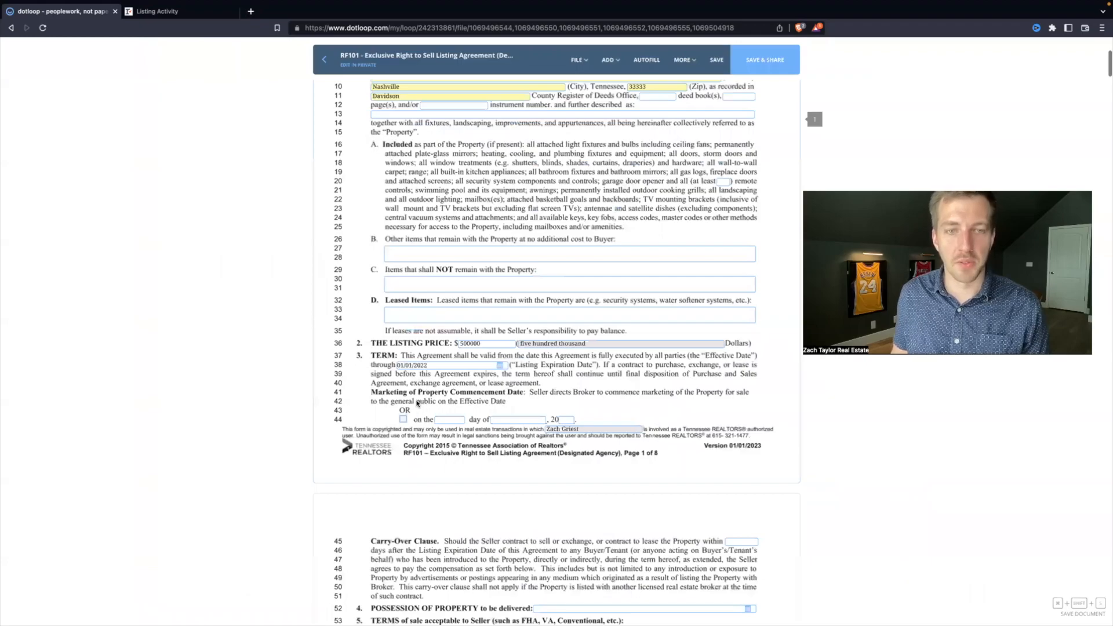
- Tick the line 44 commencement-date box and enter 3% compensation
scroll(down, 3)
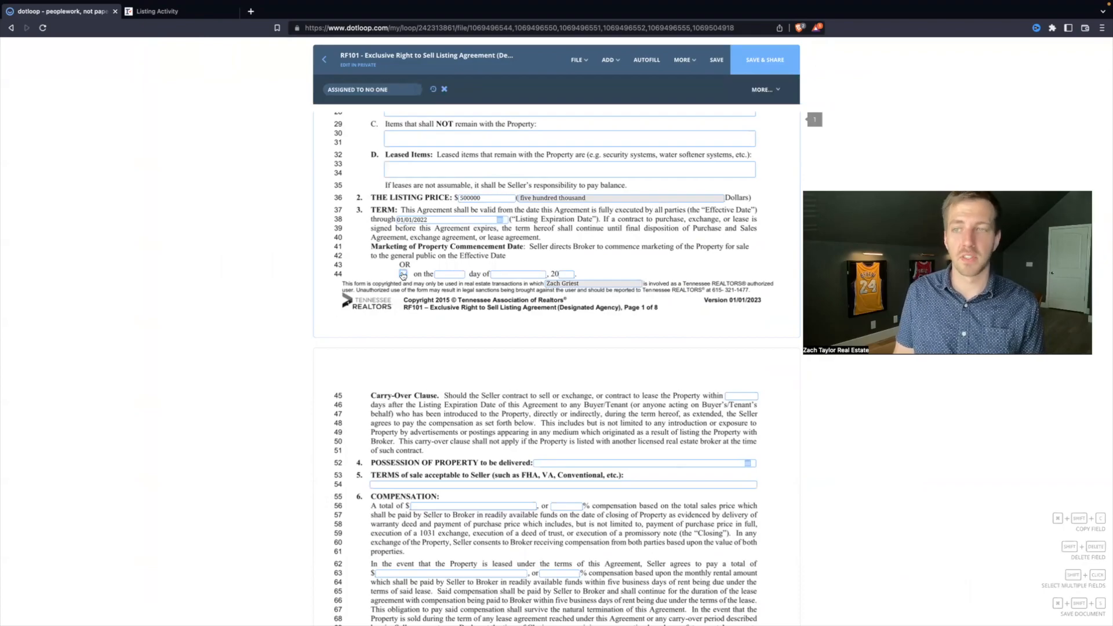
scroll(down, 3)
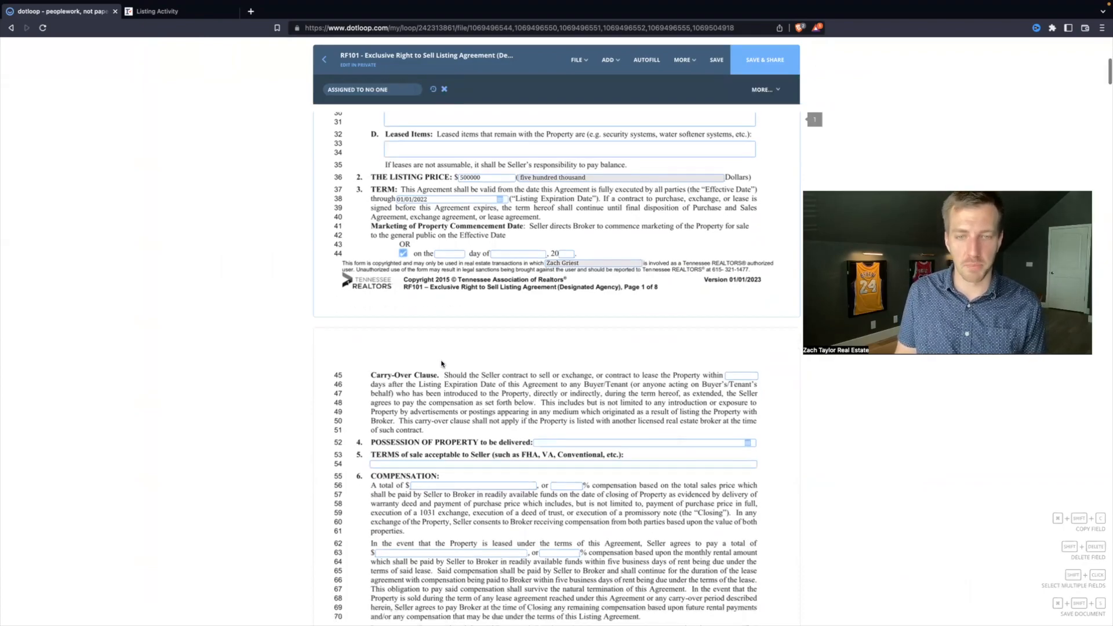
scroll(down, 3)
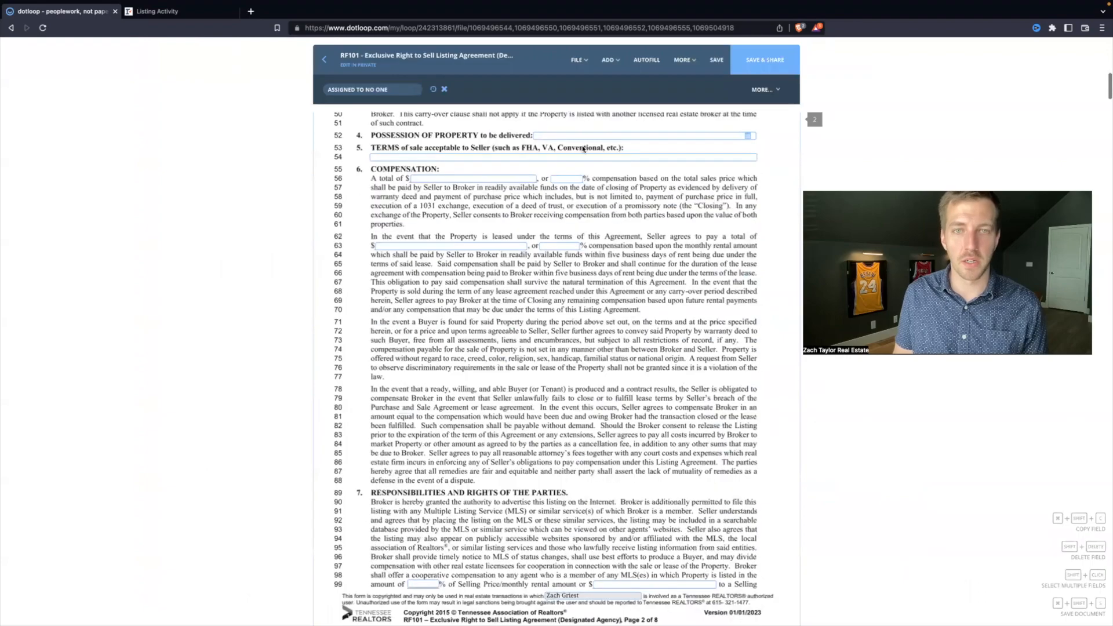
click(566, 177)
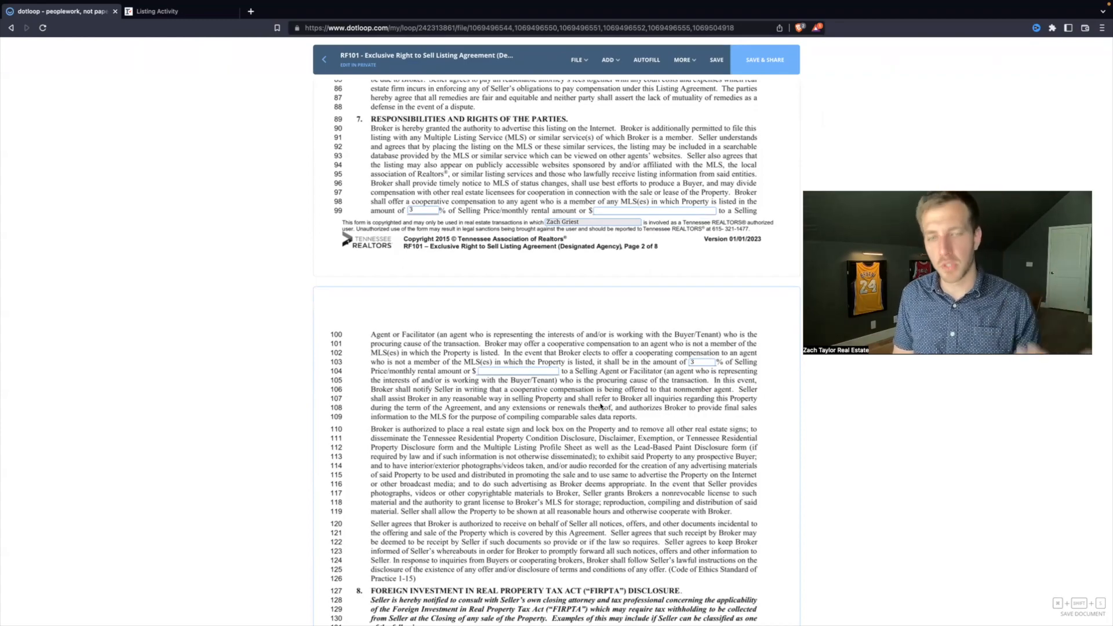
- Scroll to the broker and seller signature blocks on pages 7 and 8
scroll(down, 3)
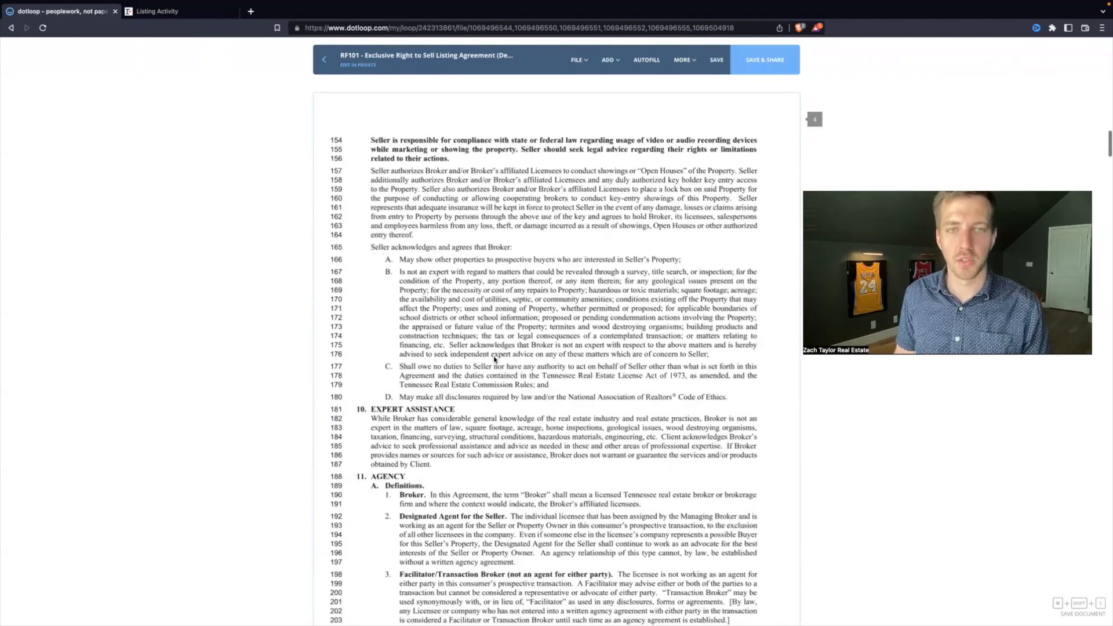
scroll(down, 3)
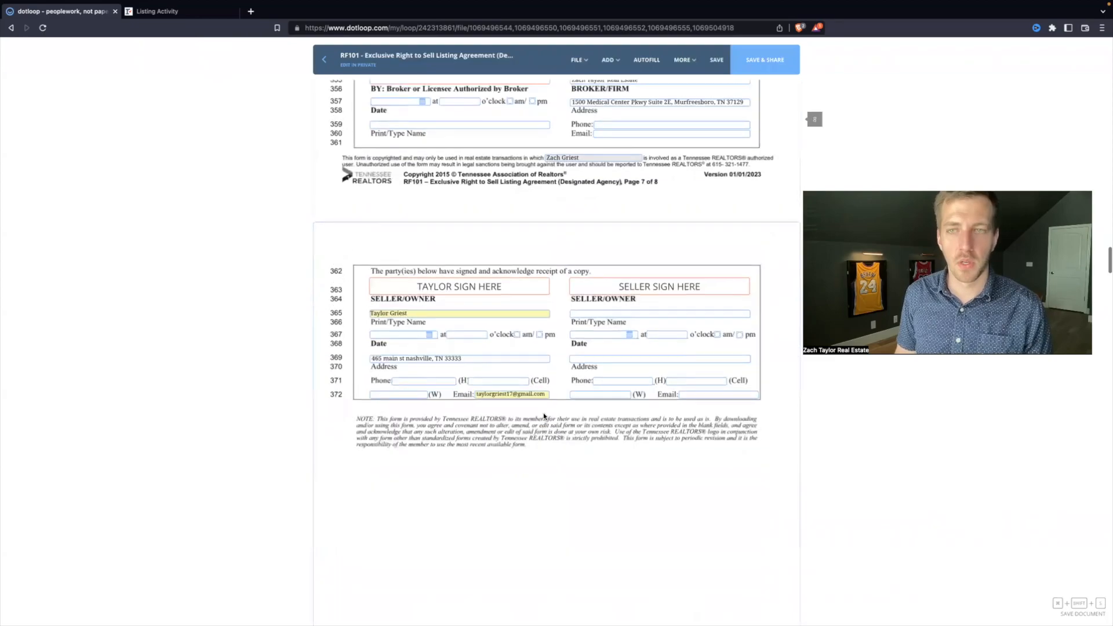
scroll(up, 3)
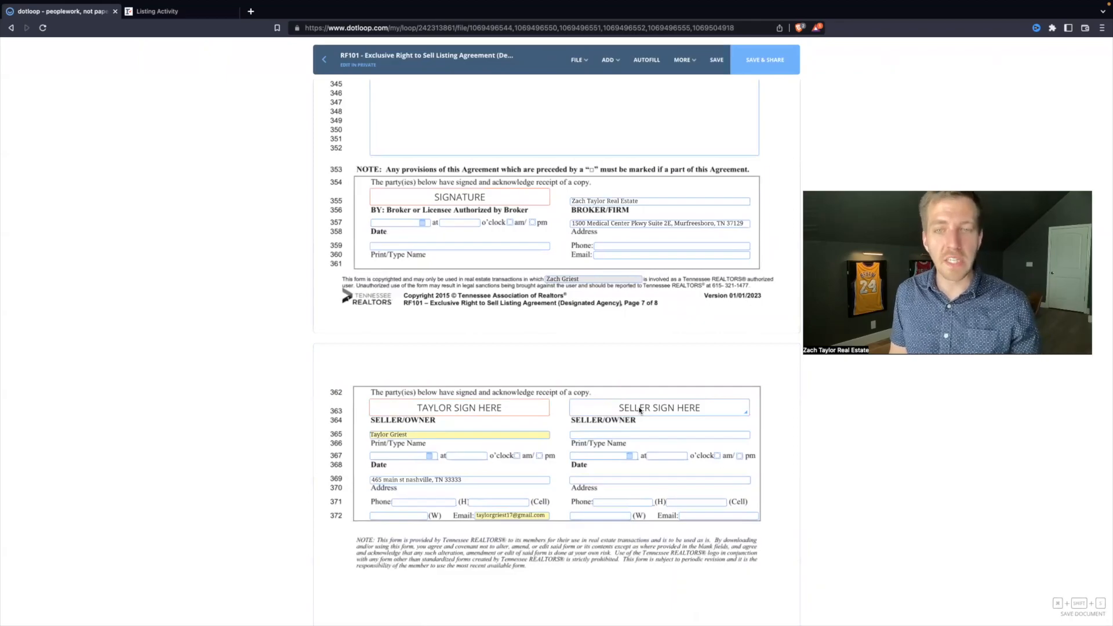
click(459, 407)
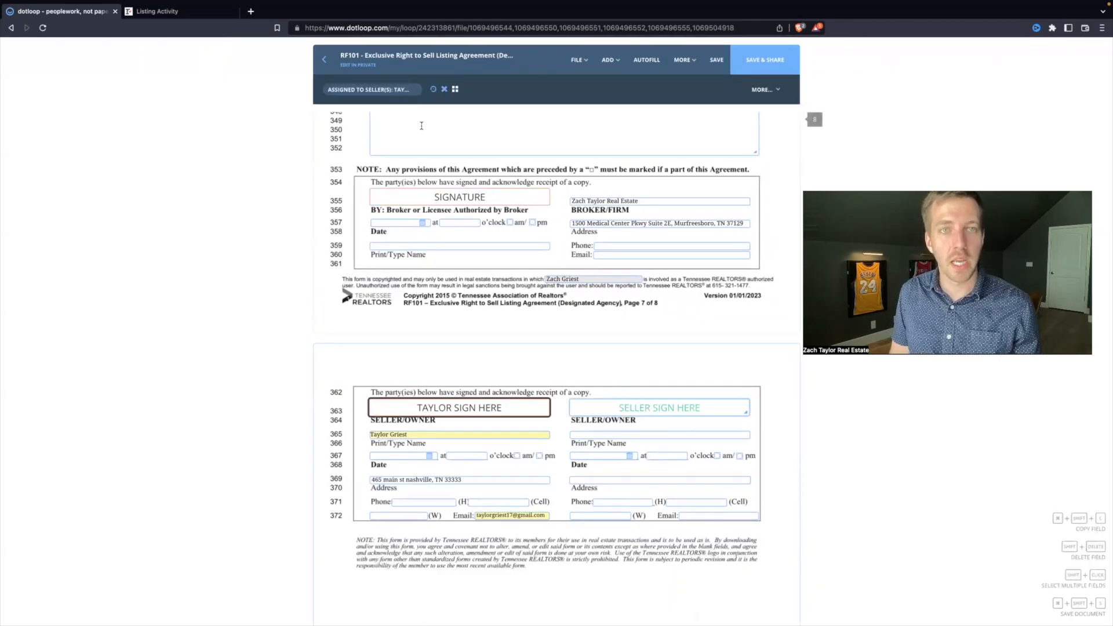
click(369, 88)
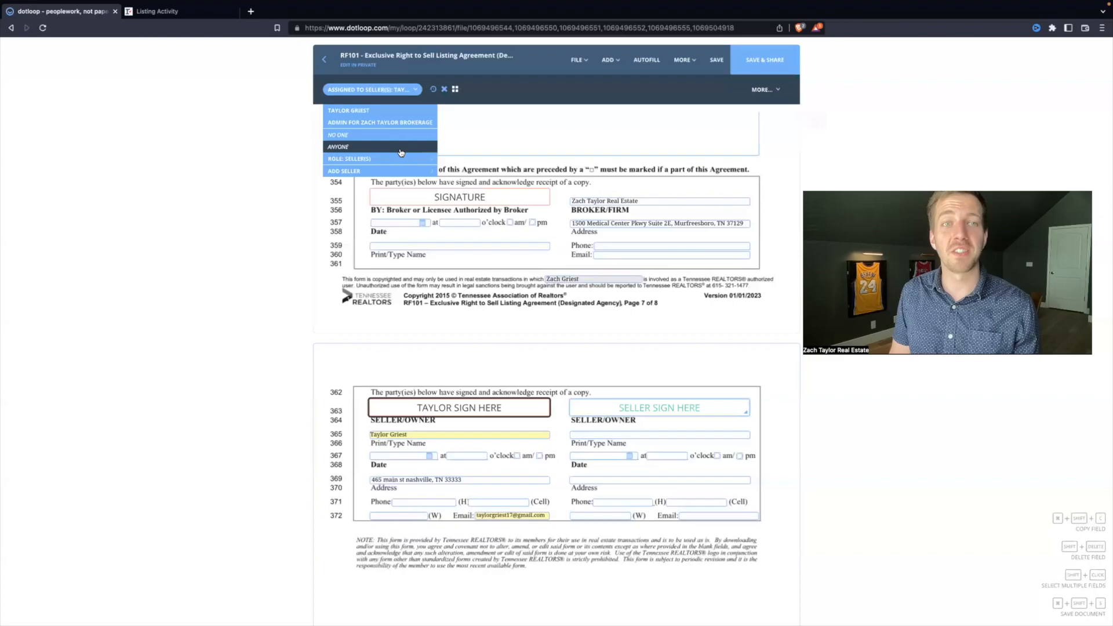
mouse_move(380, 111)
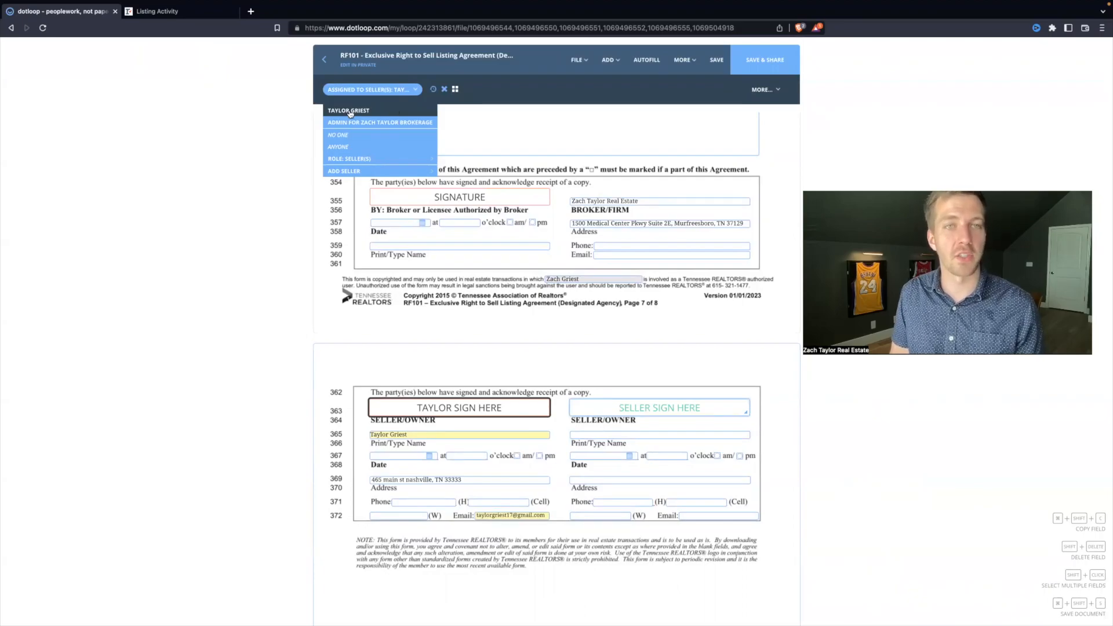
click(348, 110)
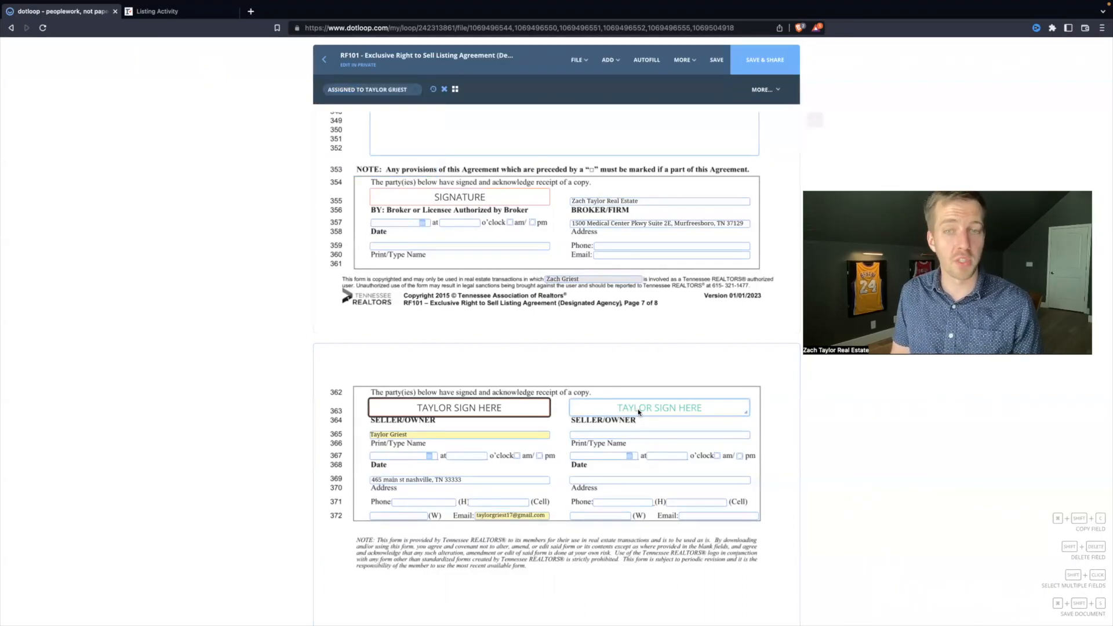
click(367, 88)
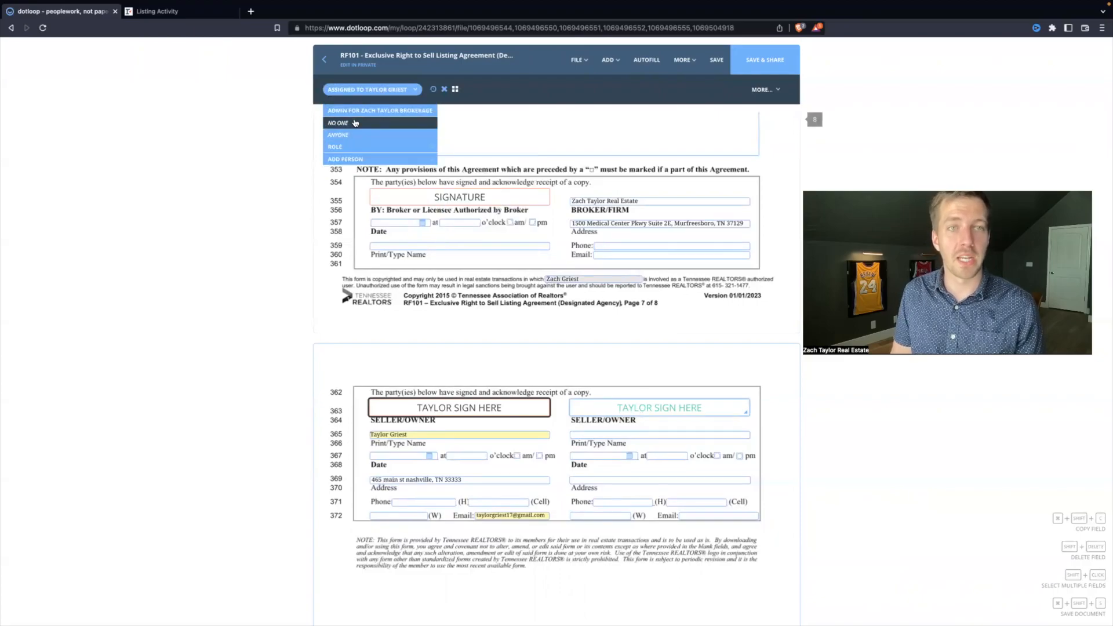
click(338, 122)
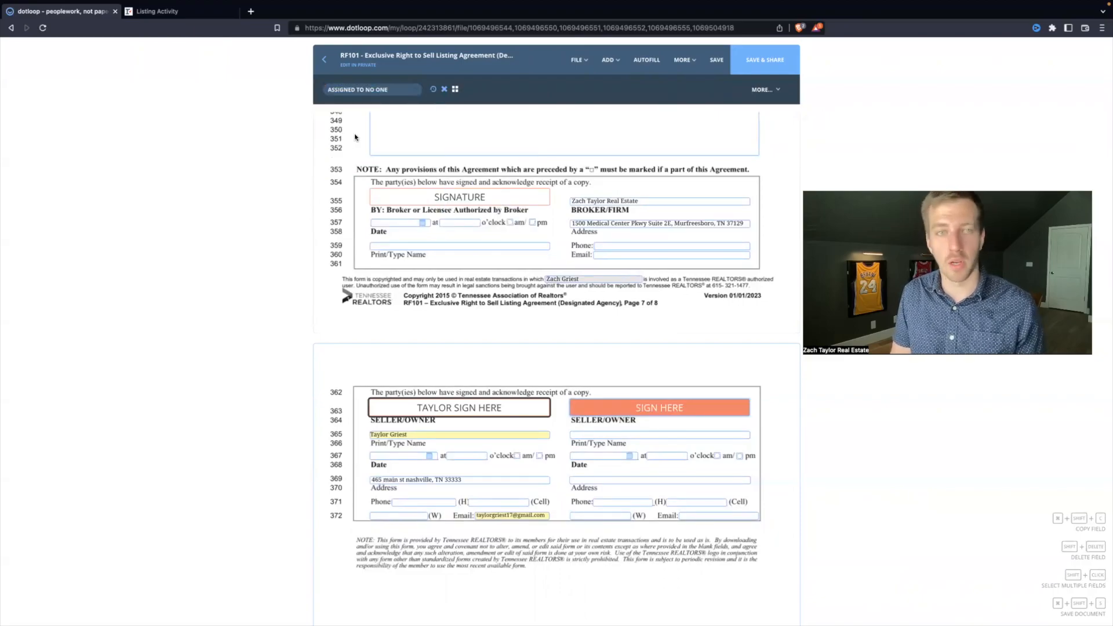
click(370, 88)
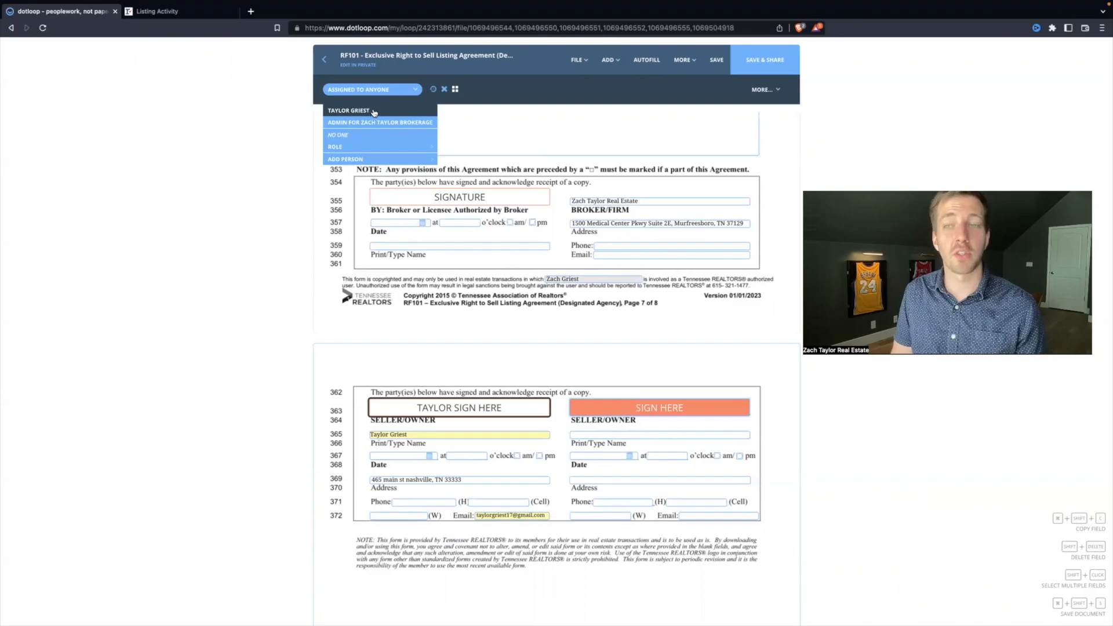
mouse_move(361, 138)
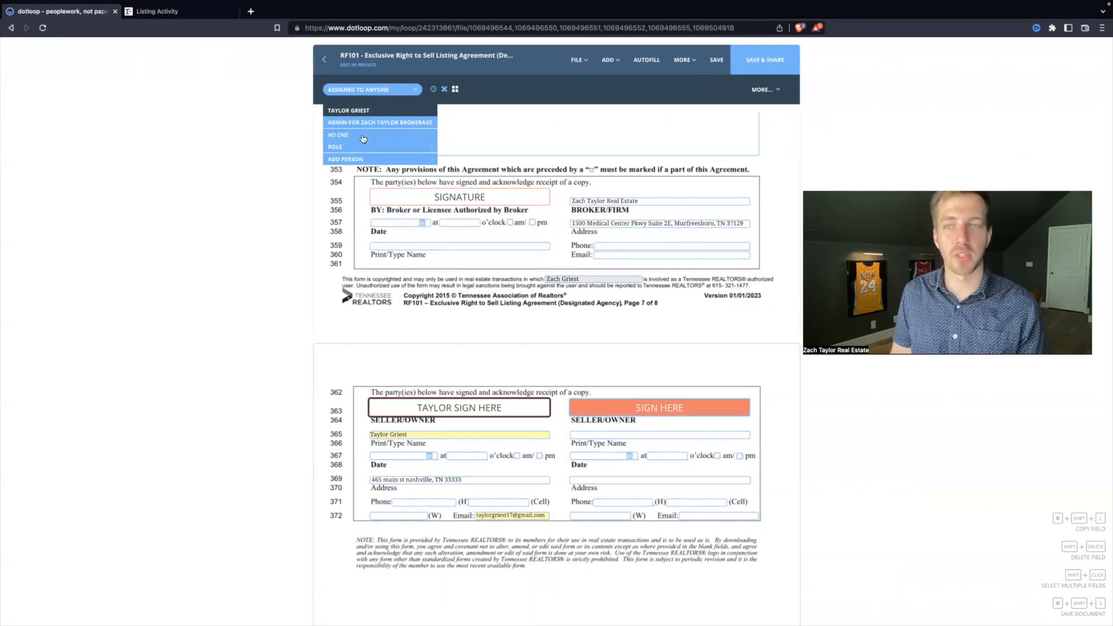
click(338, 135)
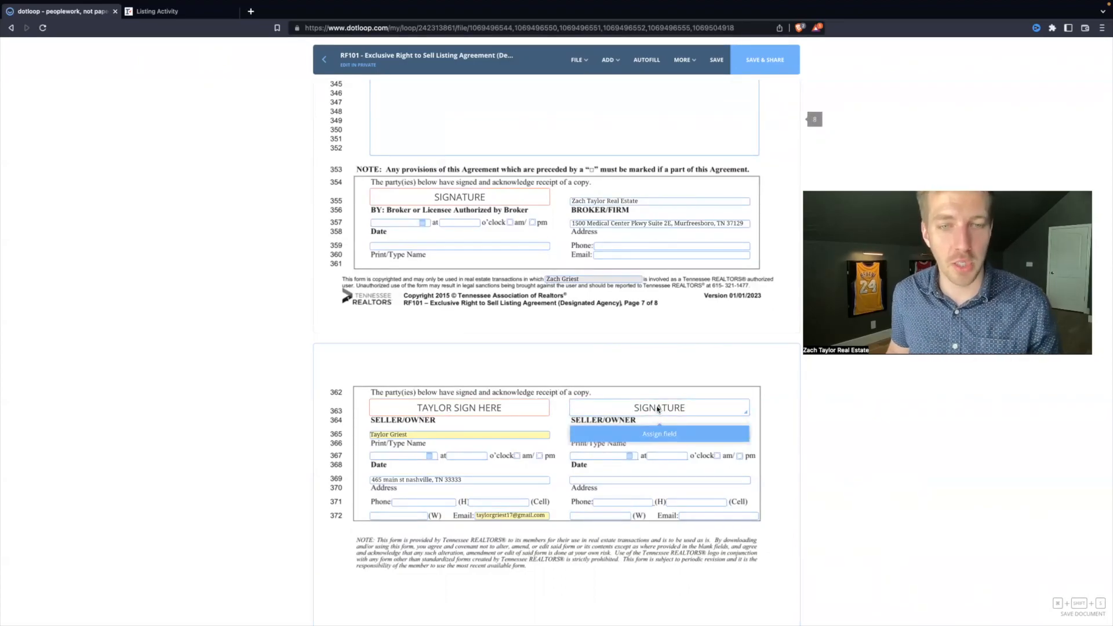
scroll(up, 3)
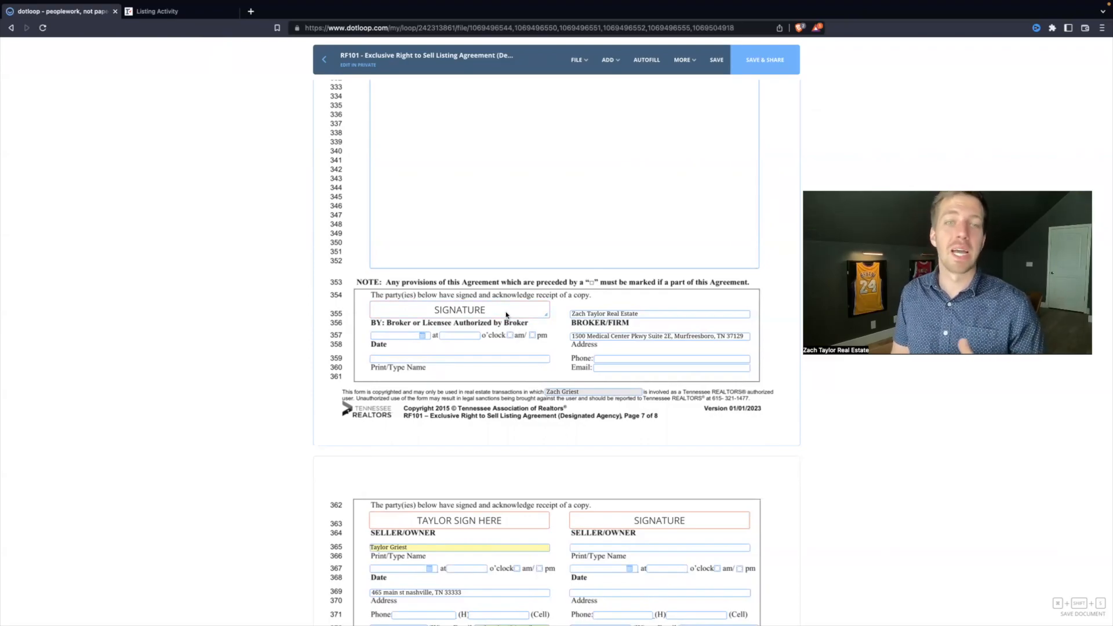
- Assign the broker signature field to Anyone and sign it with the adopted signature
click(459, 310)
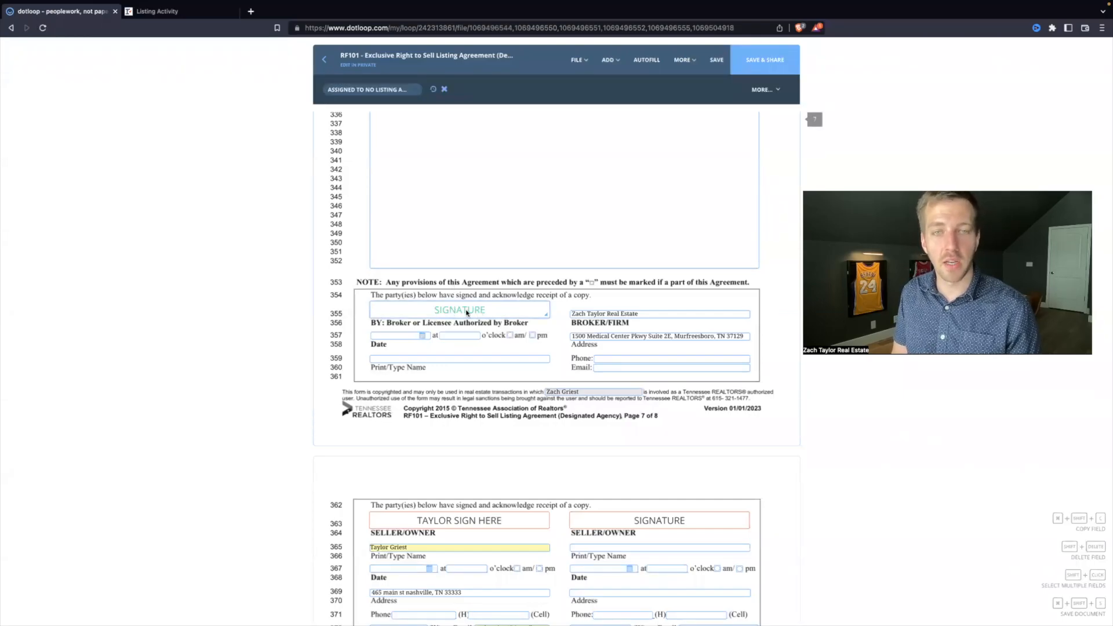
click(367, 89)
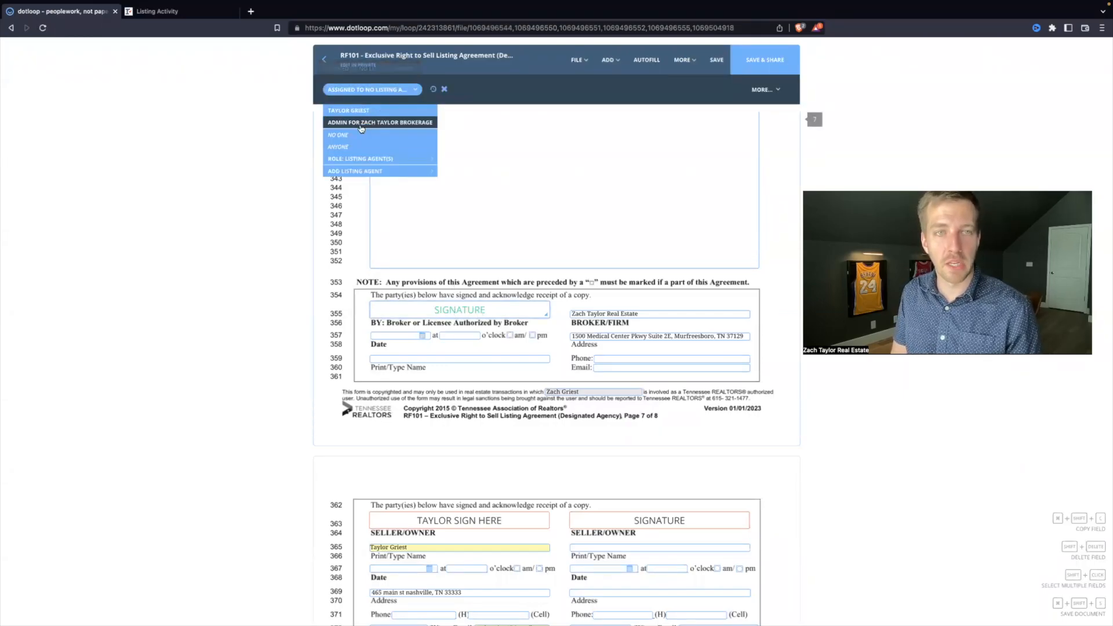
click(338, 146)
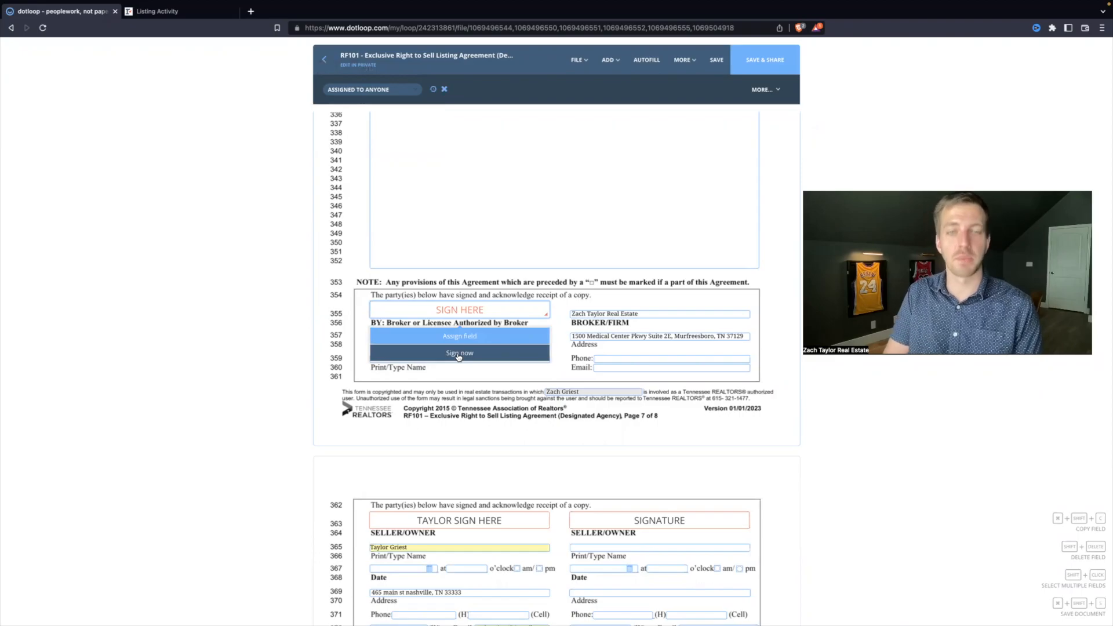
click(459, 353)
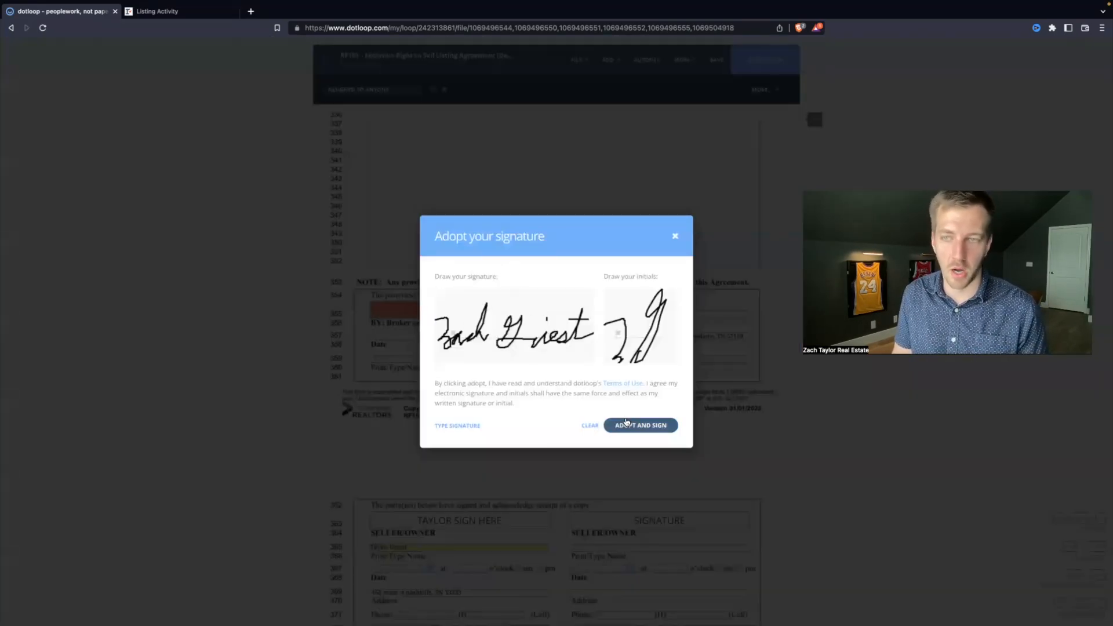
click(639, 424)
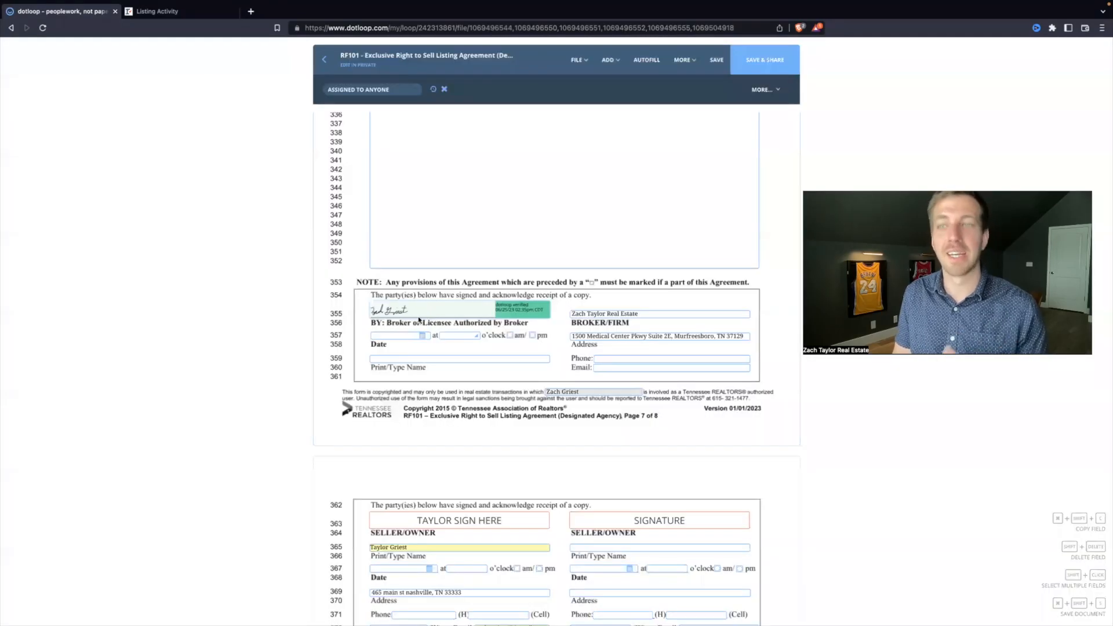
- Leave the second seller signature field assigned to No One
scroll(down, 3)
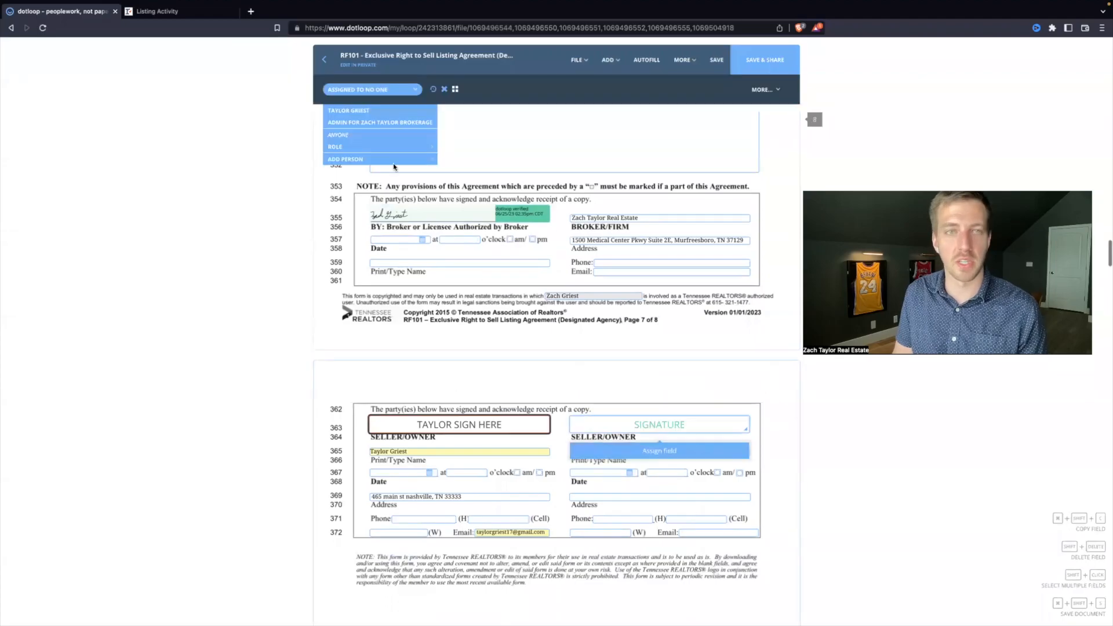
click(338, 135)
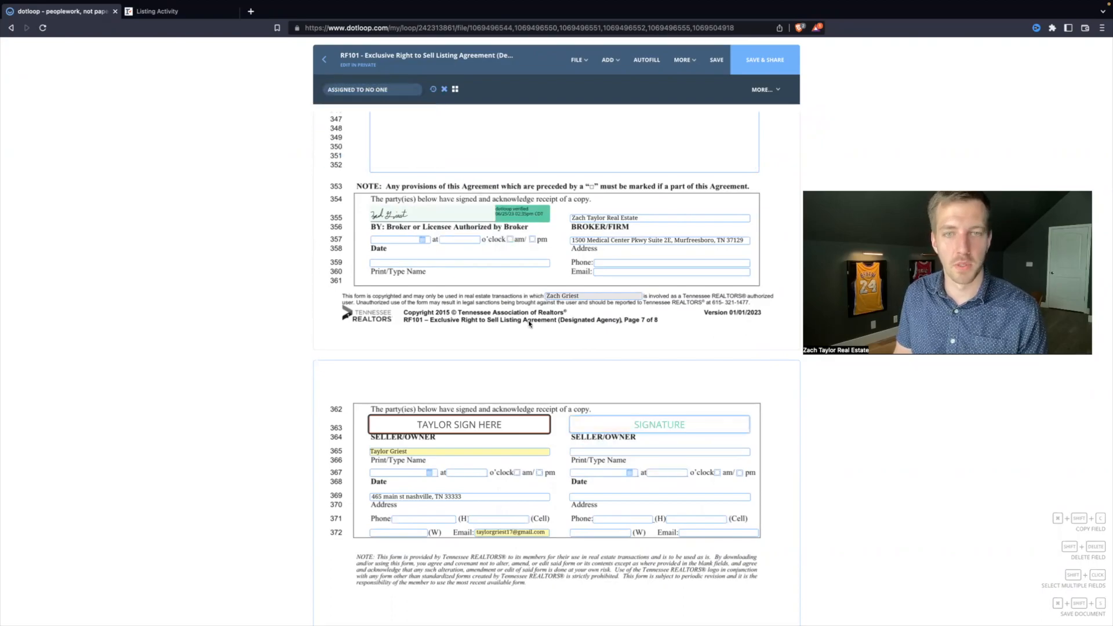
scroll(down, 3)
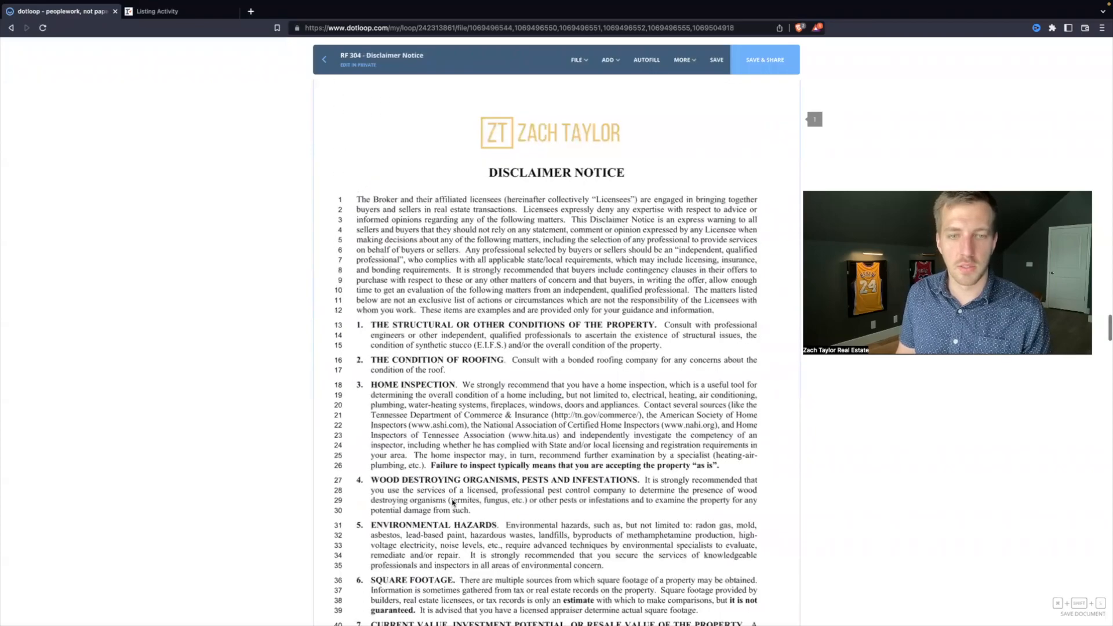
- Sign the RF302 listing licensee line and mark Designated Agent for the Seller
scroll(down, 3)
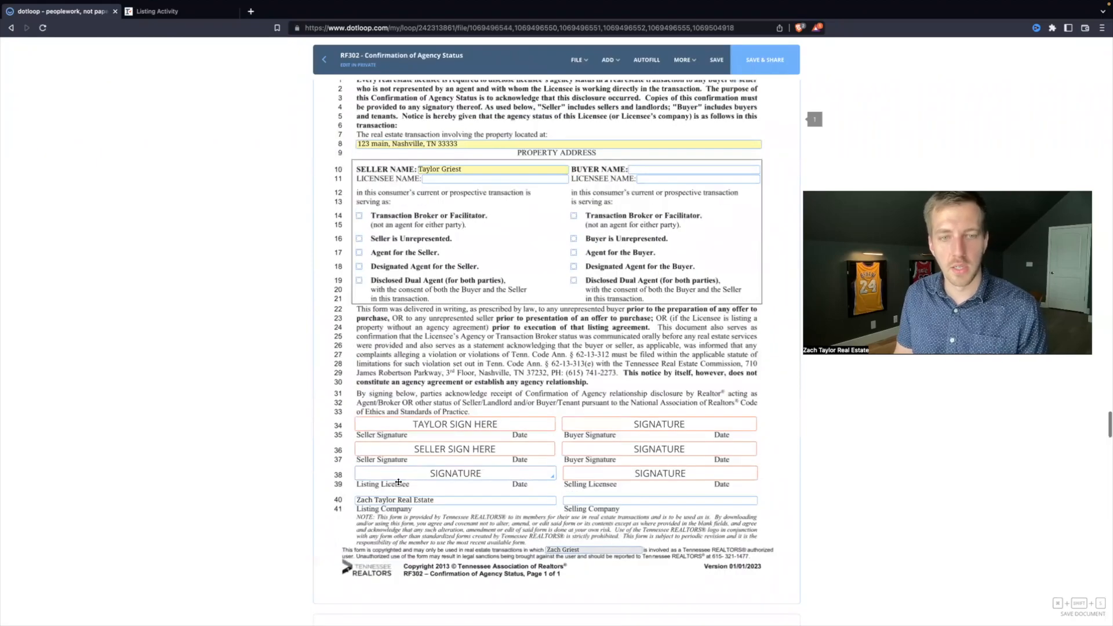
click(454, 473)
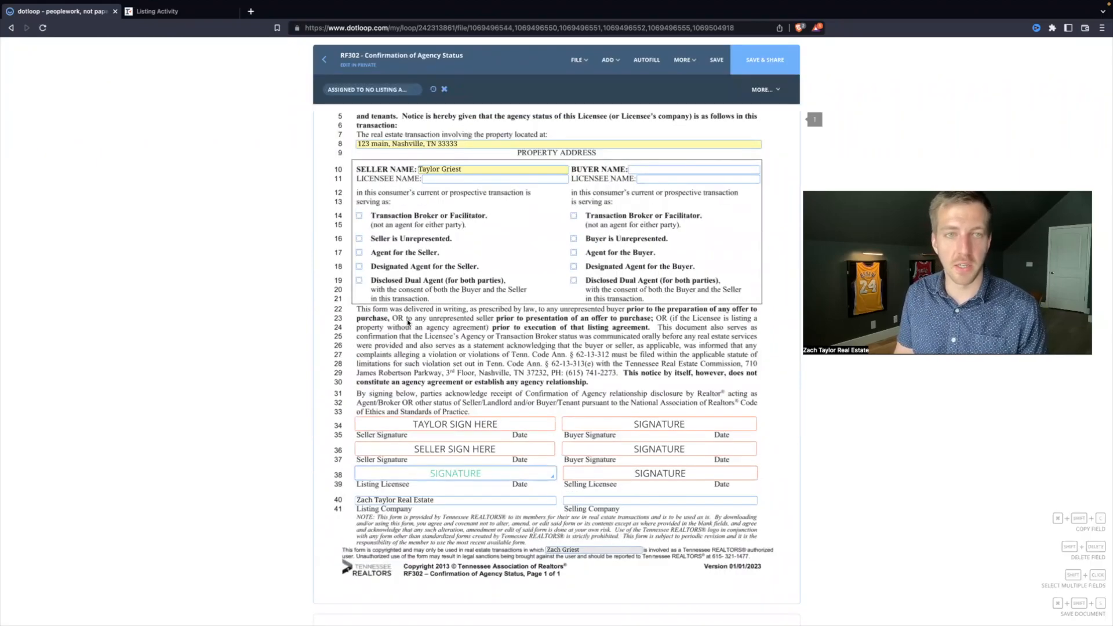
click(455, 473)
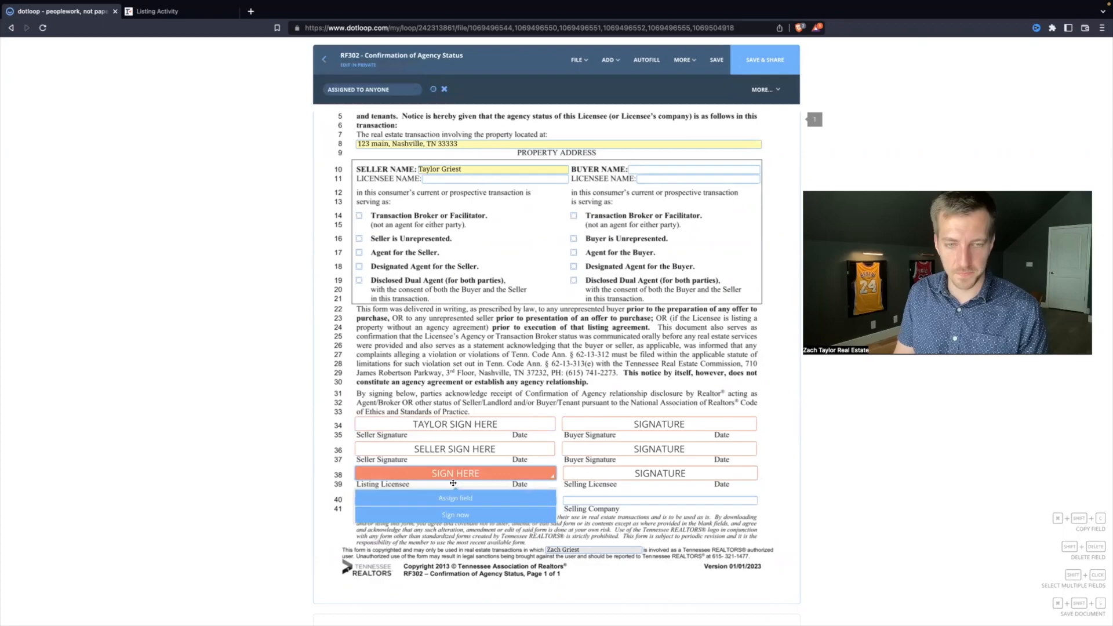
click(455, 514)
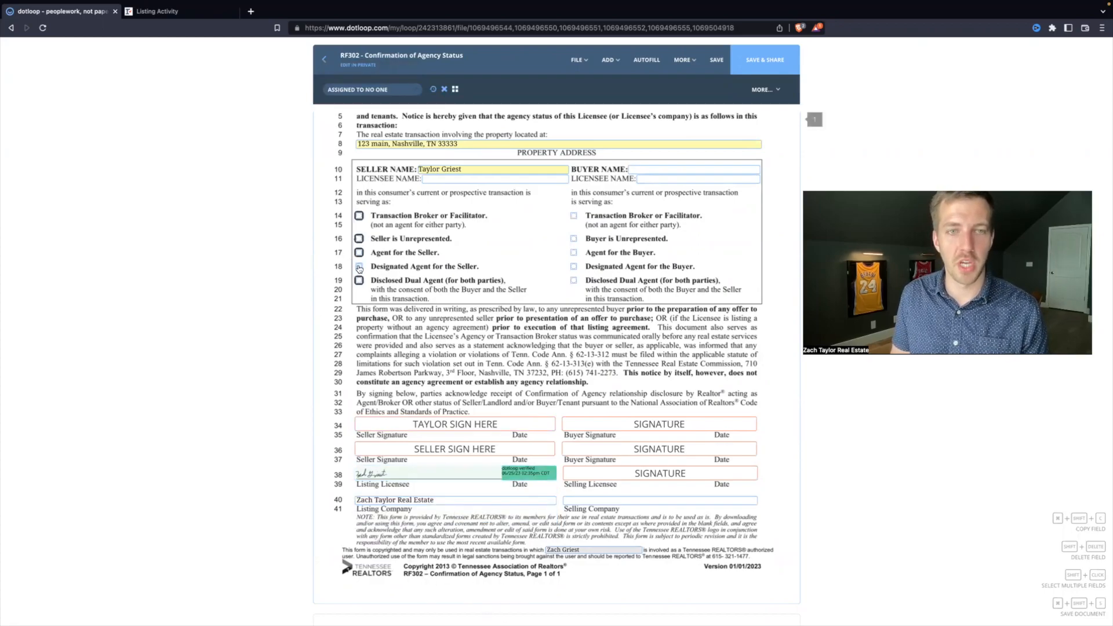
scroll(down, 3)
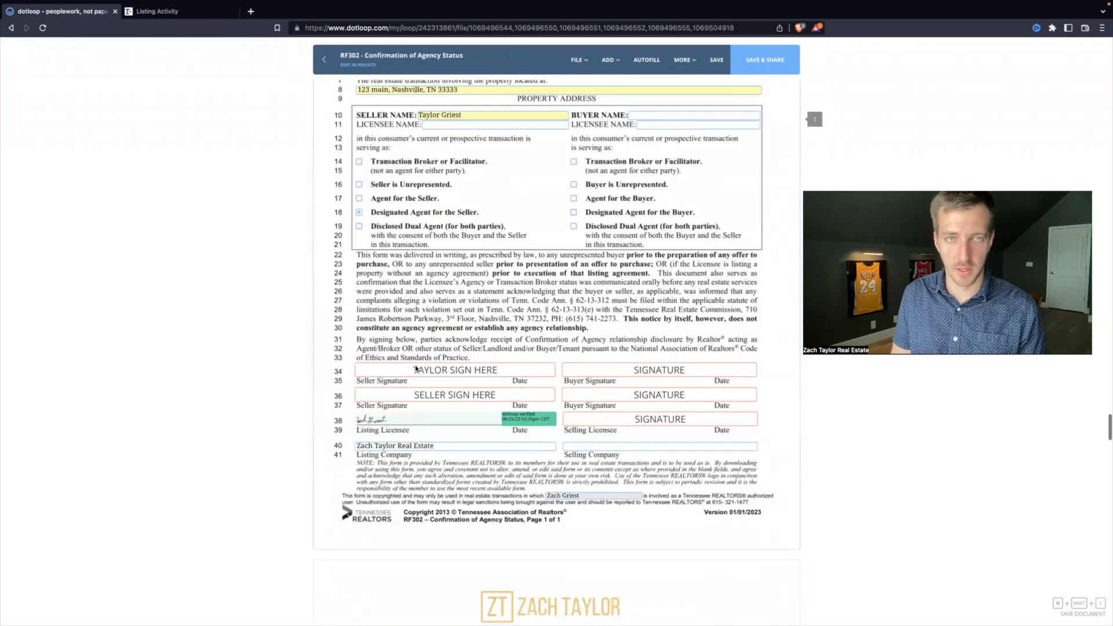
scroll(down, 3)
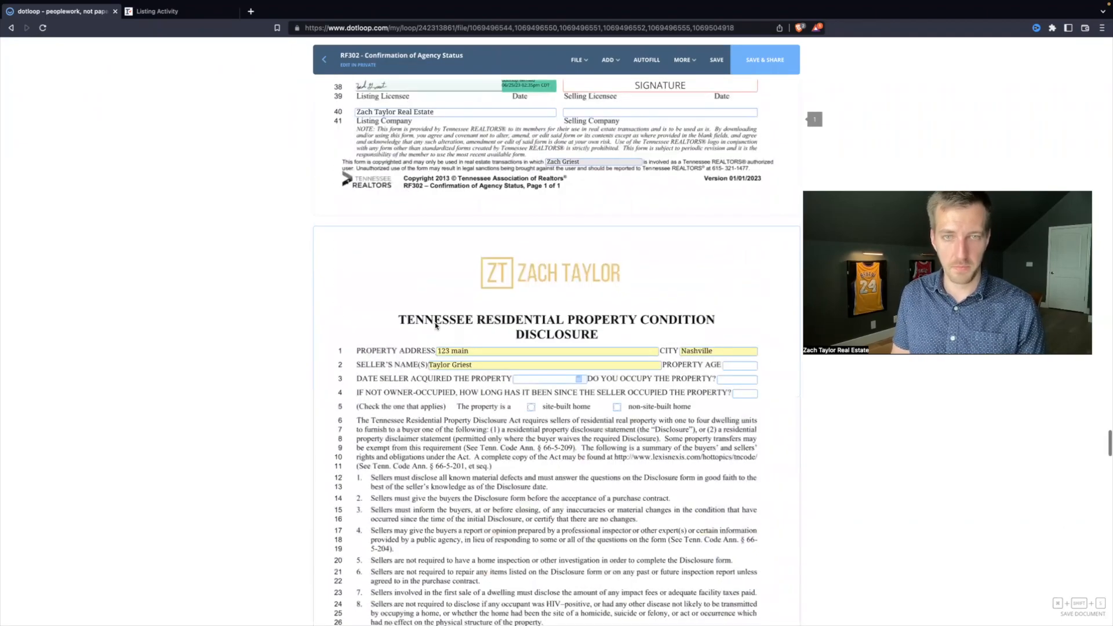
scroll(down, 3)
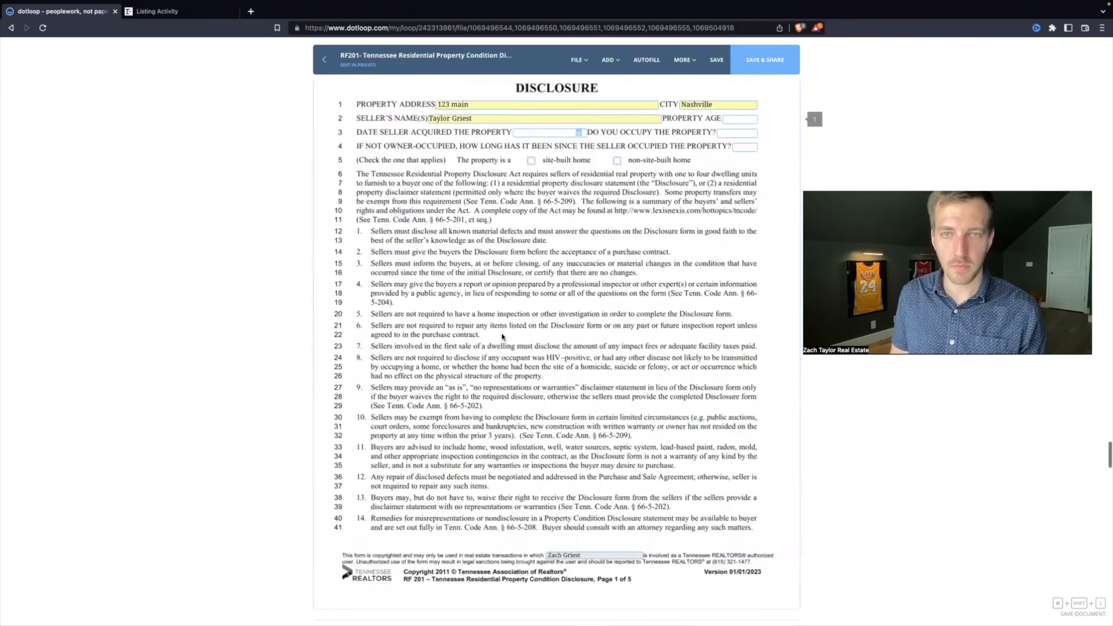
scroll(down, 3)
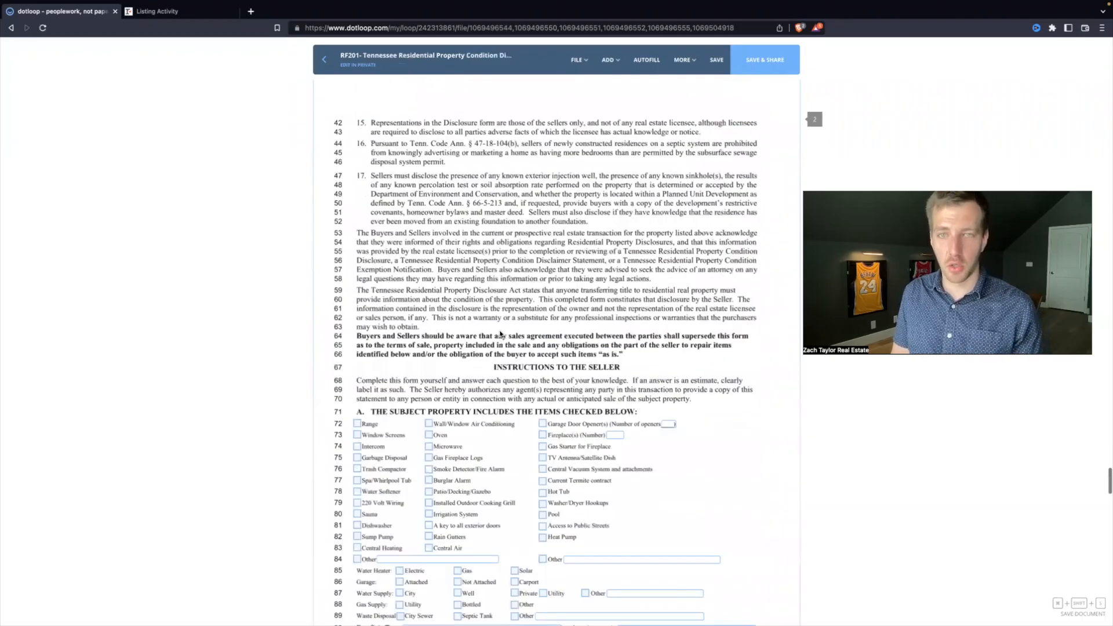
scroll(down, 3)
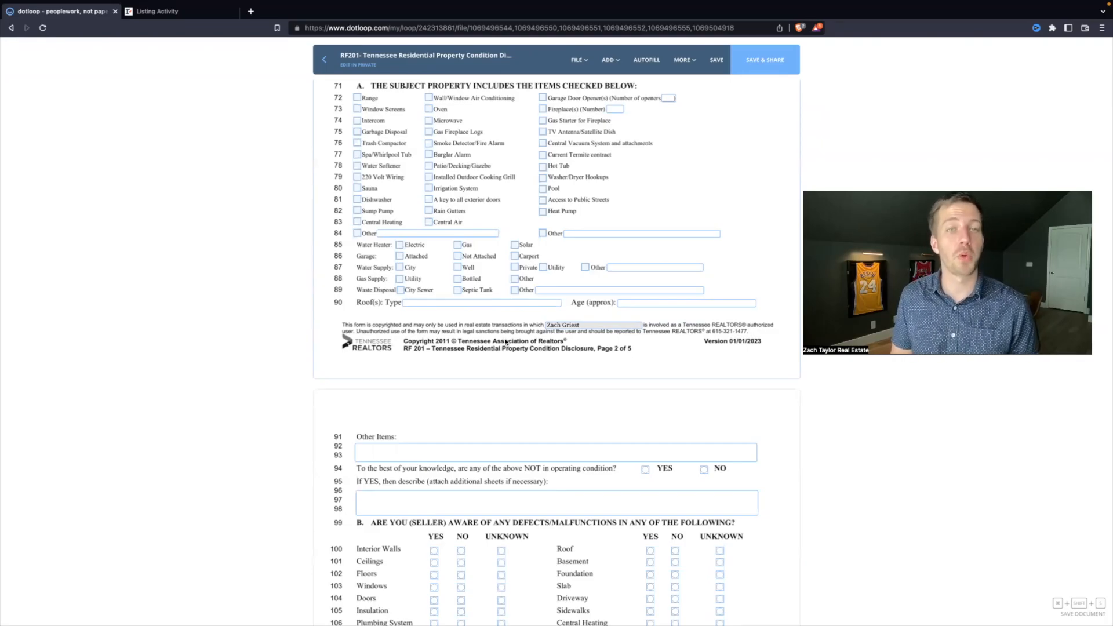
scroll(down, 3)
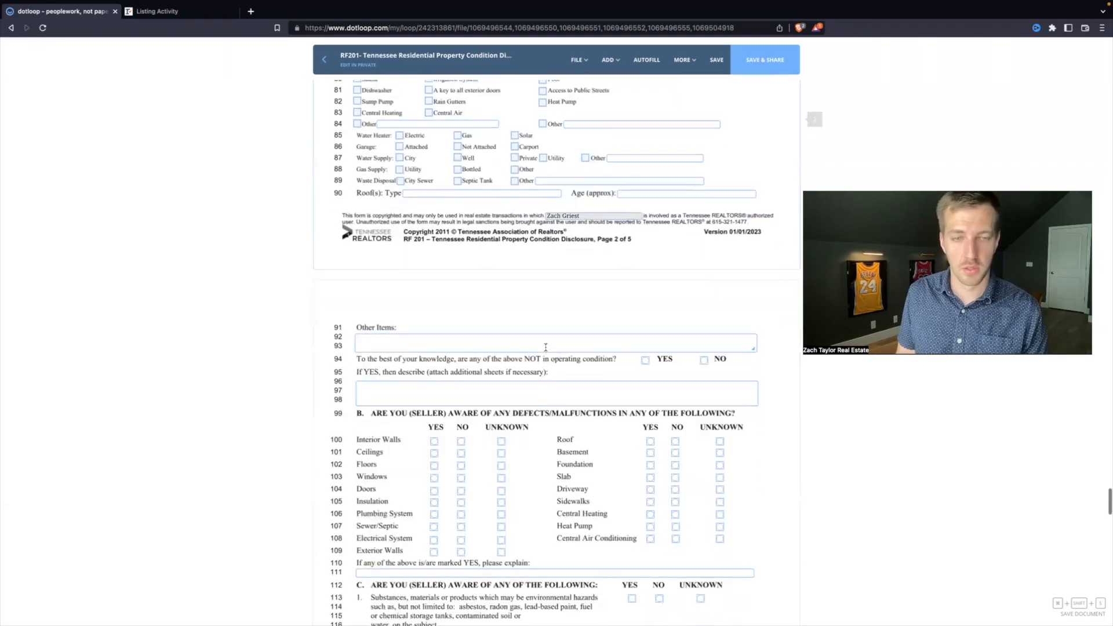
scroll(down, 3)
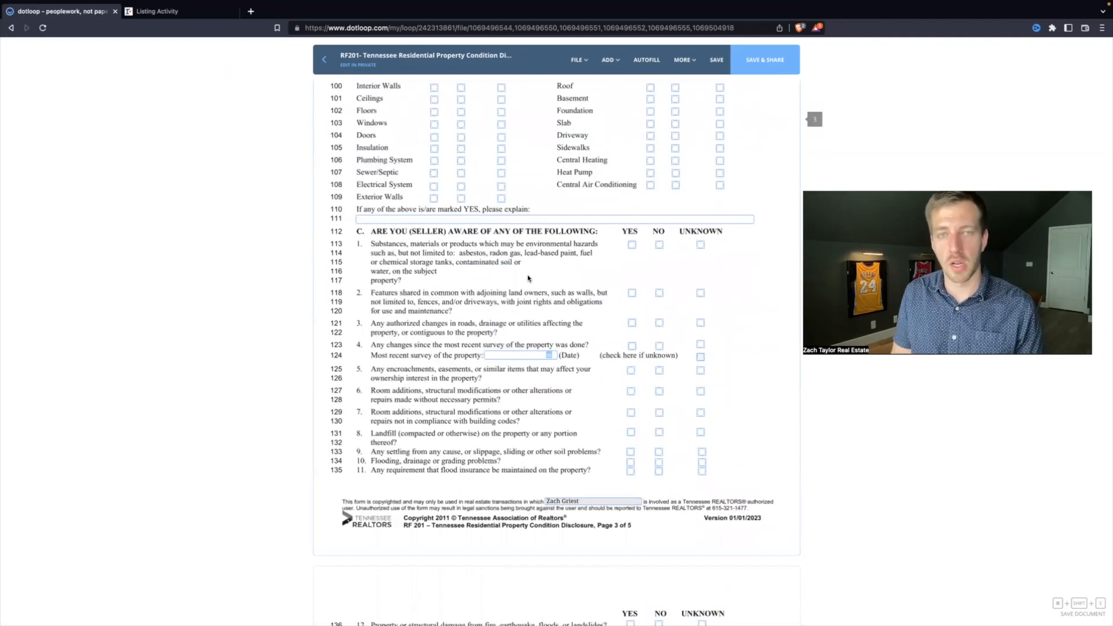
scroll(down, 3)
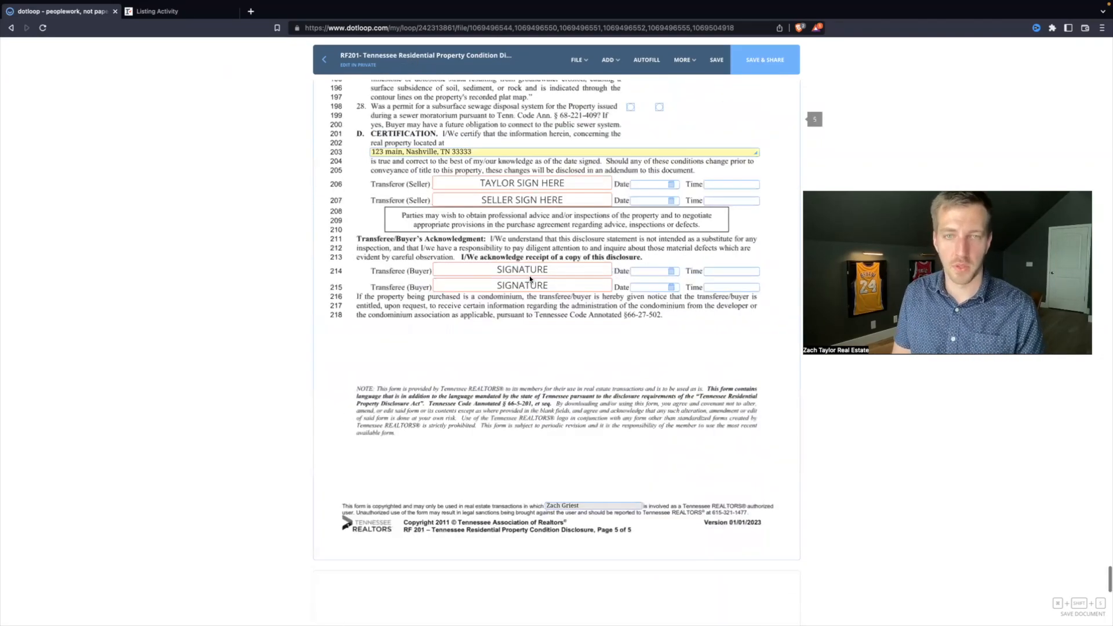
scroll(down, 3)
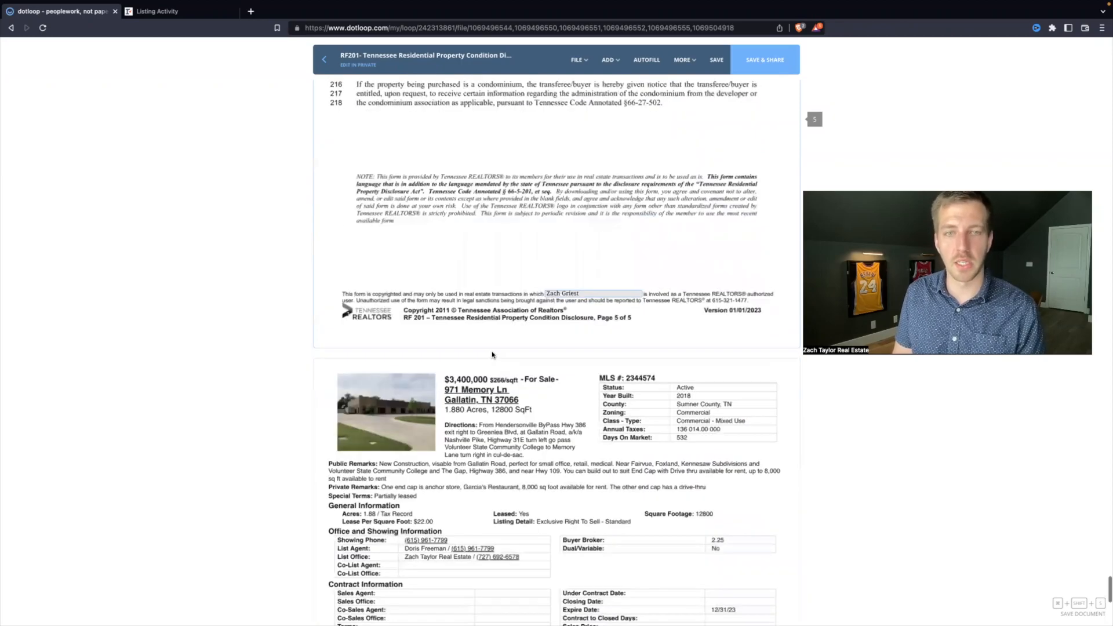
click(607, 60)
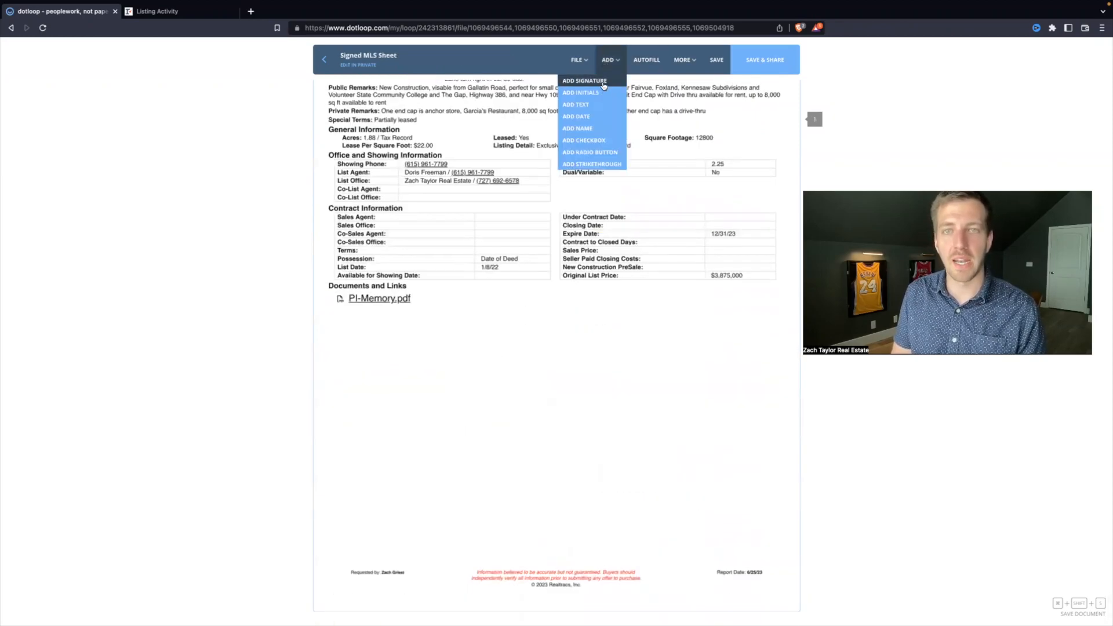
click(584, 80)
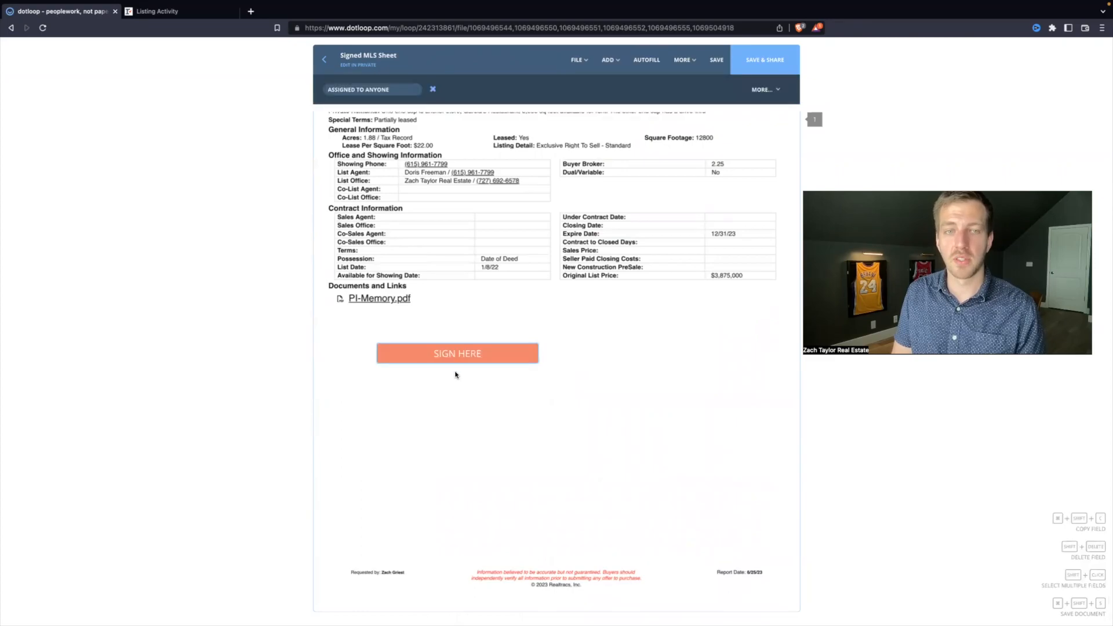
click(371, 88)
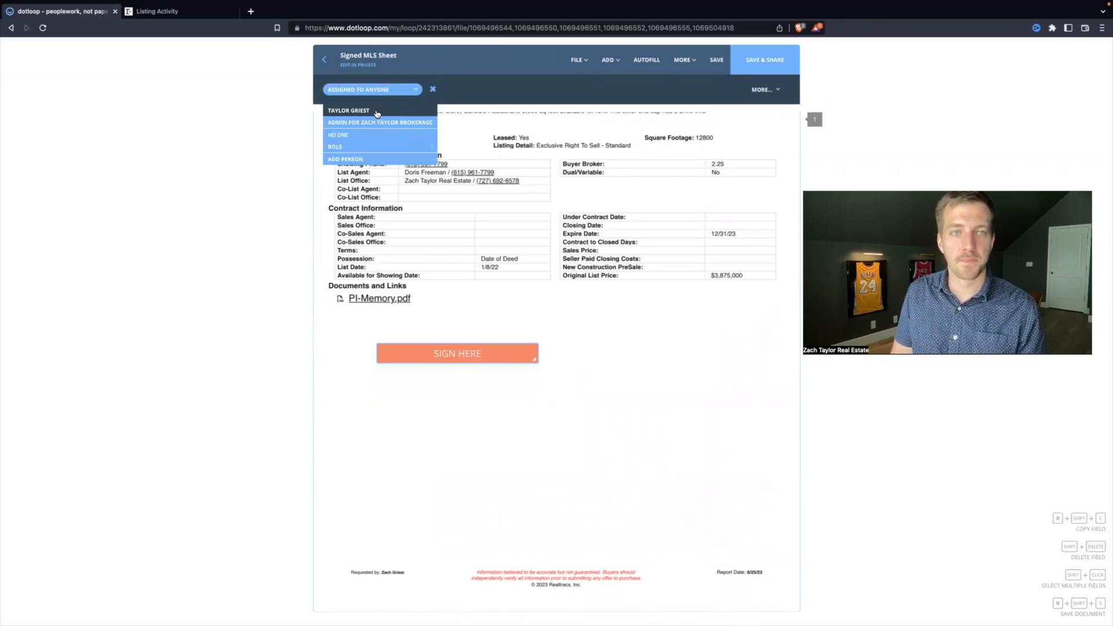
click(348, 110)
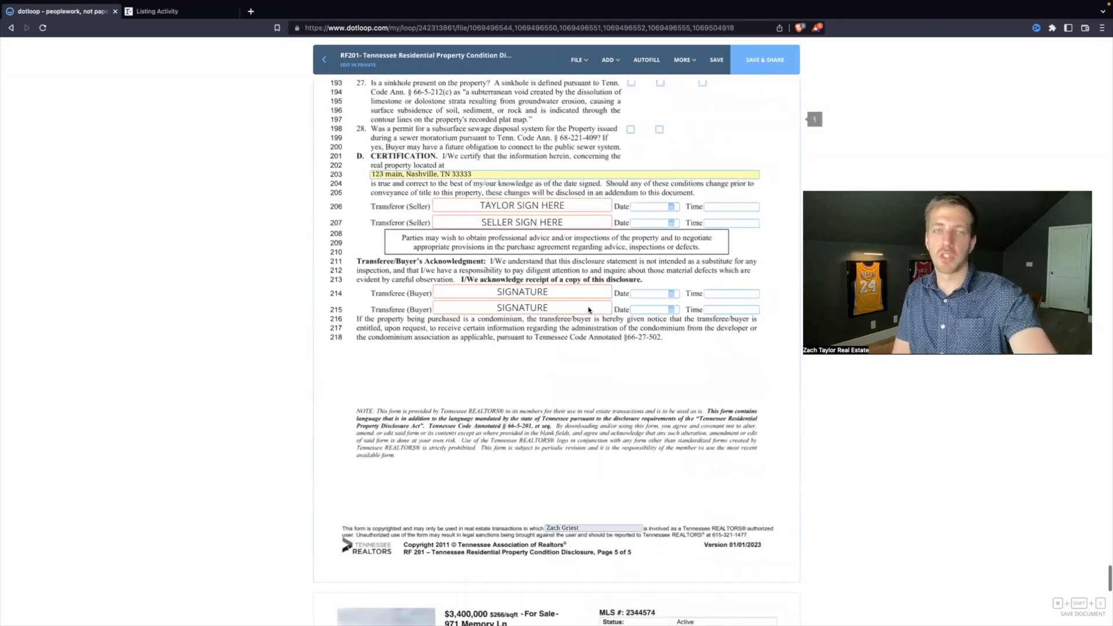
scroll(down, 3)
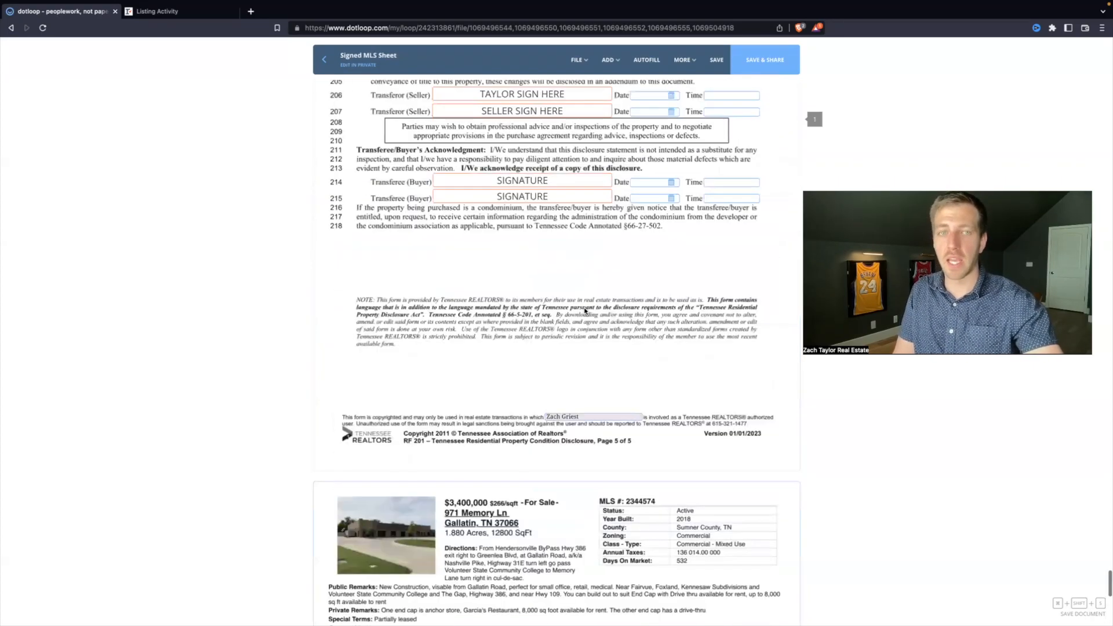
scroll(up, 3)
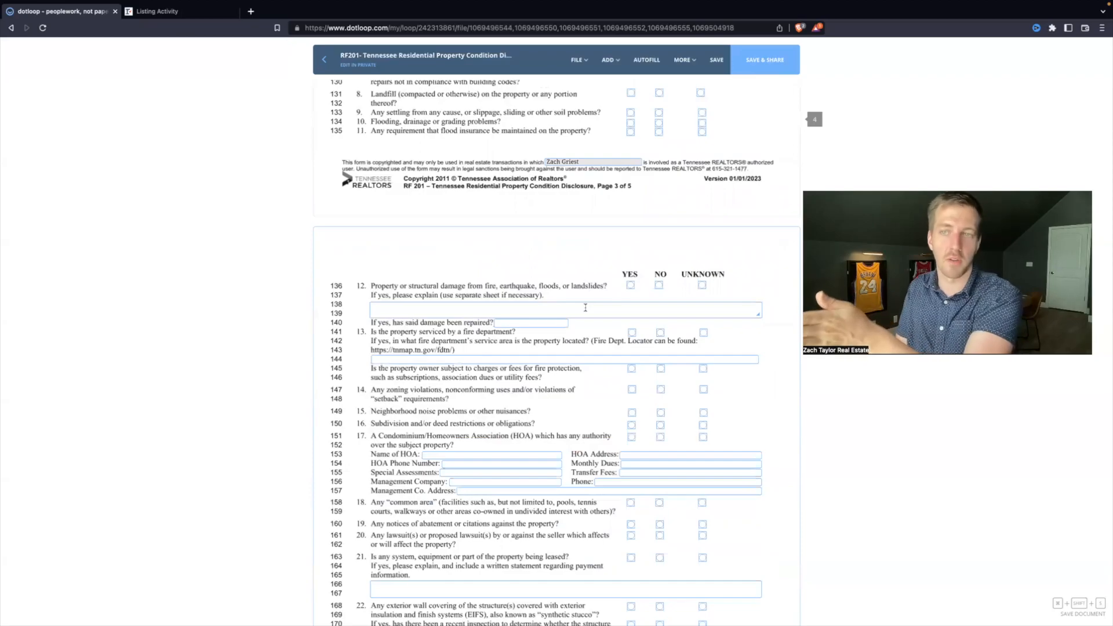
scroll(down, 3)
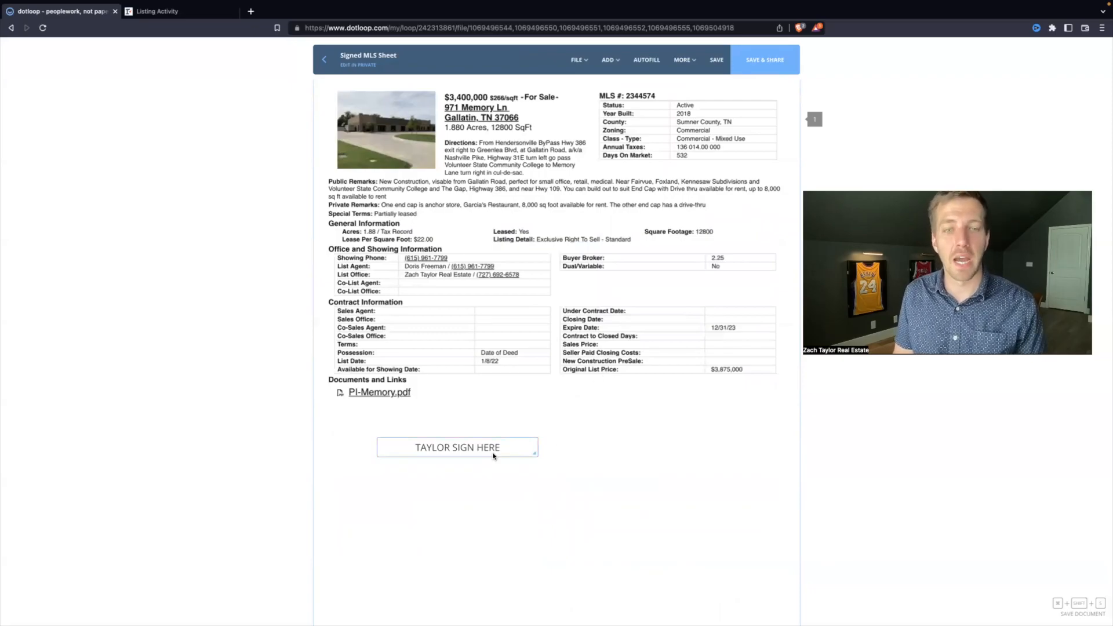
scroll(down, 3)
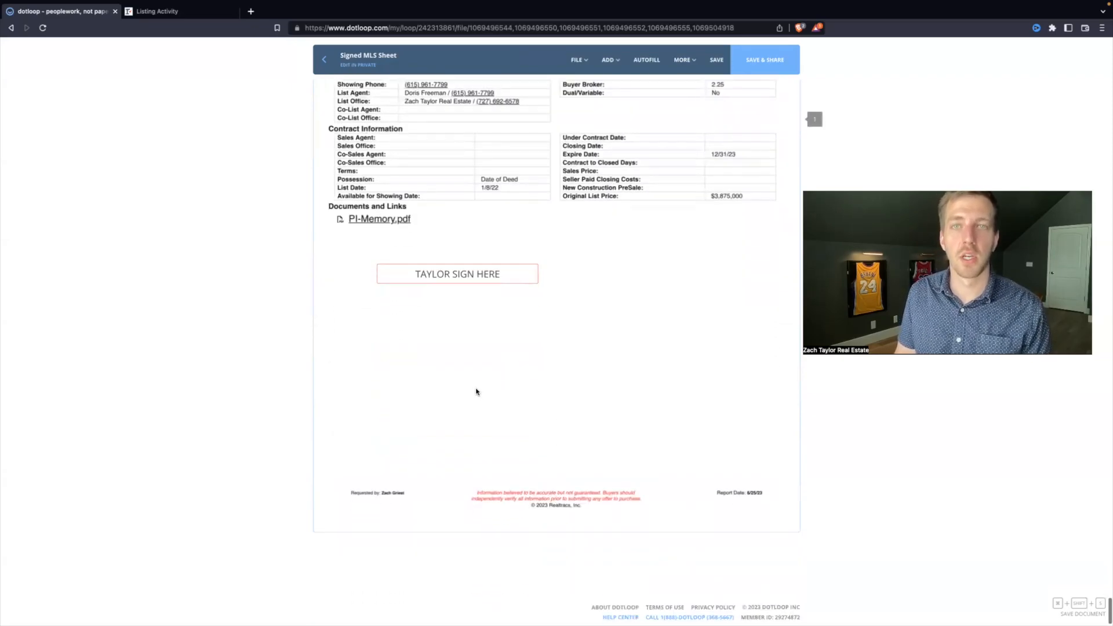
- Add an initials field and a text box near the bottom of the MLS sheet
click(609, 60)
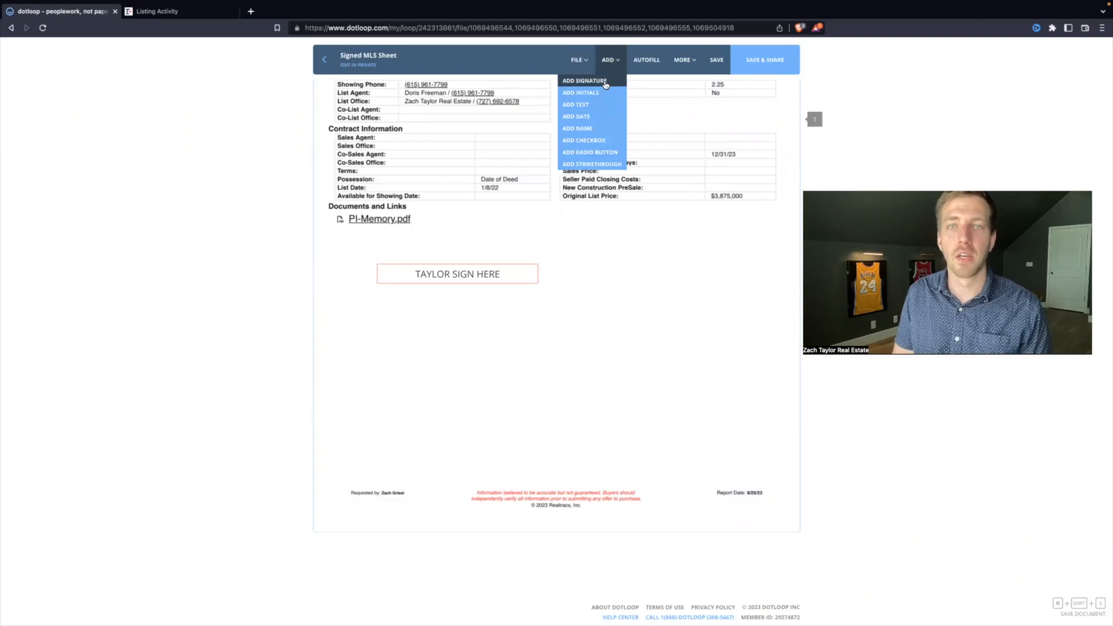
click(584, 80)
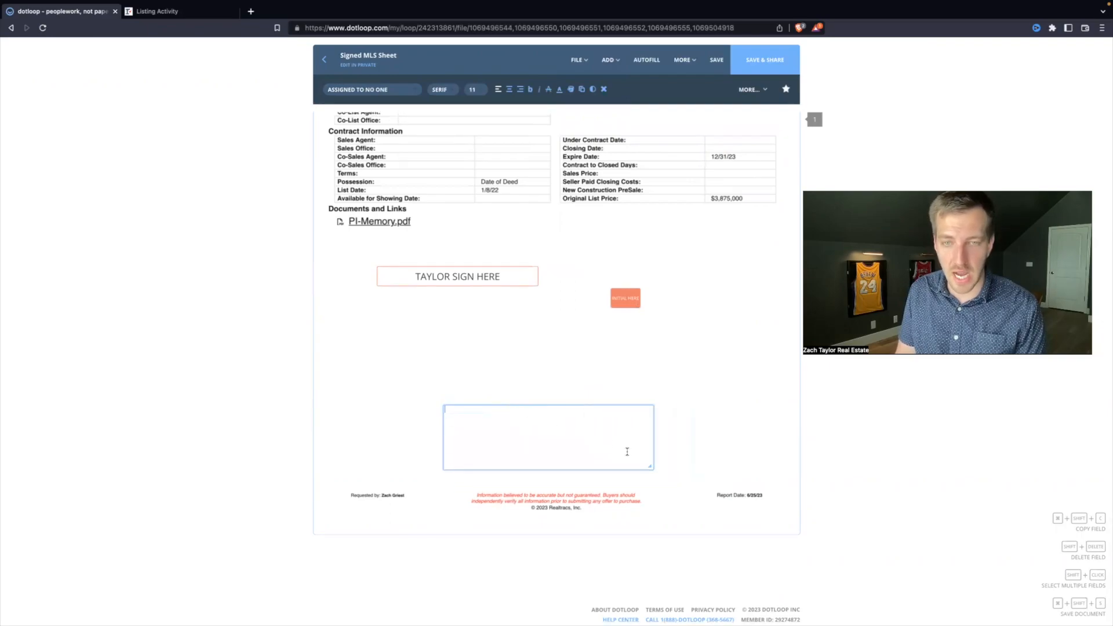
click(624, 297)
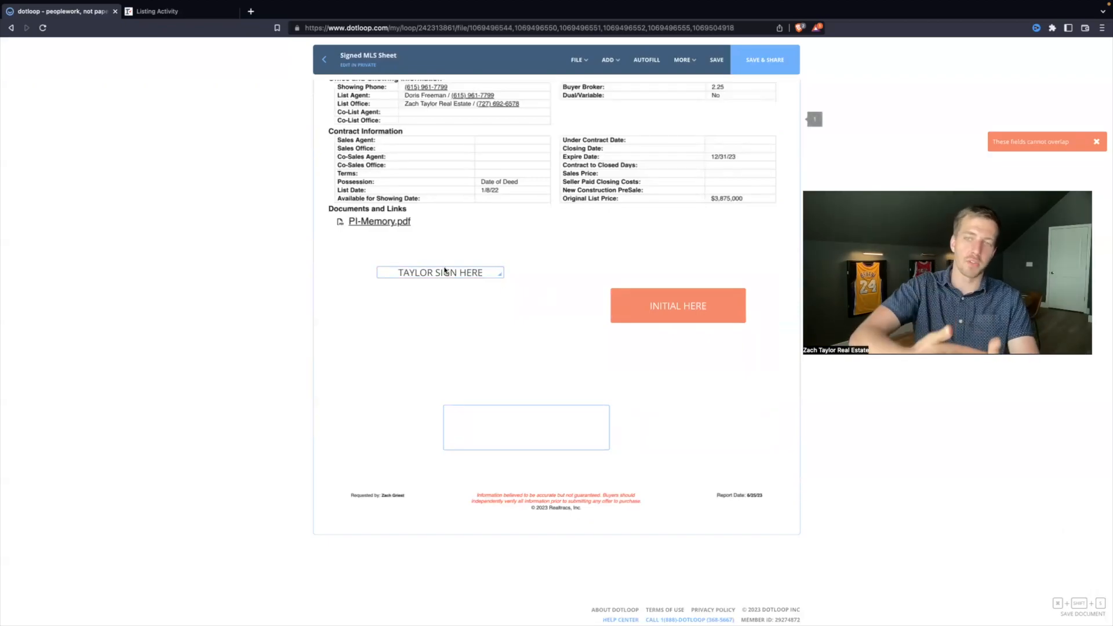
mouse_move(573, 361)
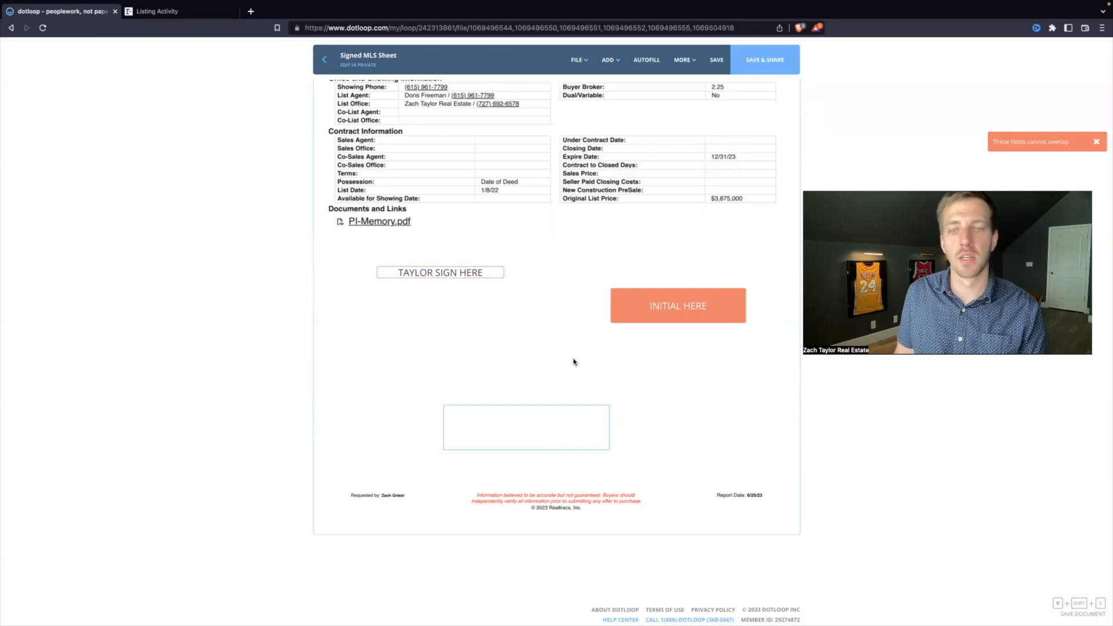
click(608, 59)
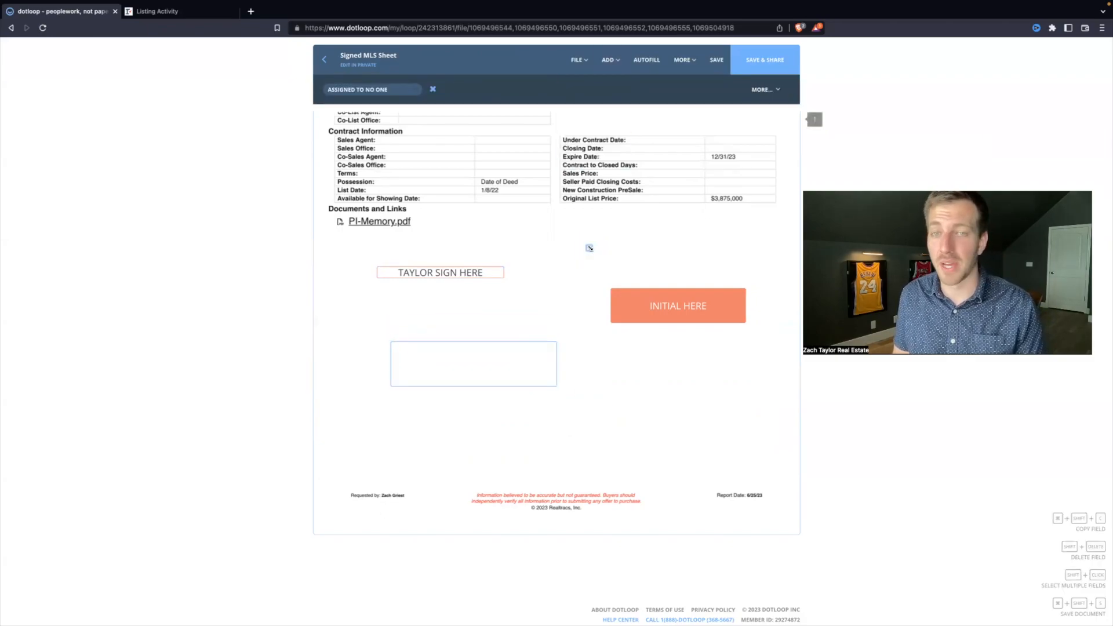
- Add a strikethrough line above the signature field
click(608, 59)
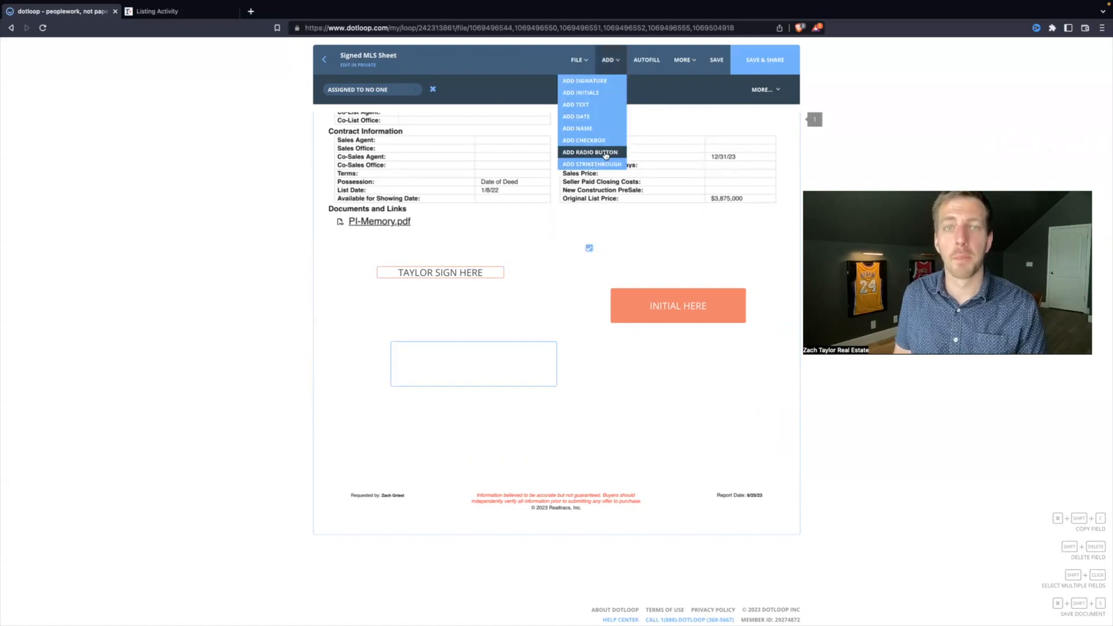
click(591, 164)
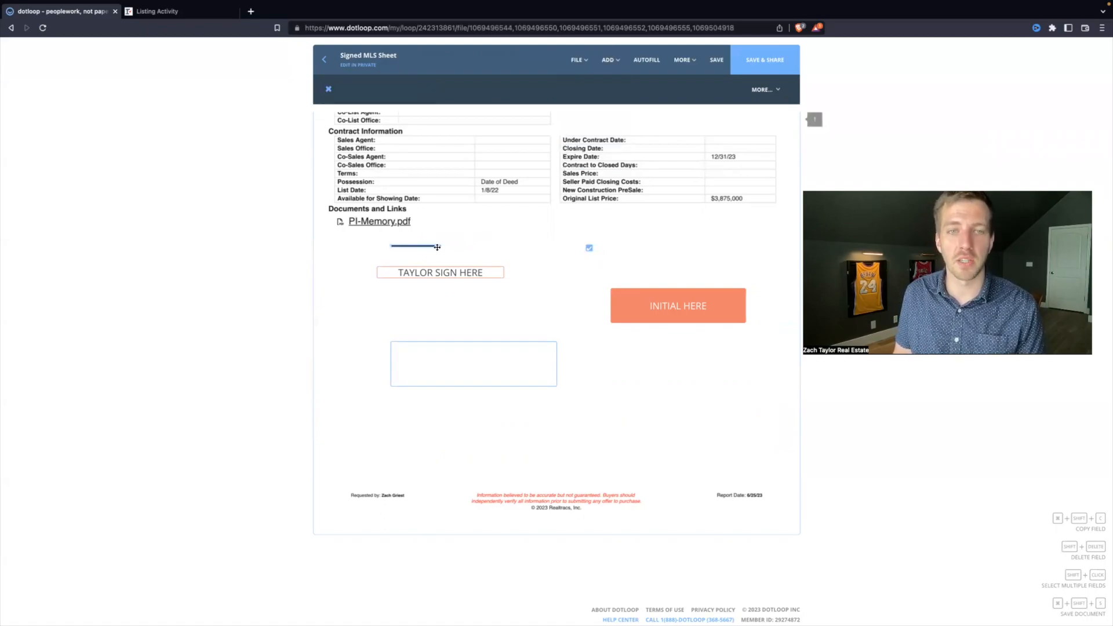
click(609, 60)
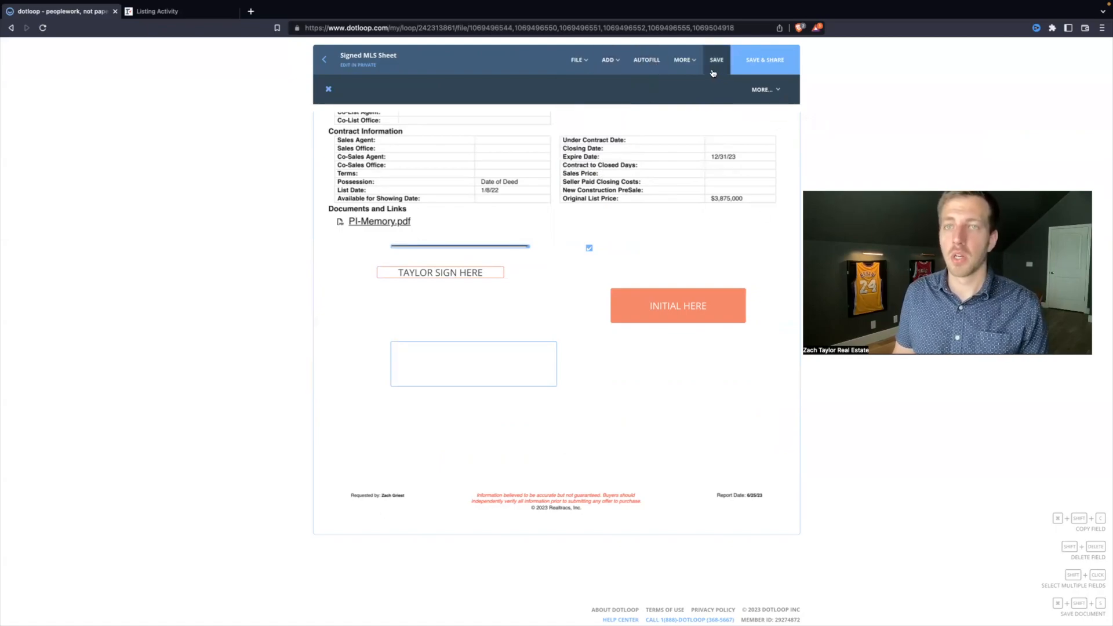
mouse_move(764, 64)
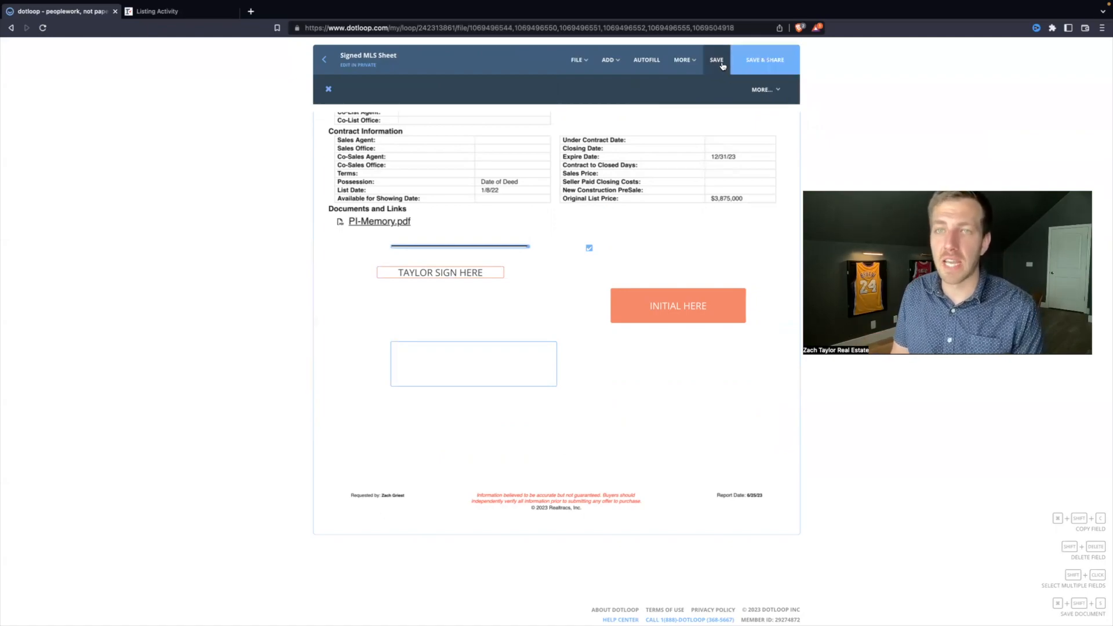
click(716, 60)
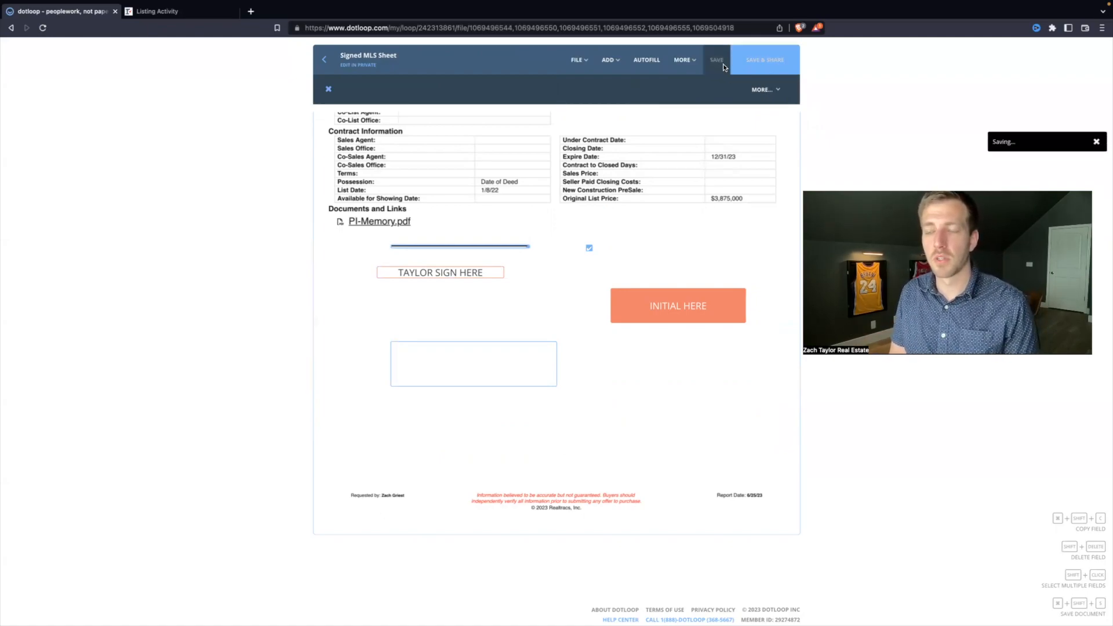
click(717, 60)
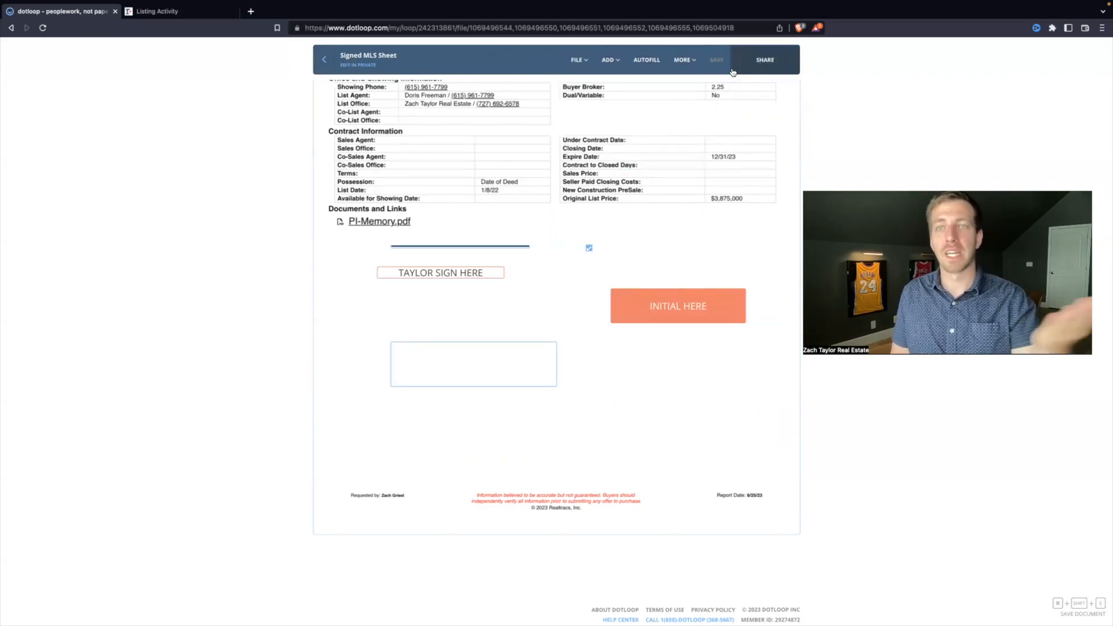
click(764, 60)
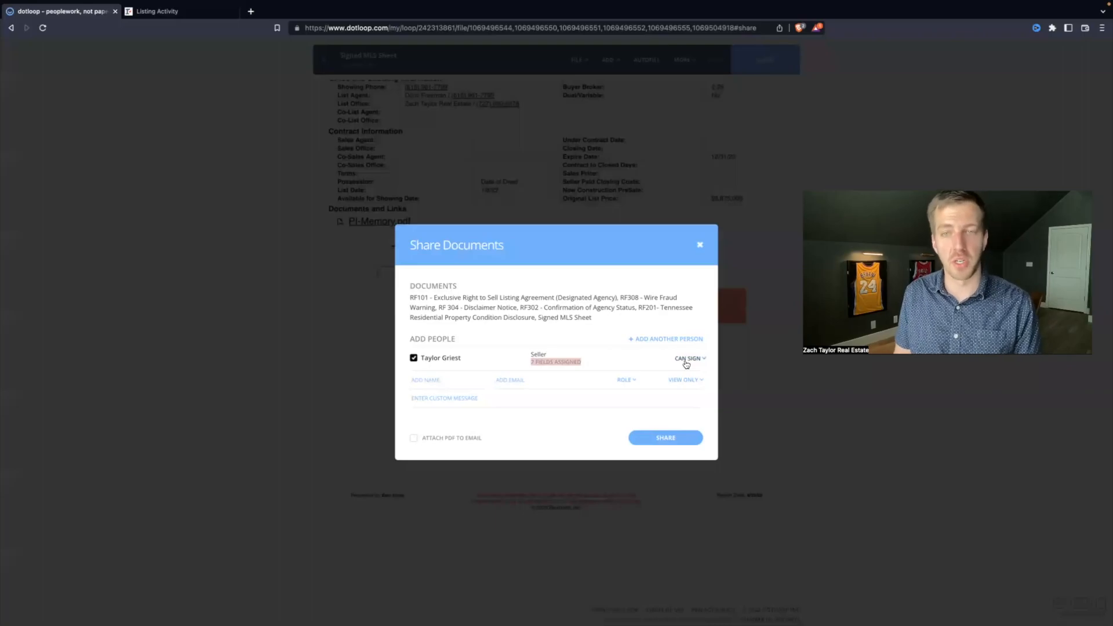
click(689, 357)
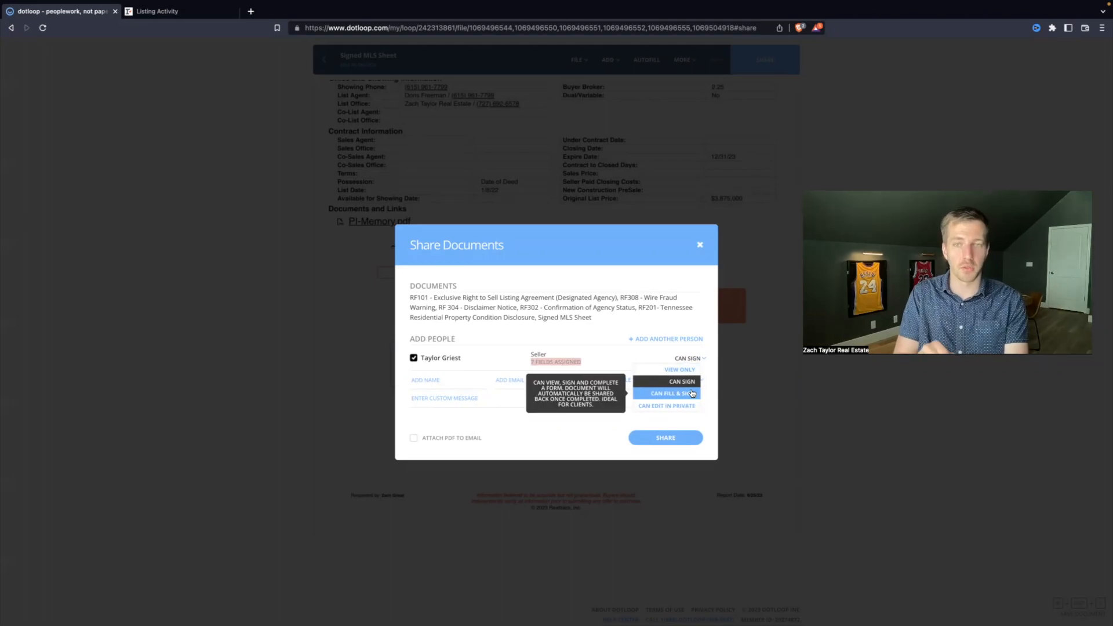
mouse_move(656, 396)
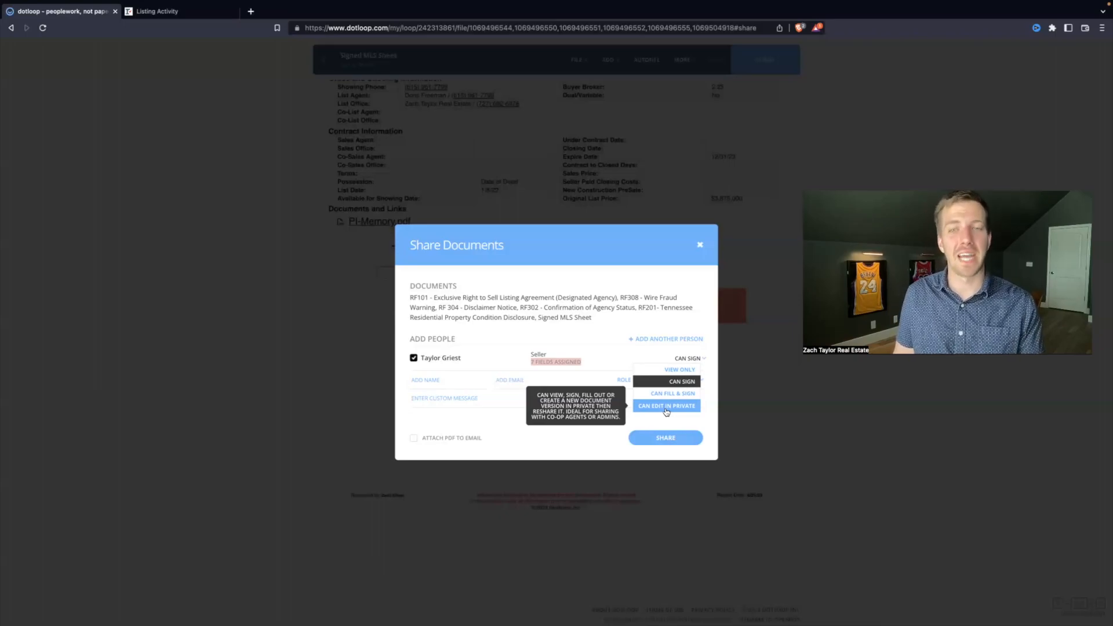
mouse_move(671, 393)
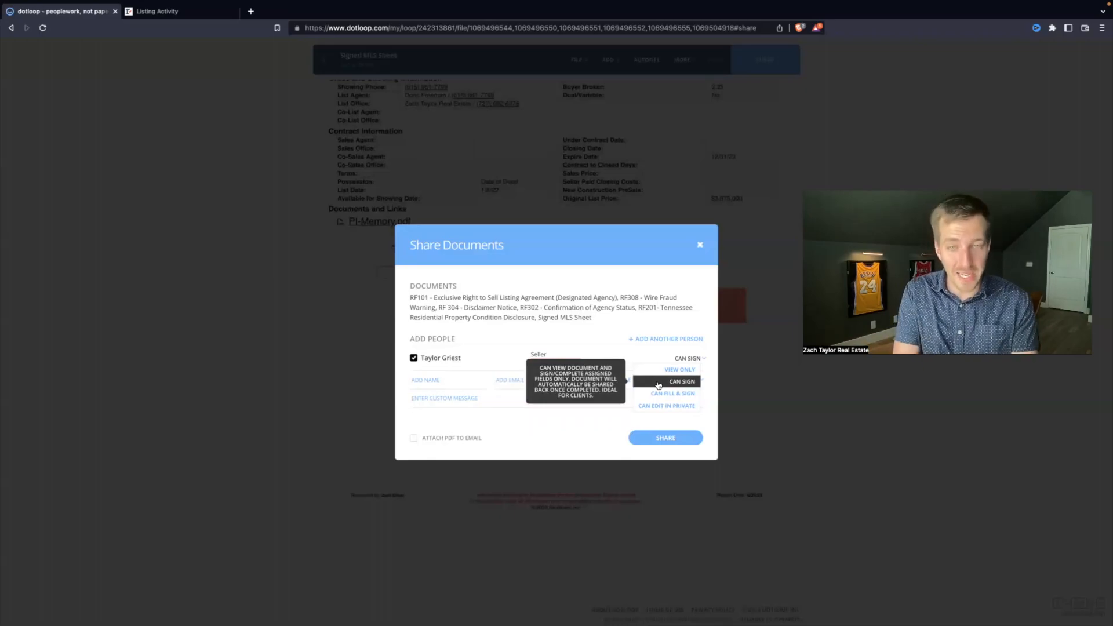
mouse_move(633, 401)
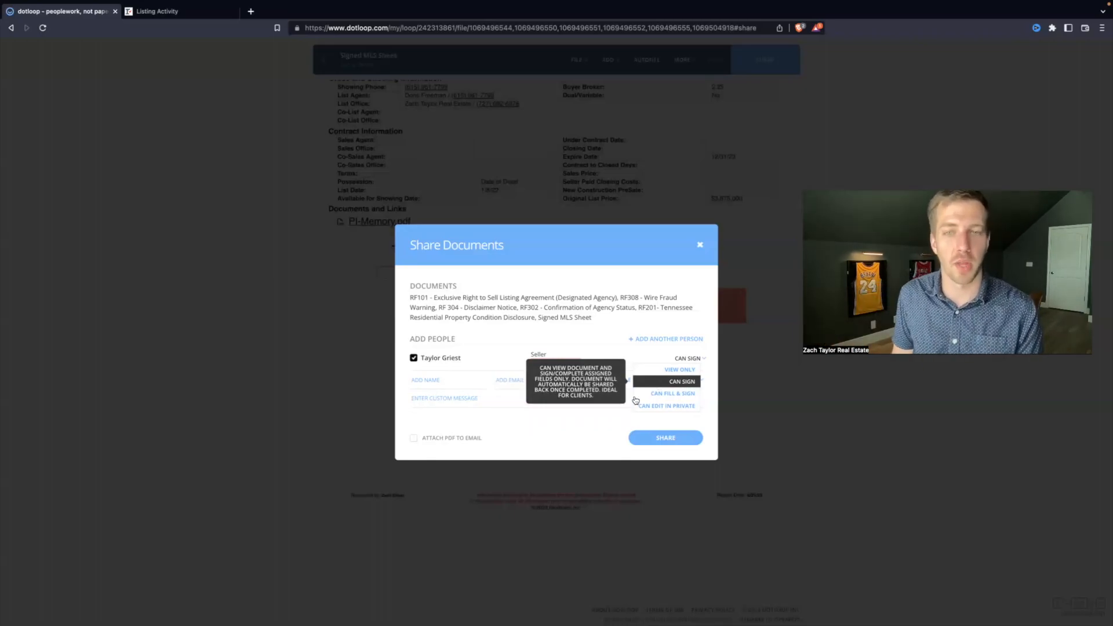
click(672, 393)
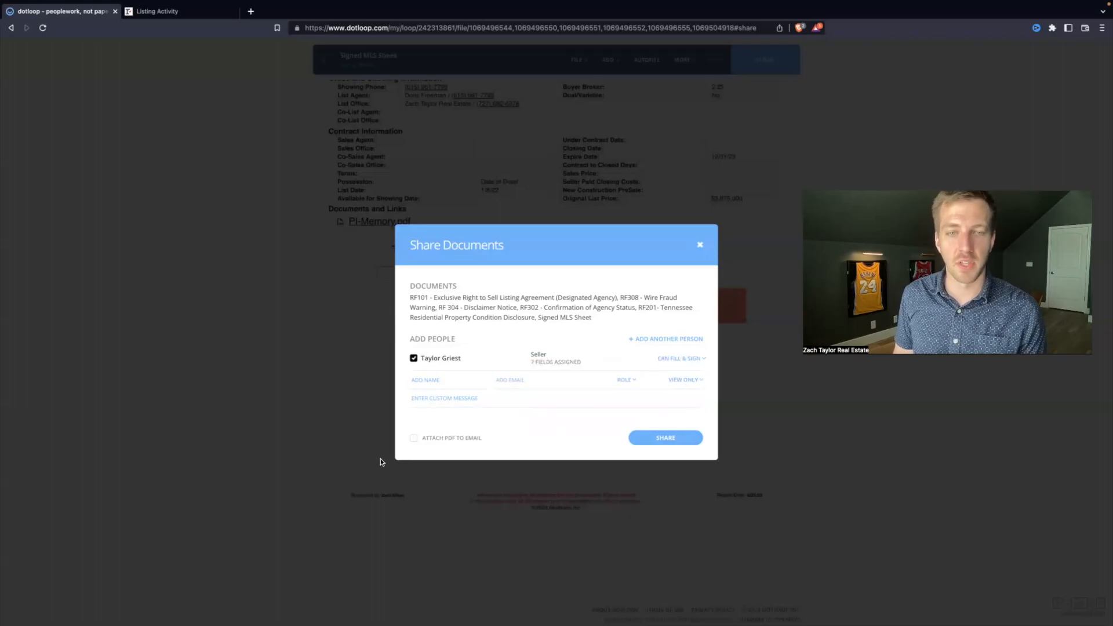
mouse_move(440, 446)
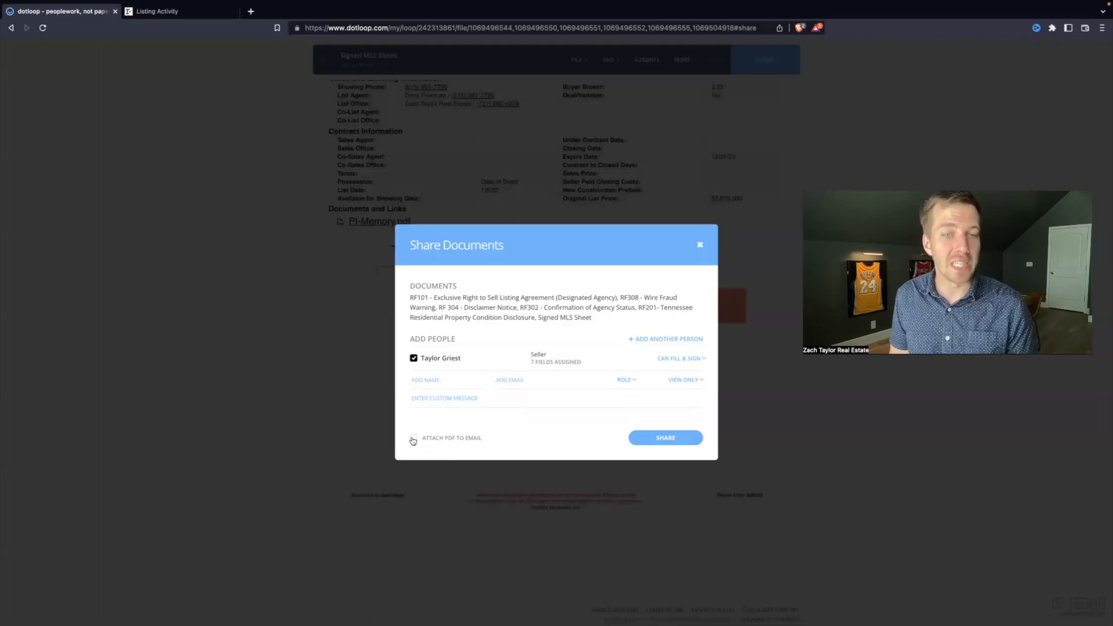
click(414, 438)
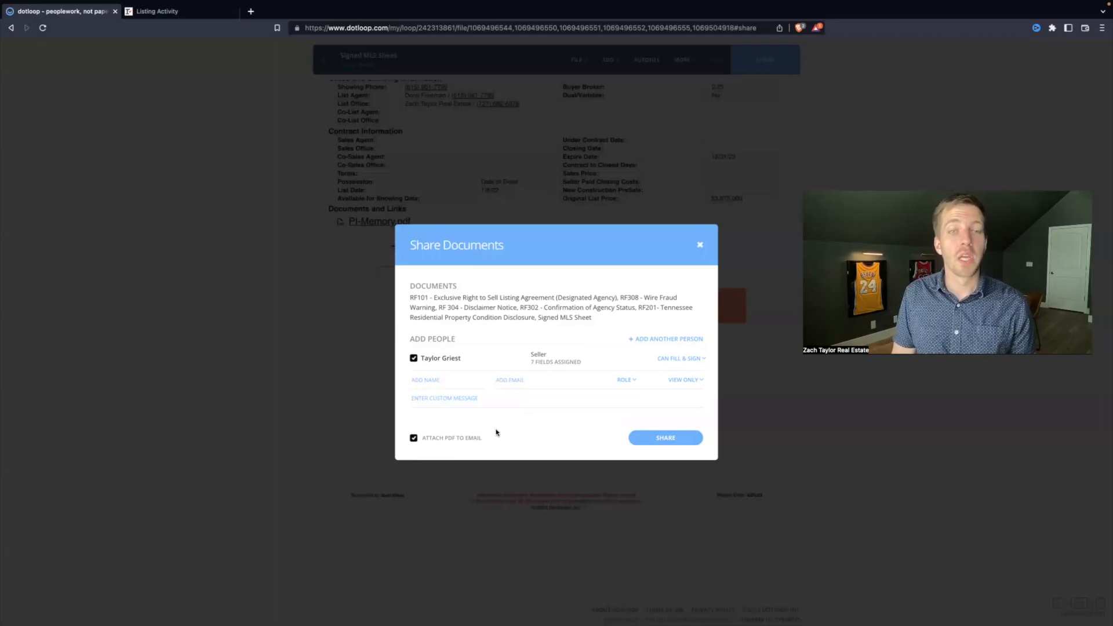
mouse_move(457, 443)
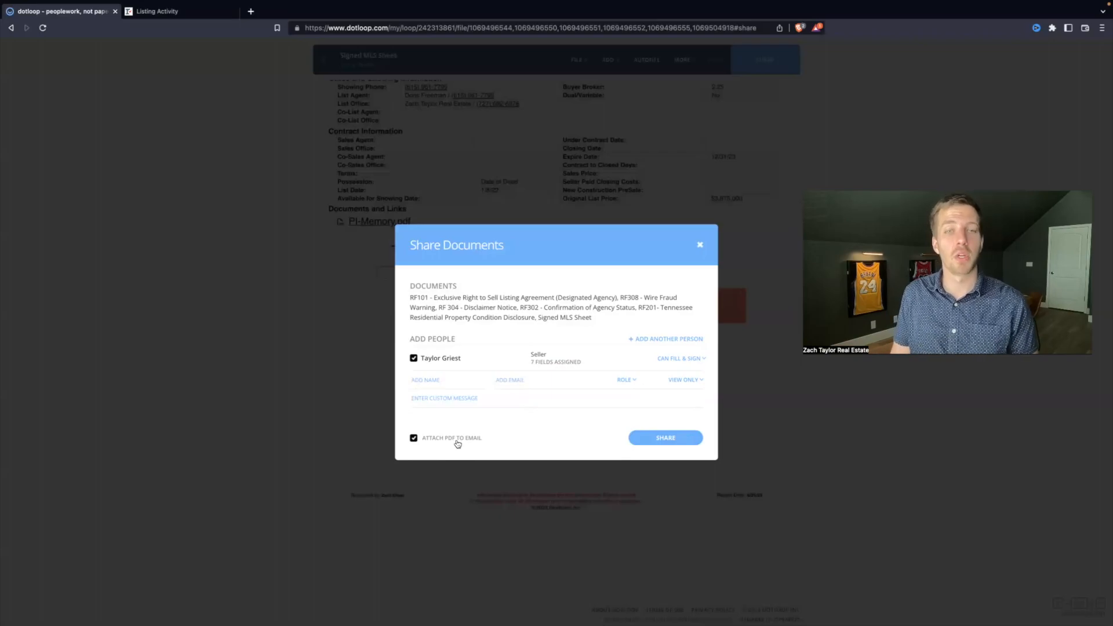
click(665, 437)
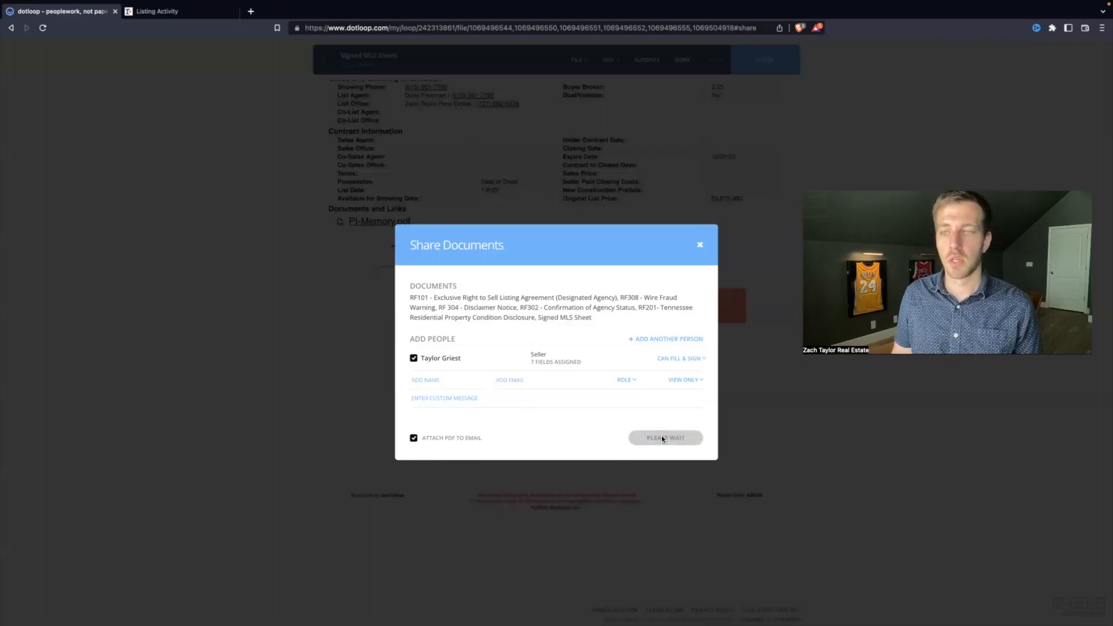
click(664, 437)
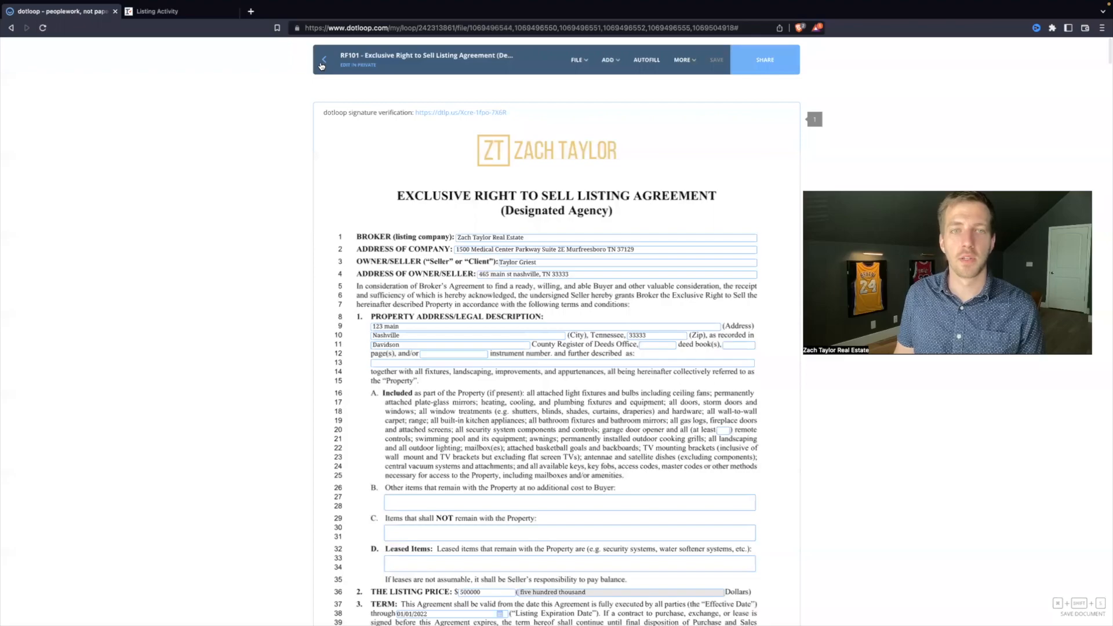
- Go back to the 123 main loop's Documents list
click(325, 60)
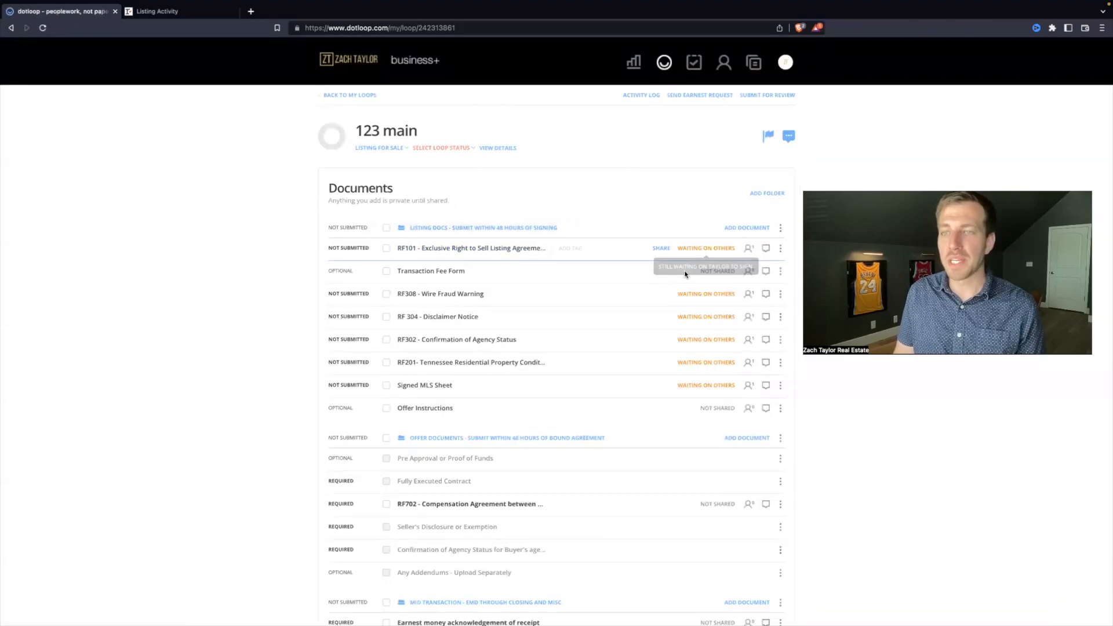
mouse_move(706, 247)
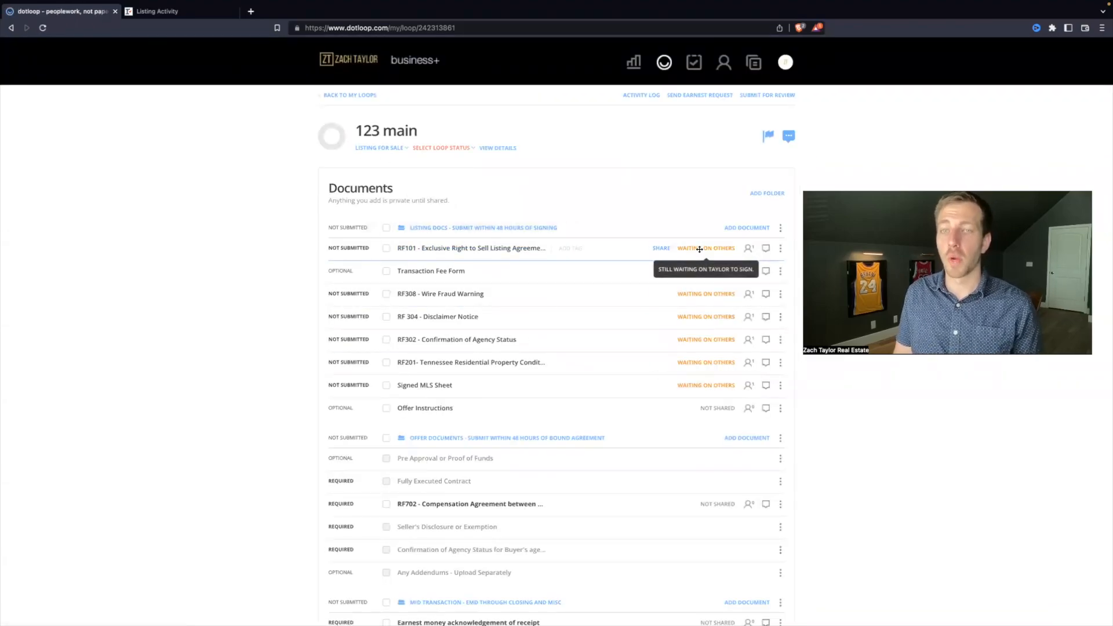